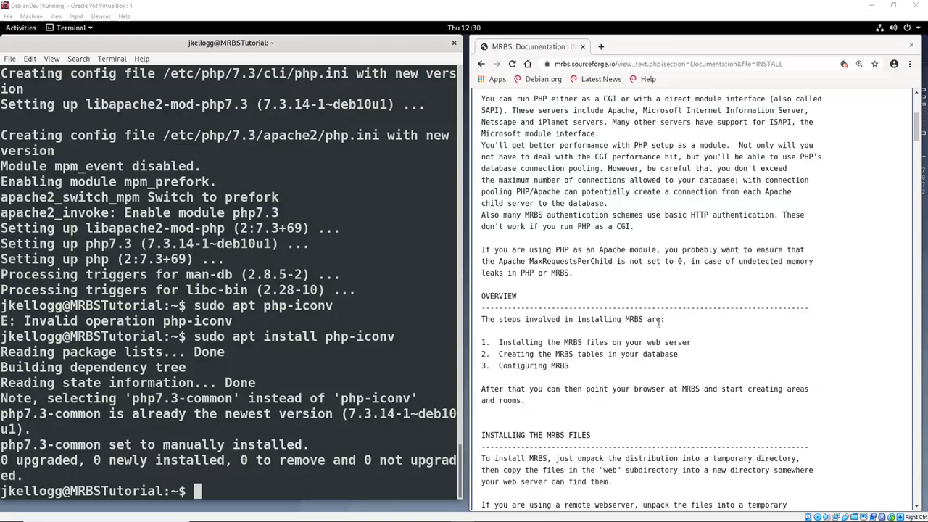
Scroll through the INSTALL page on the way to the Download link
scroll(down, 3)
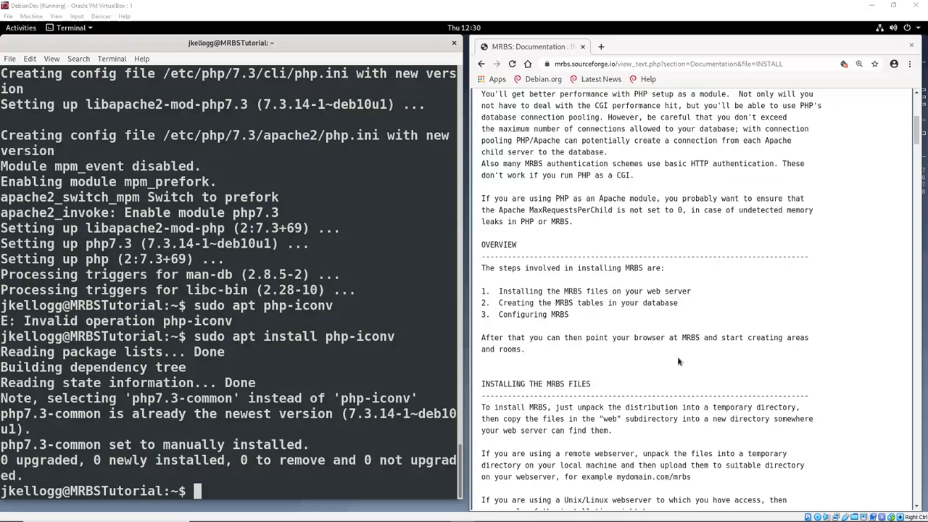
mouse_move(809, 374)
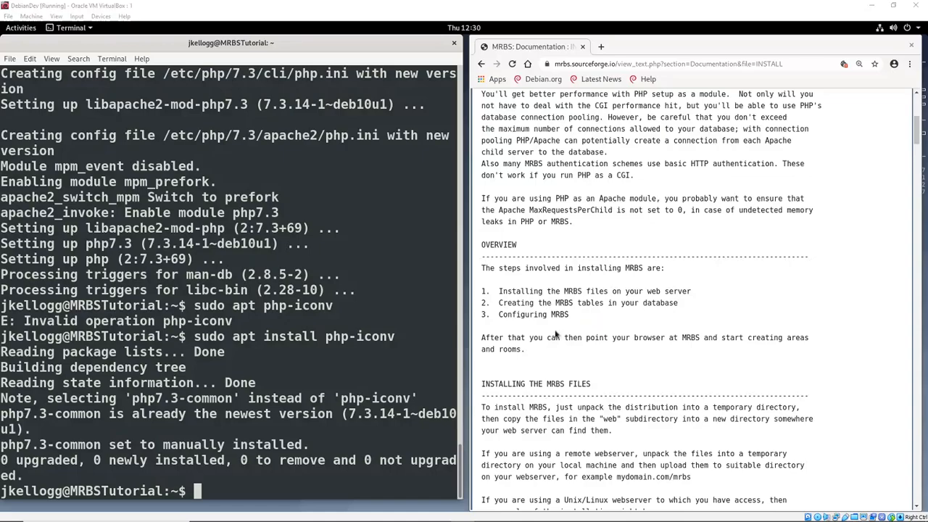
mouse_move(644, 290)
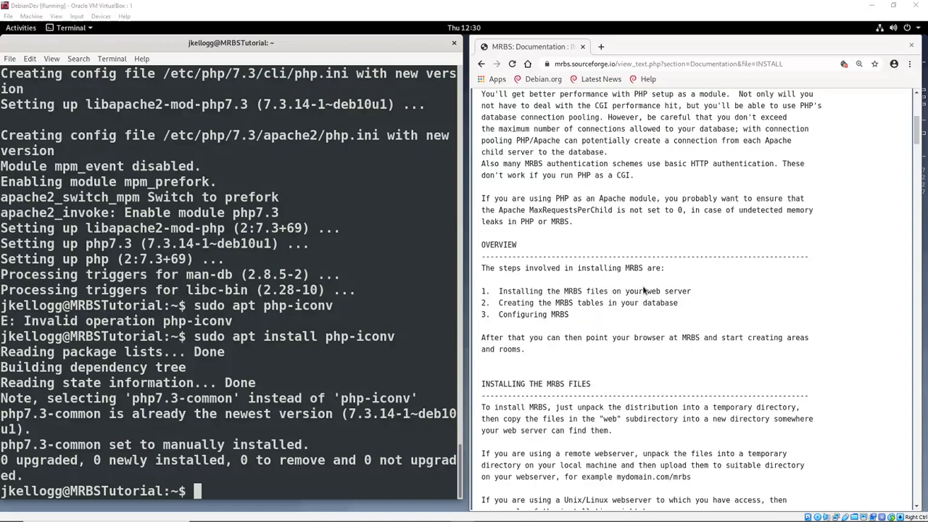
scroll(down, 3)
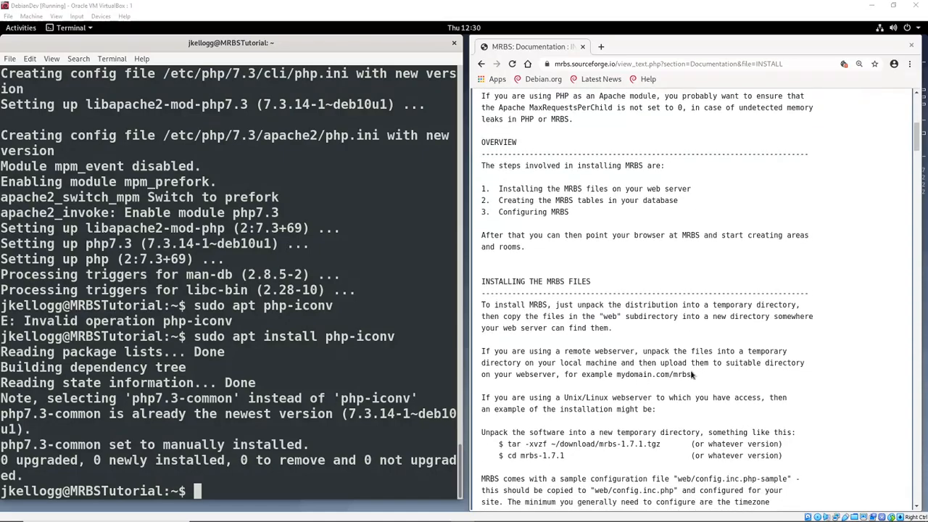
scroll(down, 3)
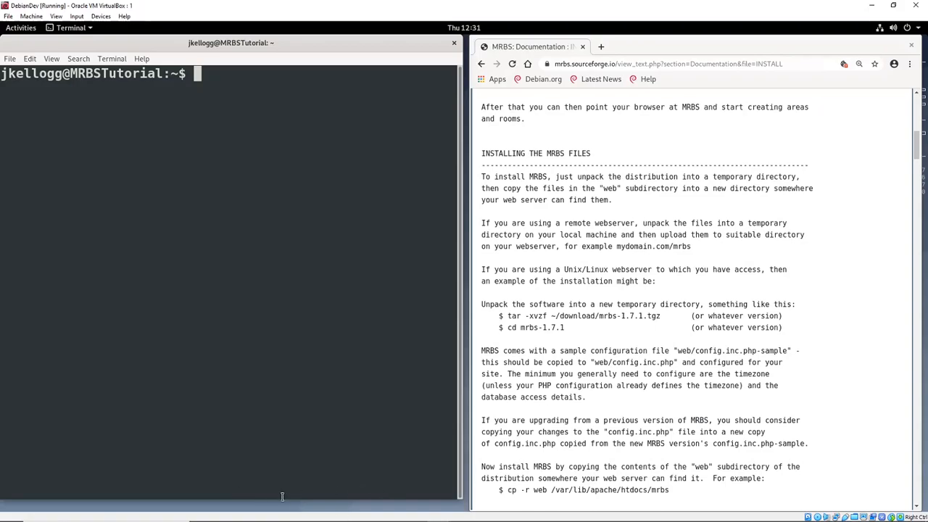
mouse_move(305, 495)
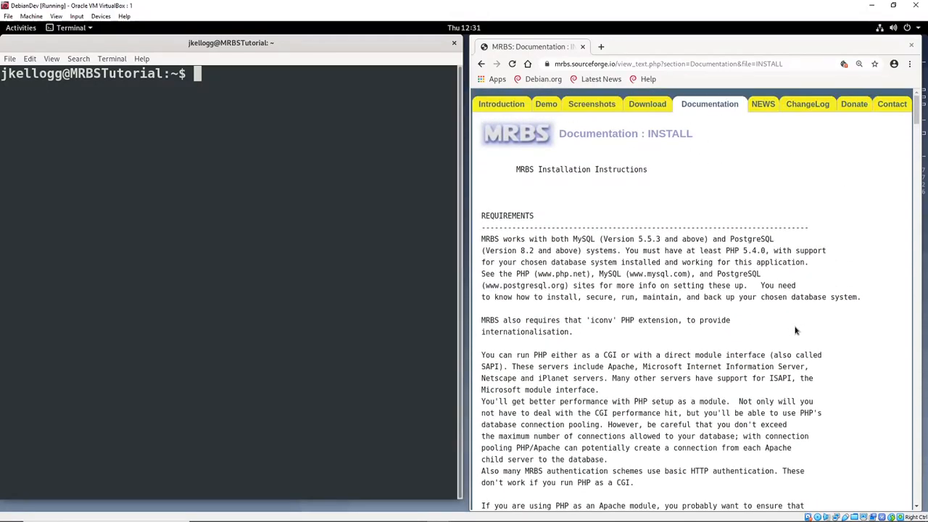
mouse_move(789, 316)
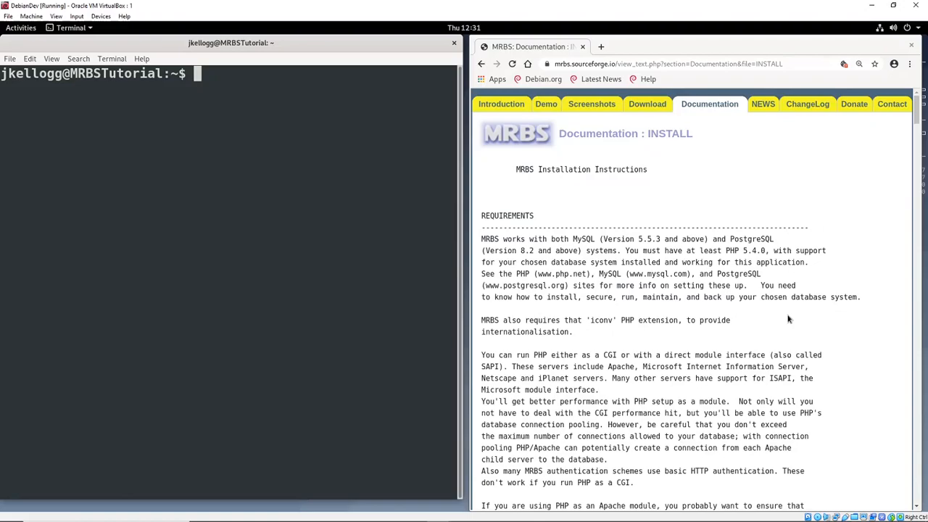
mouse_move(697, 186)
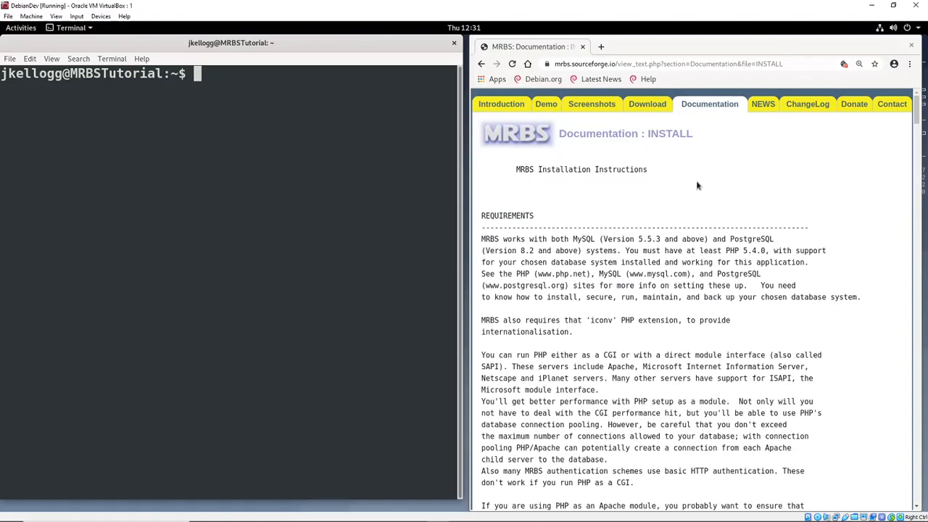
mouse_move(666, 249)
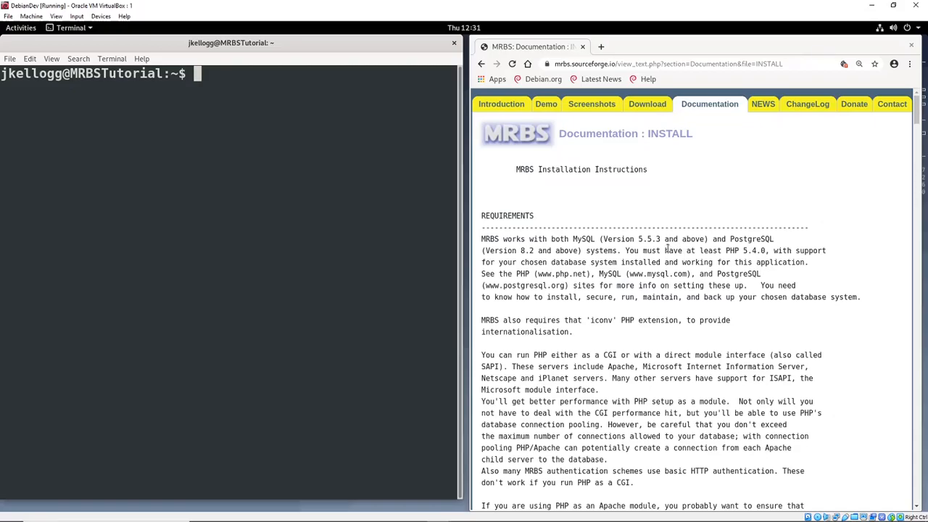
mouse_move(635, 262)
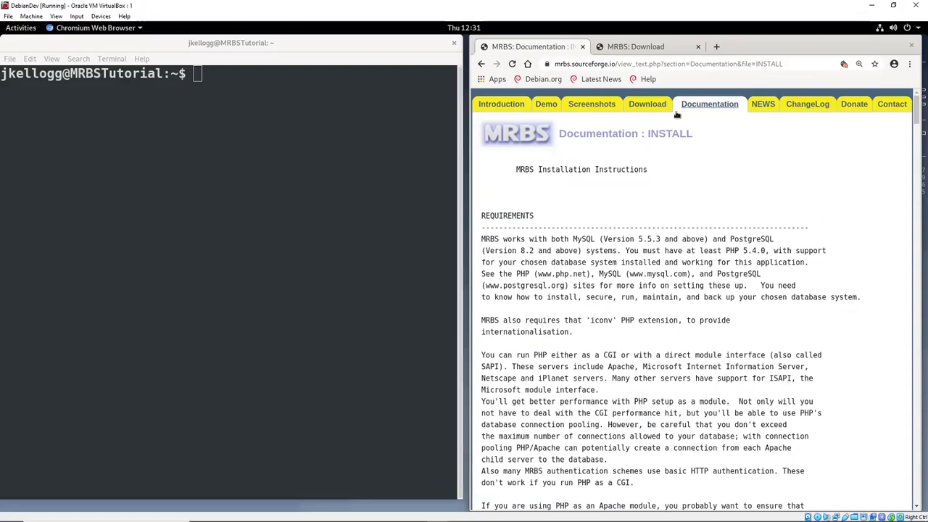
Download the latest mrbs-1.8.0 tarball from the SourceForge files page
click(646, 46)
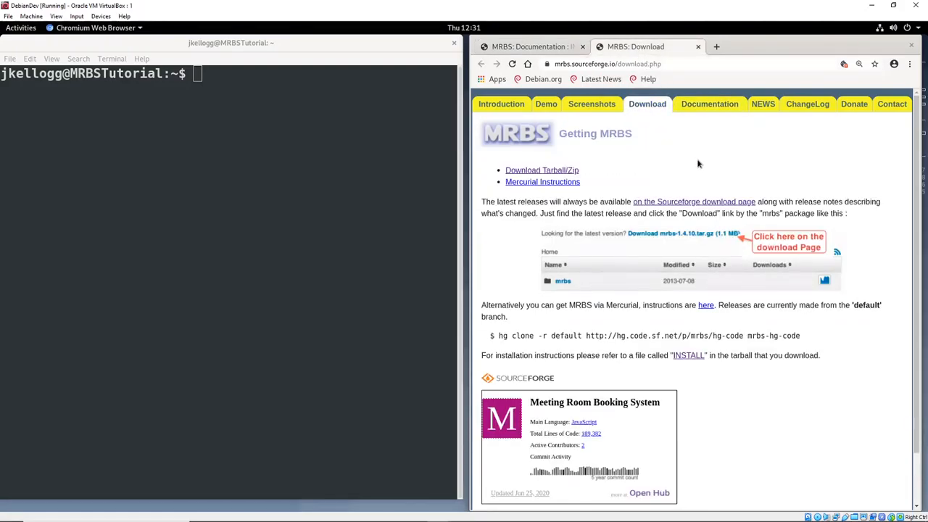
mouse_move(548, 181)
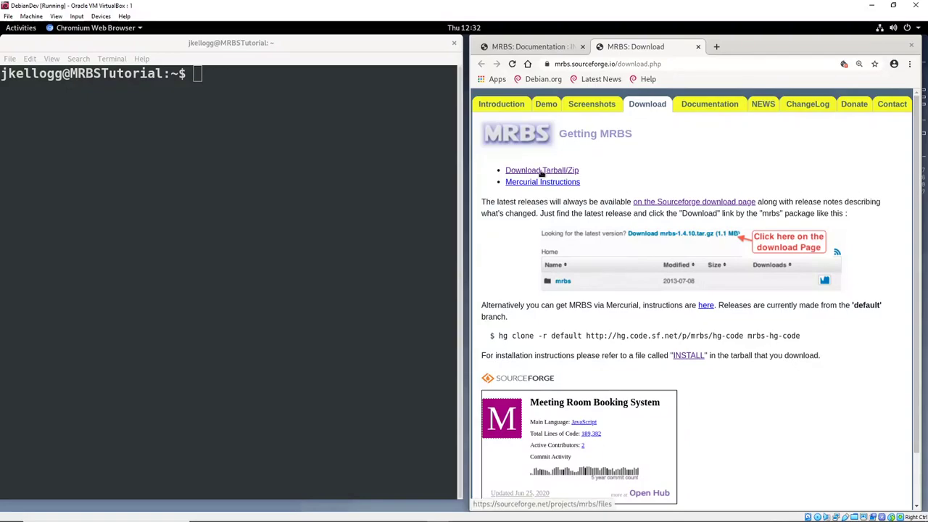
click(543, 170)
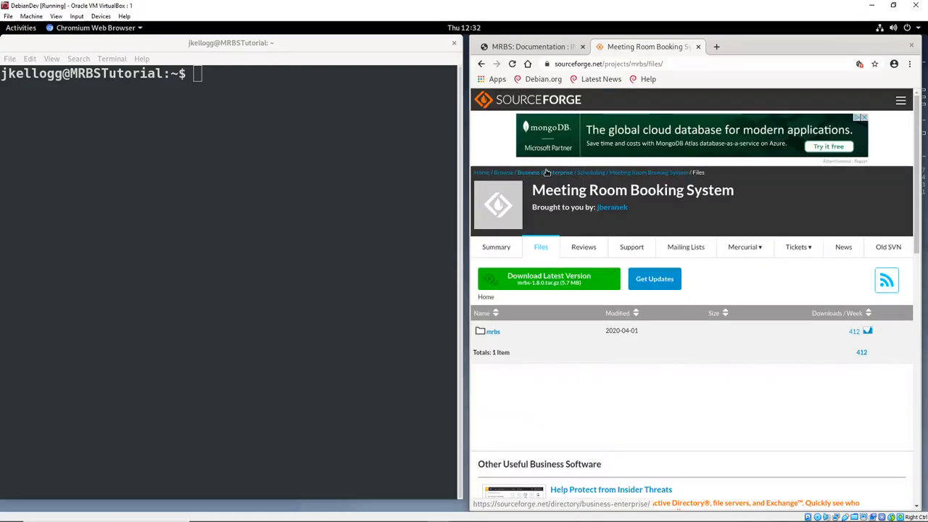
mouse_move(545, 278)
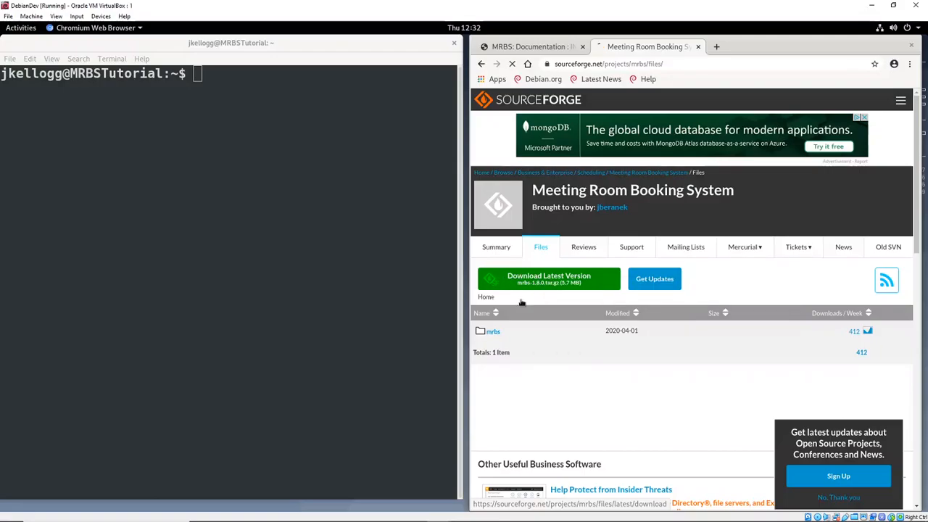
click(548, 279)
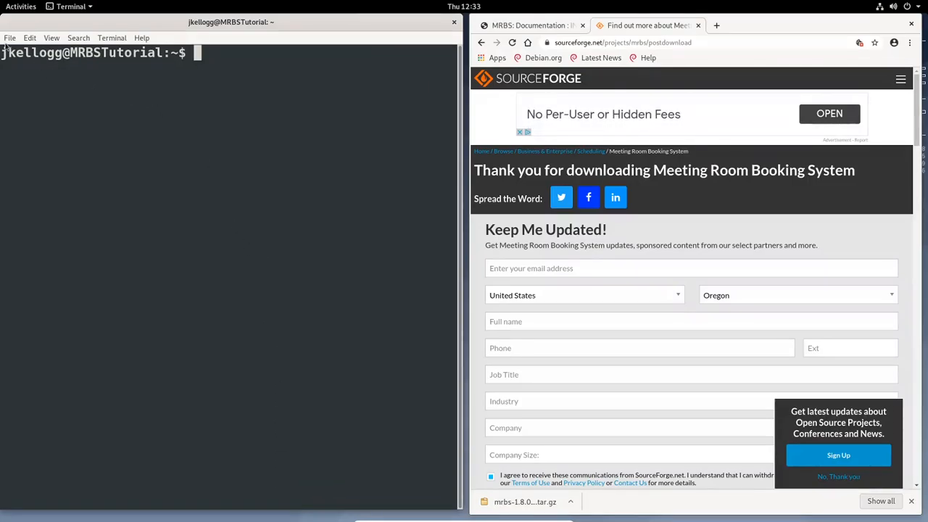
click(10, 38)
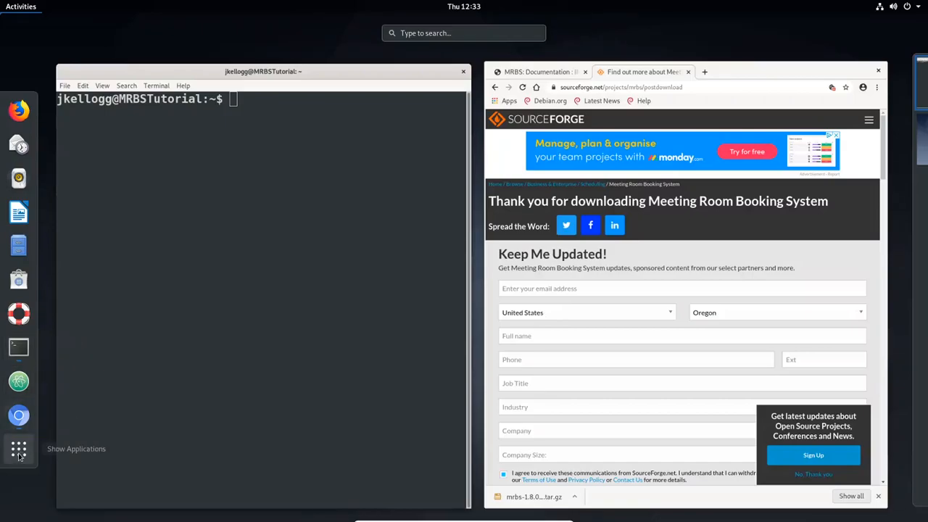
Launch FileZilla from the Show Applications list
click(17, 451)
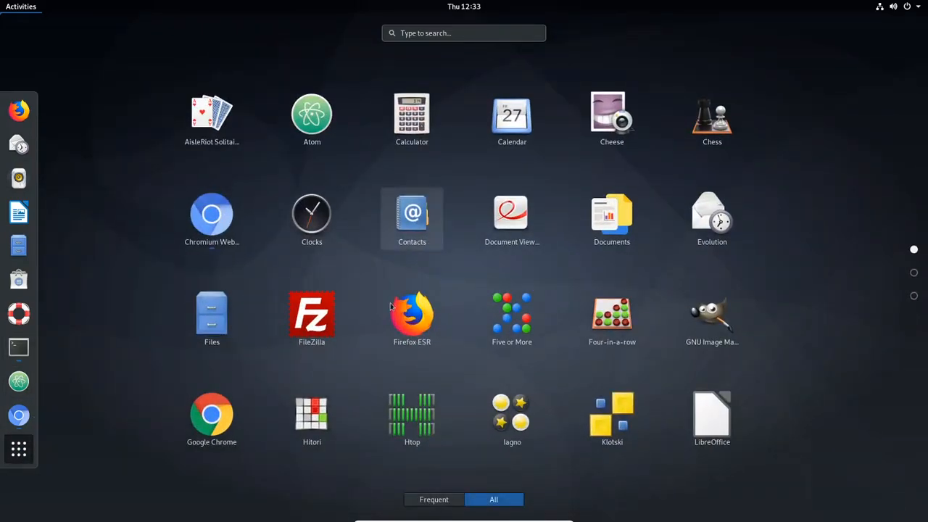
click(311, 313)
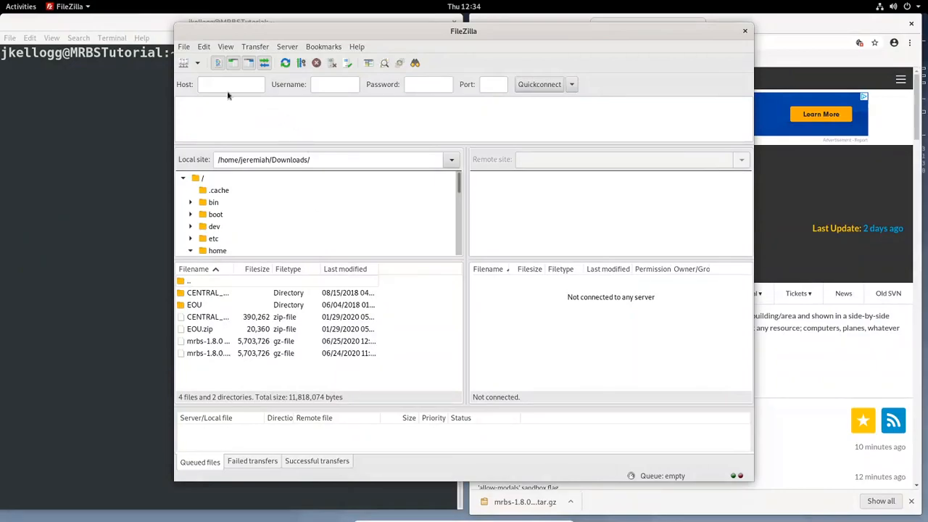
text(1)
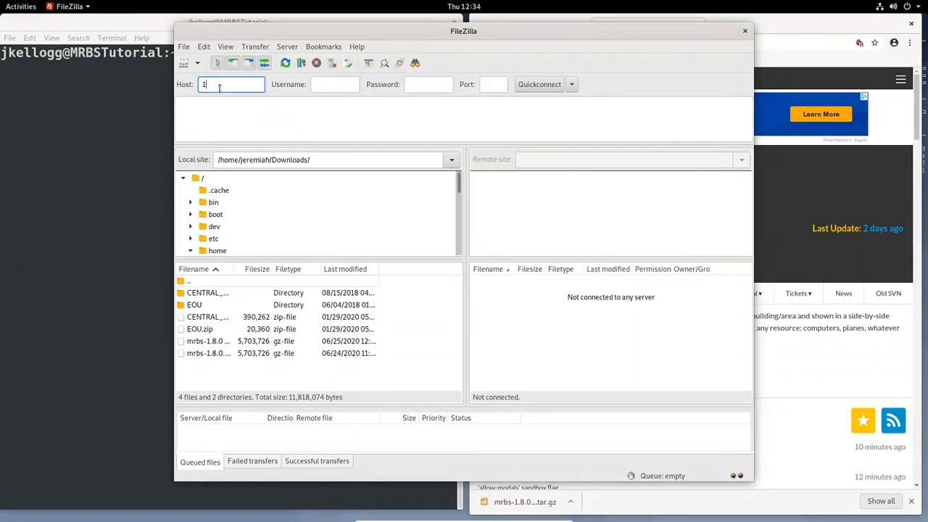
text(0.3.20.11)
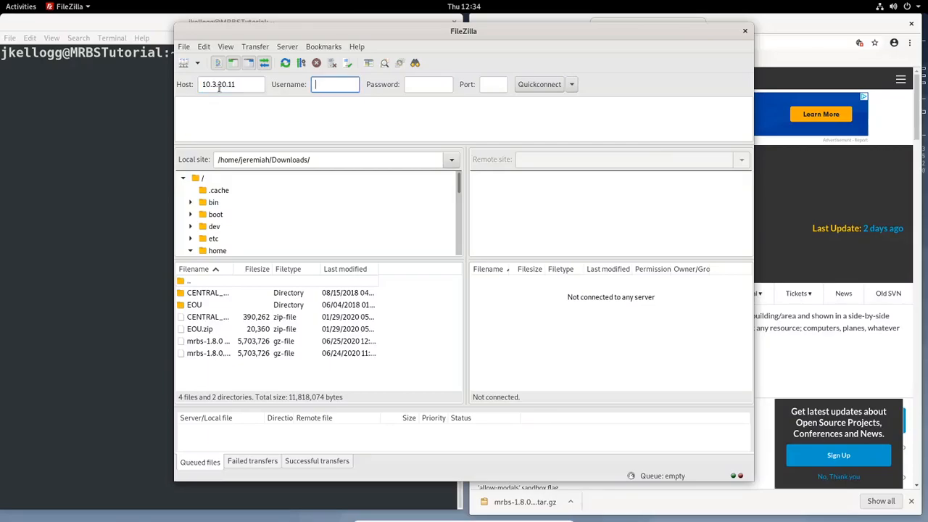
text(jkellogg)
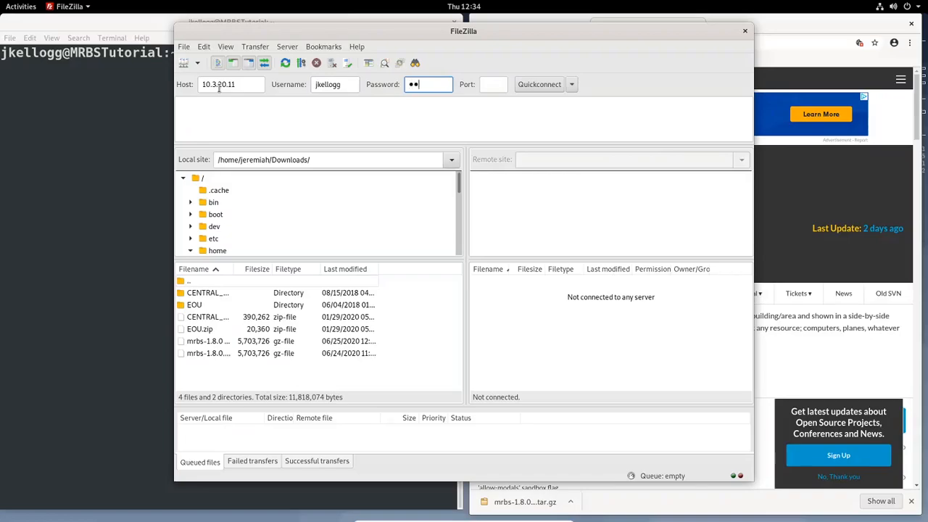
click(493, 84)
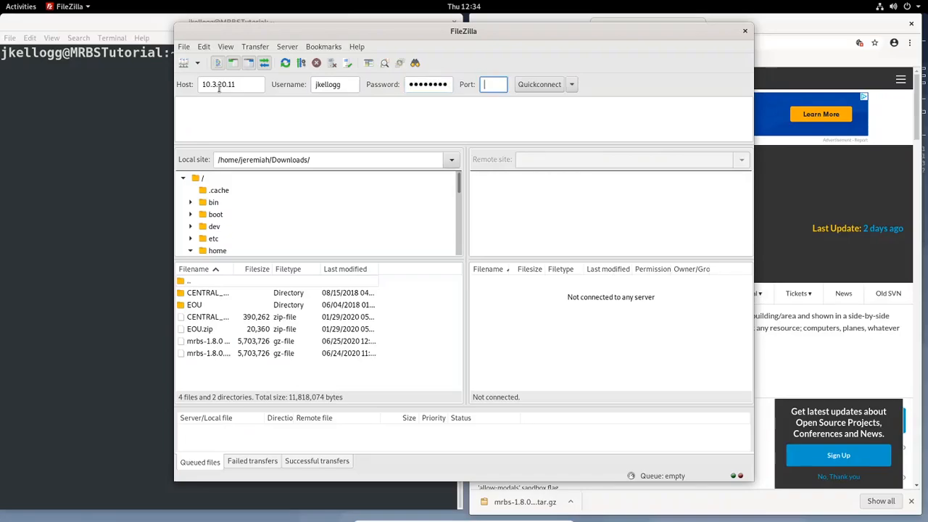
text(22)
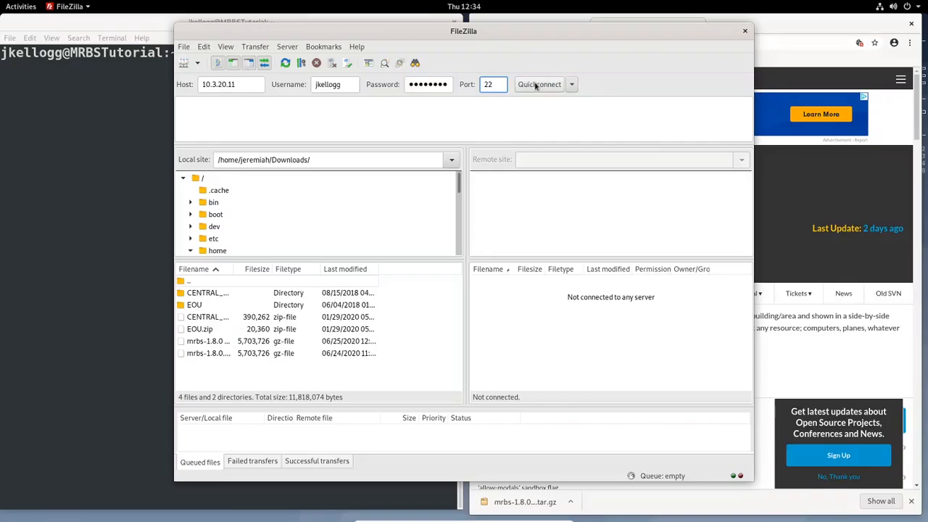
click(539, 84)
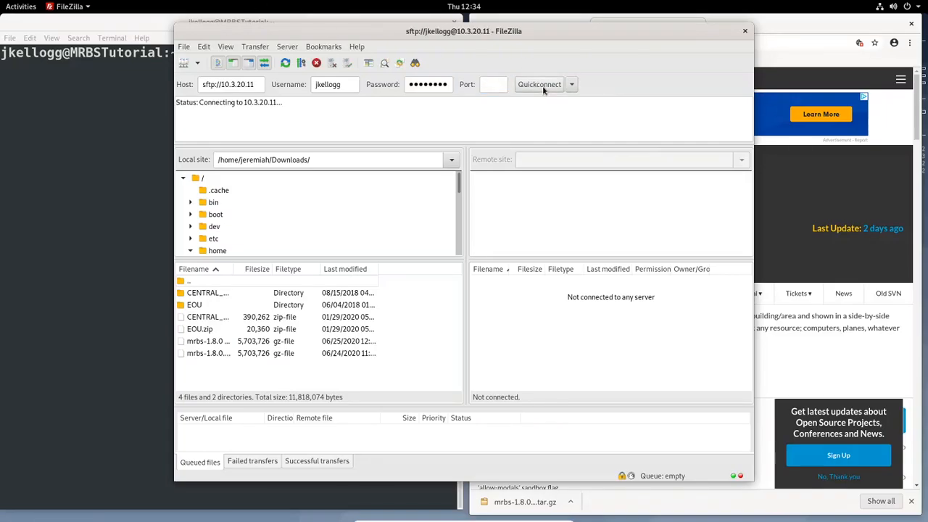
click(540, 84)
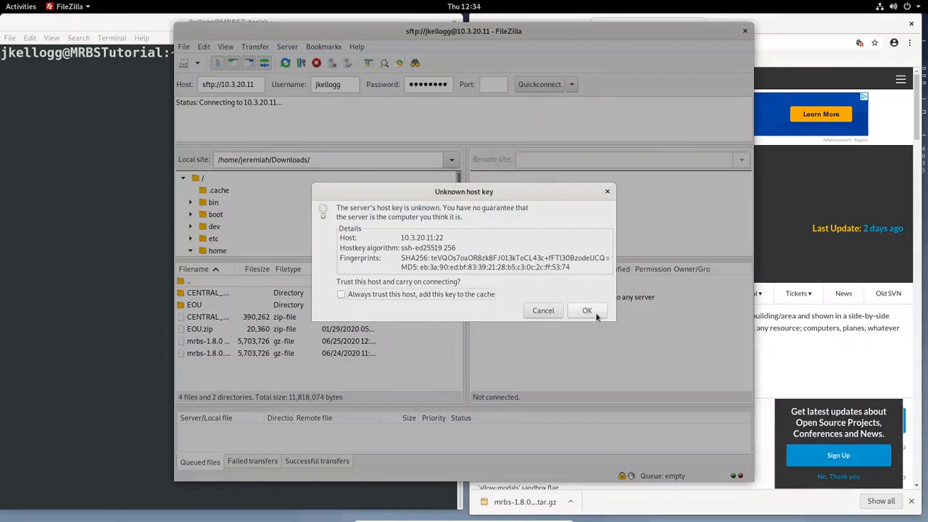
click(587, 310)
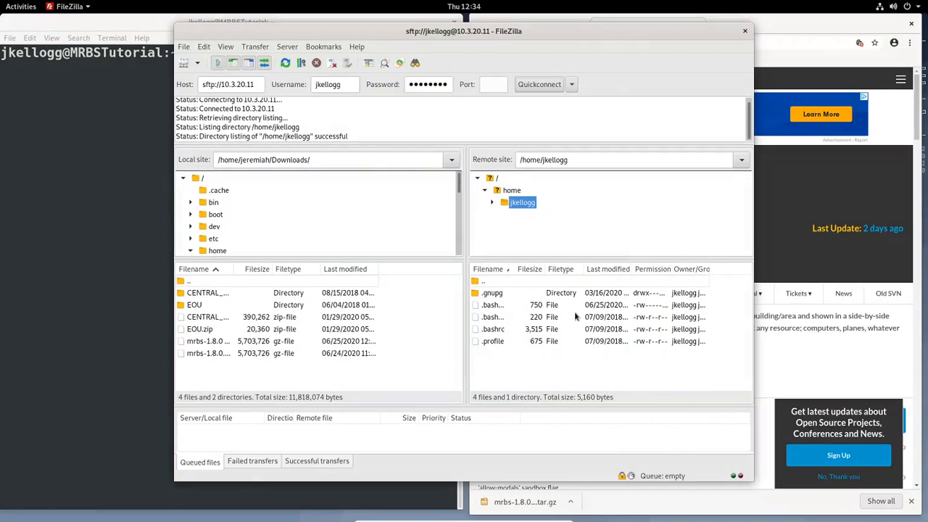
mouse_move(553, 247)
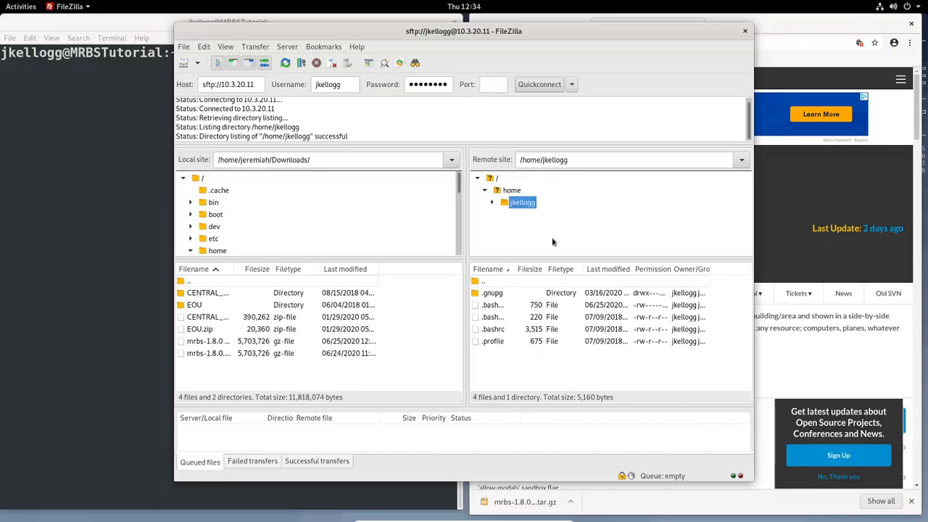
mouse_move(388, 209)
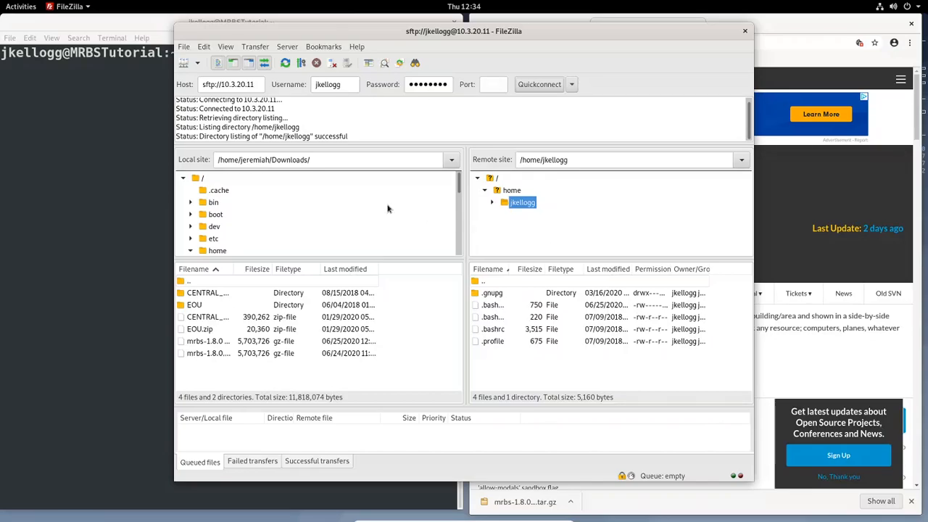
mouse_move(240, 245)
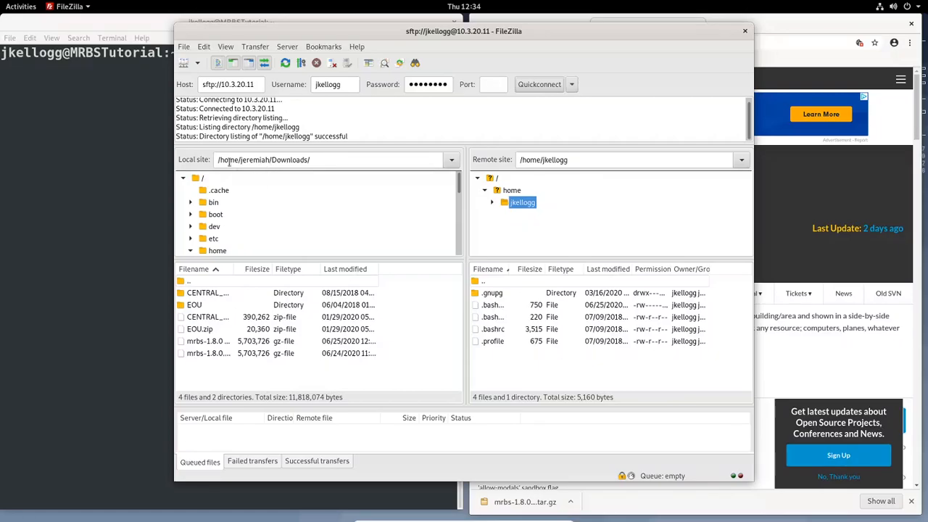
mouse_move(278, 178)
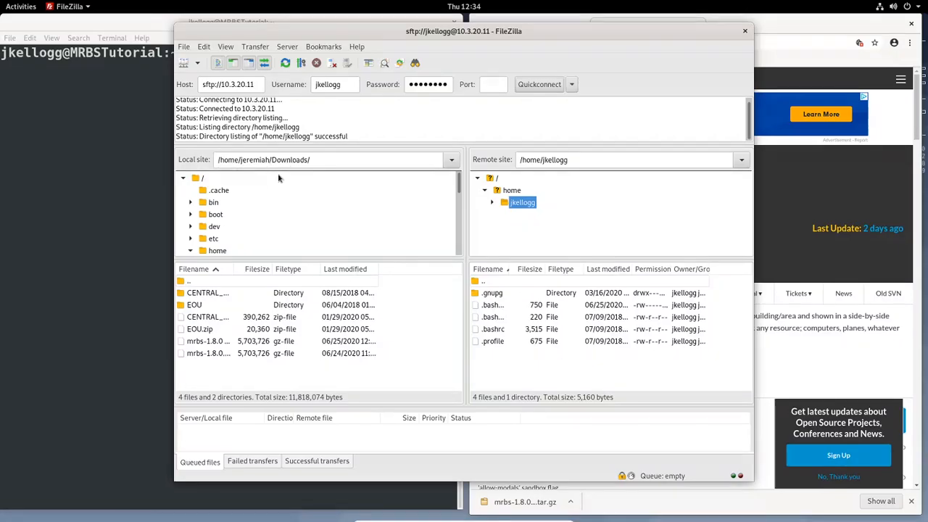
Upload mrbs-1.8.0.tar.gz from local Downloads to /home/jkellogg on the server
click(191, 249)
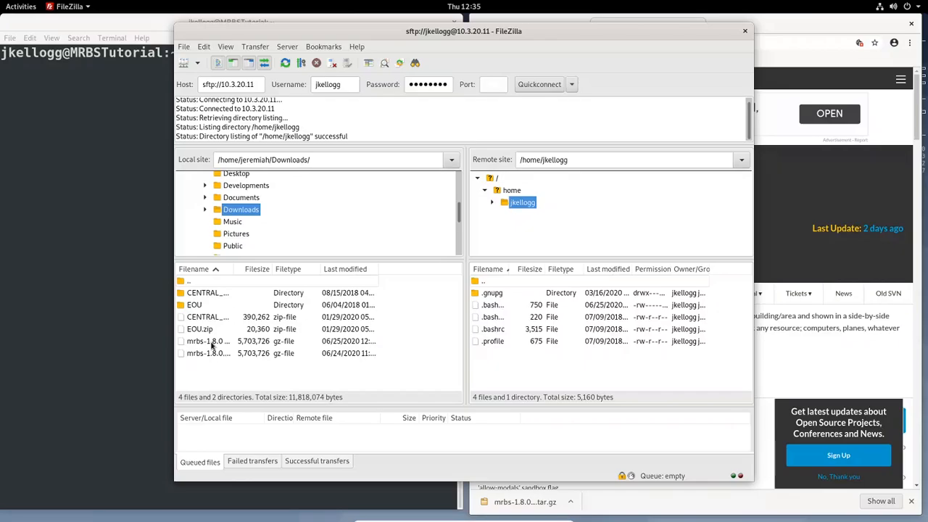
mouse_move(206, 359)
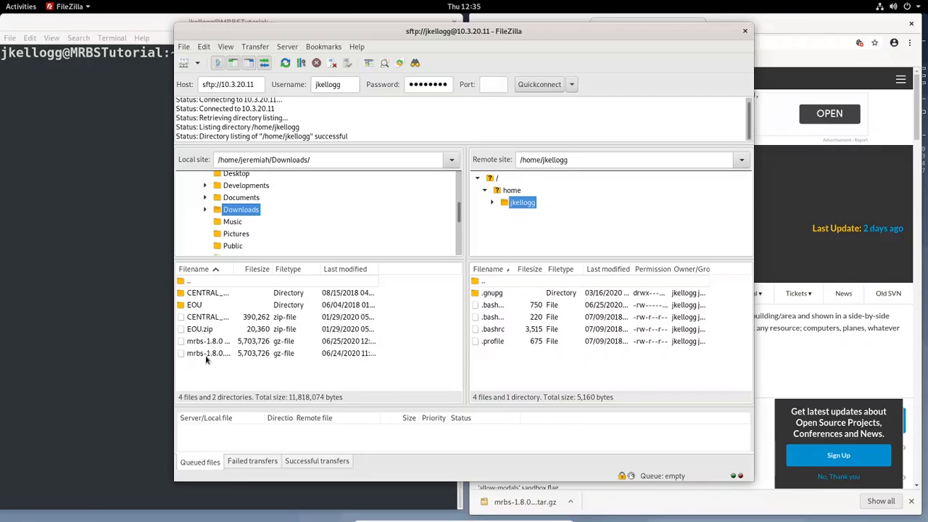
mouse_move(211, 357)
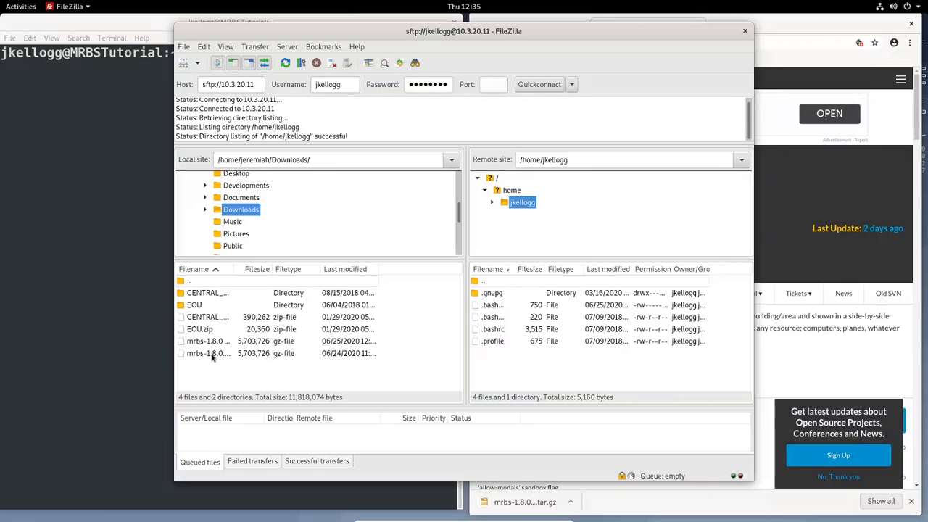
click(210, 354)
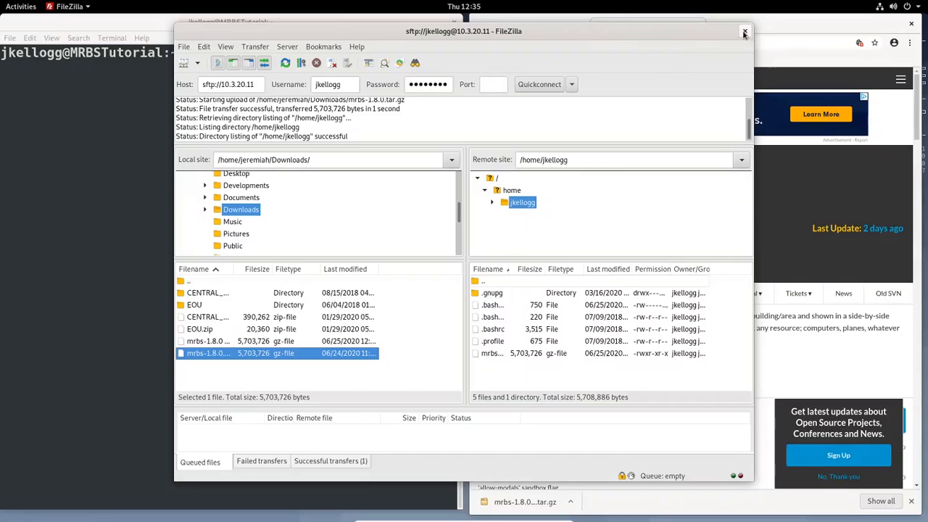
Close FileZilla and list the home directory, confirming mrbs-1.8.0.tar.gz is present
click(739, 32)
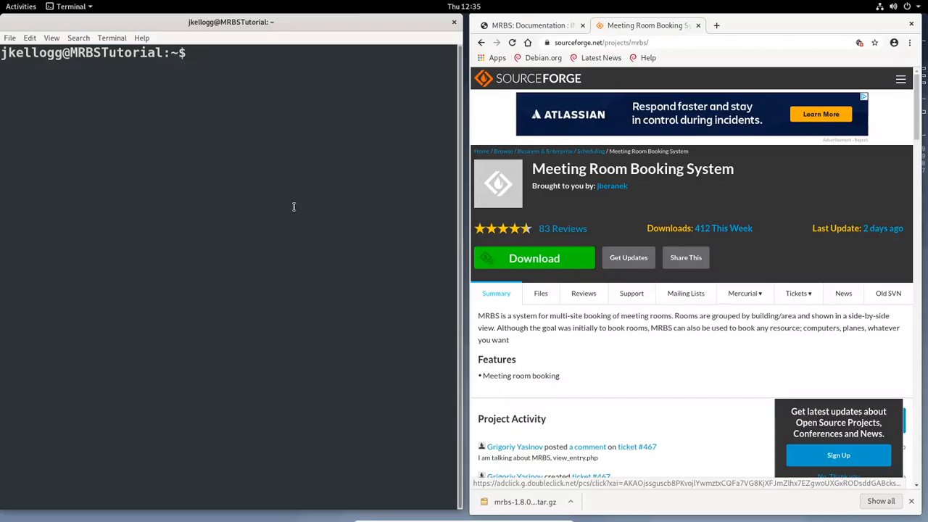
text(l)
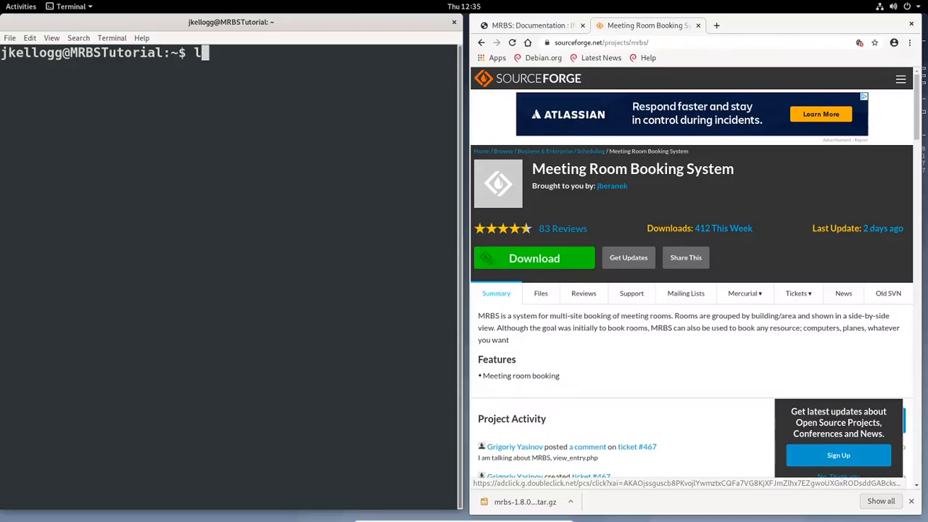
key(Return)
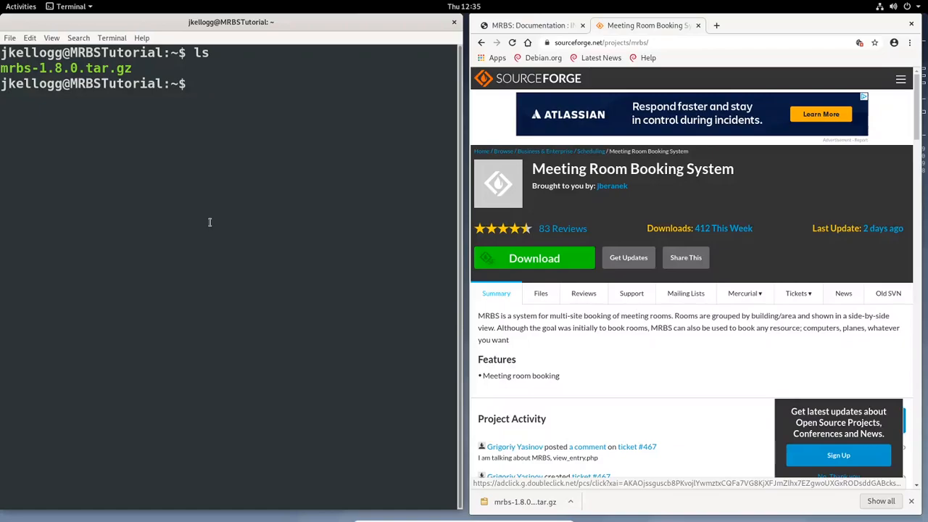
text(mk)
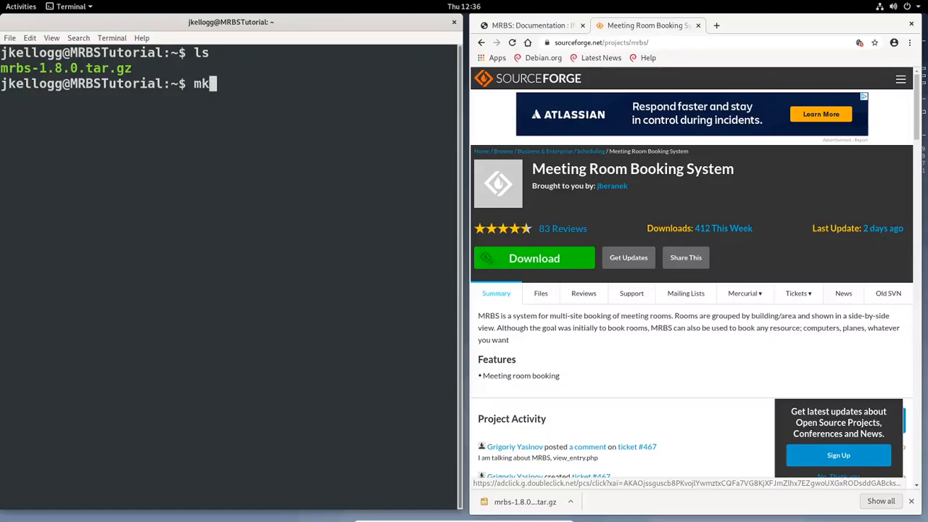
Create an mrbs directory and move mrbs-1.8.0.tar.gz into it
text(dir mrbs)
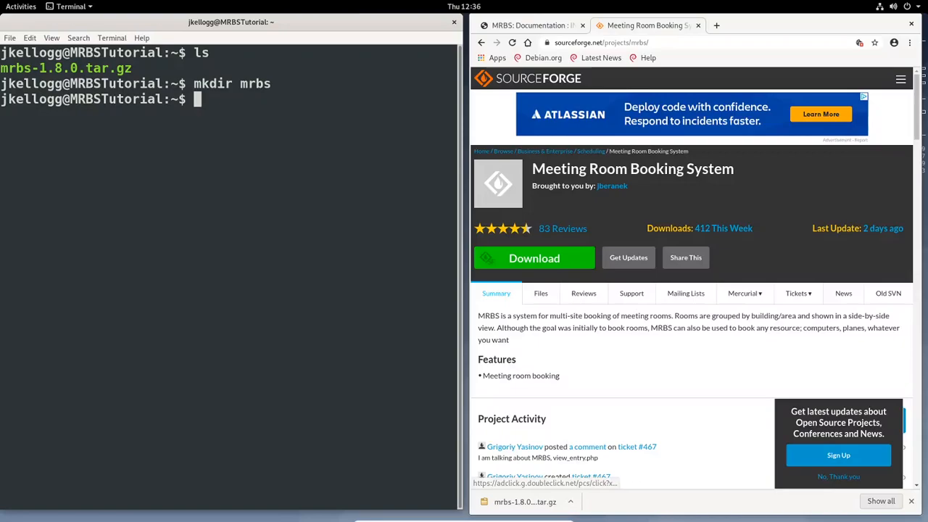
text(m)
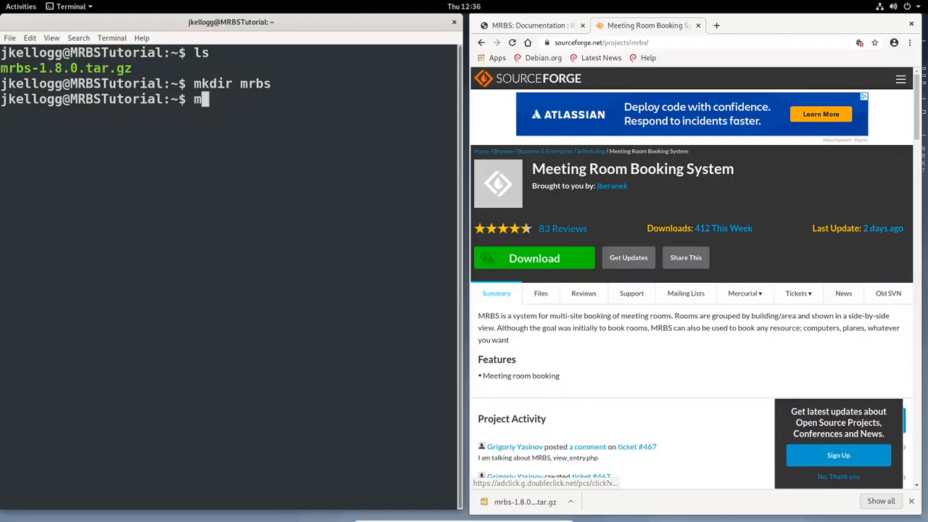
text(v mrbs)
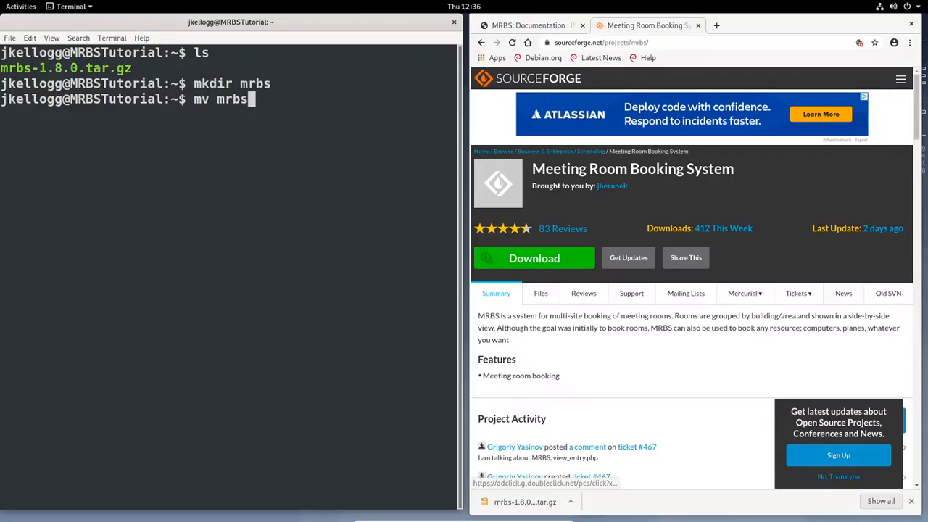
text(-1.8.0.tar.gz)
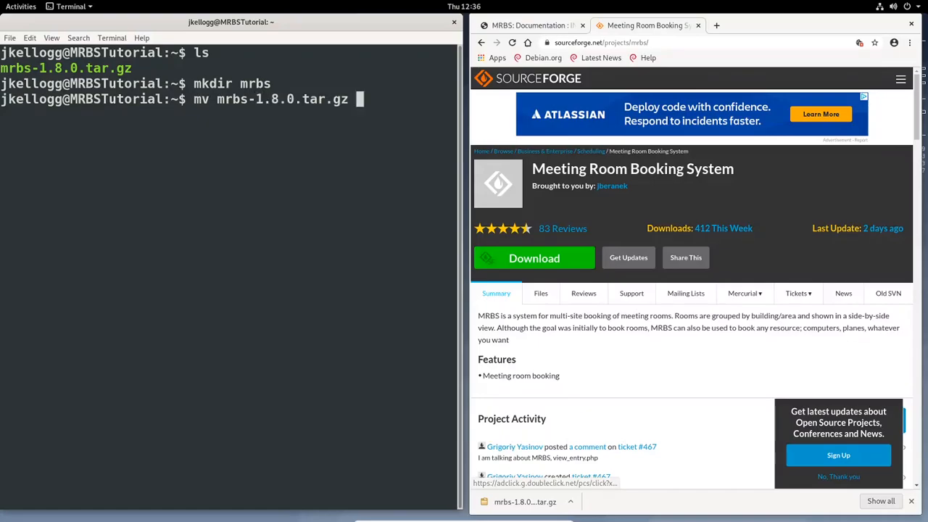
text(mrbs)
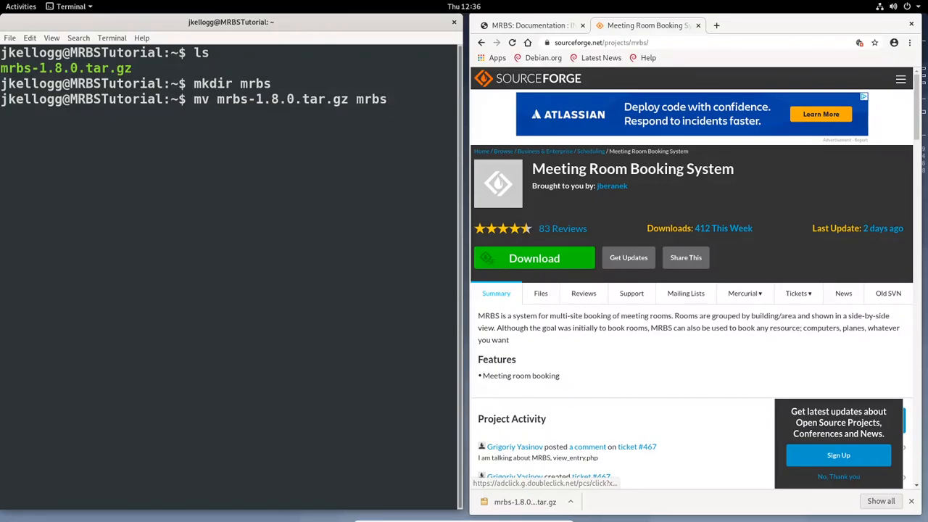
List the home directory, then change into the new mrbs folder
text(ls)
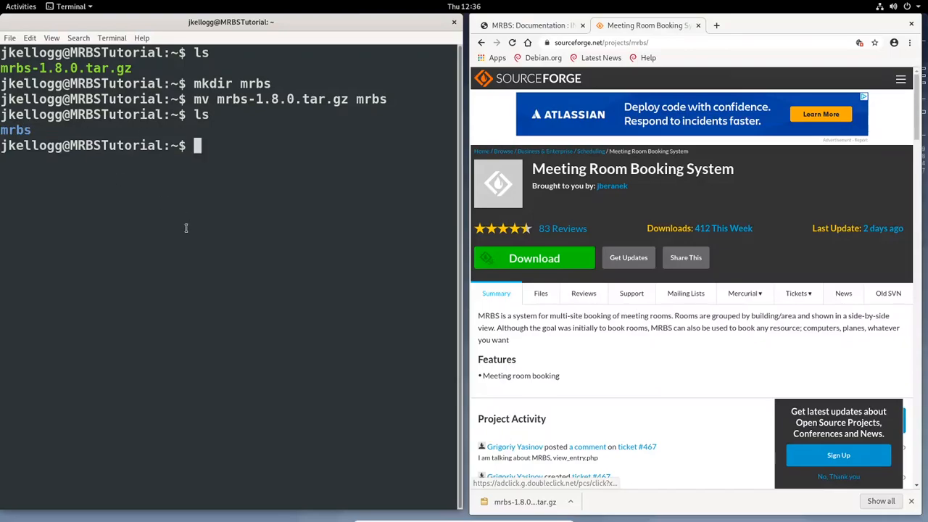
text(cd)
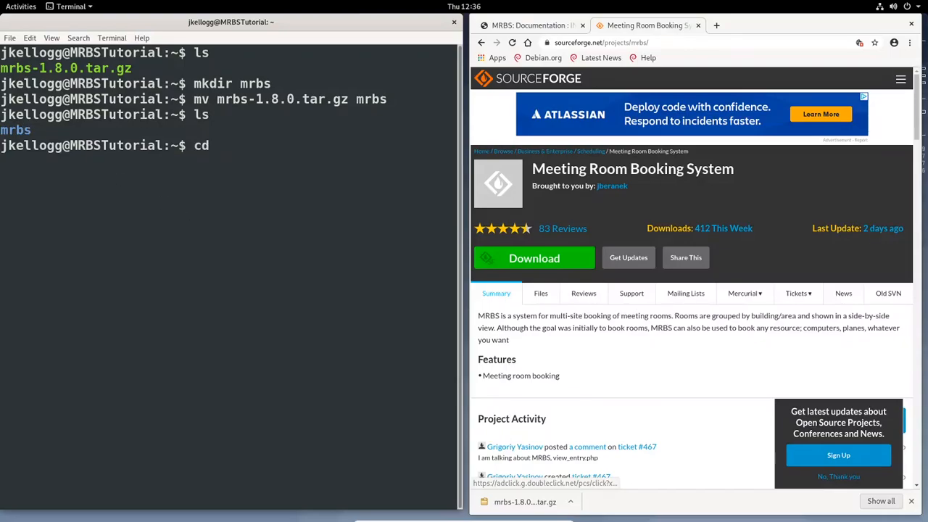
text(mr)
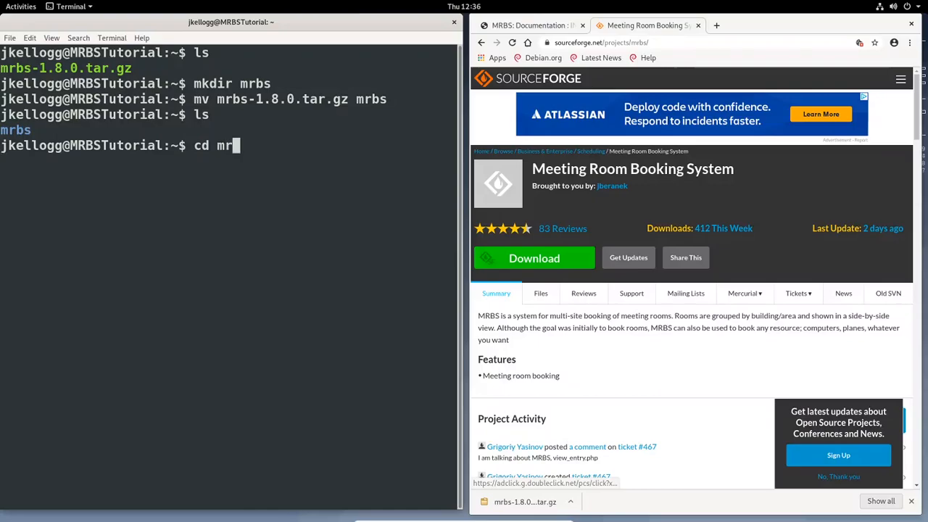
key(Return)
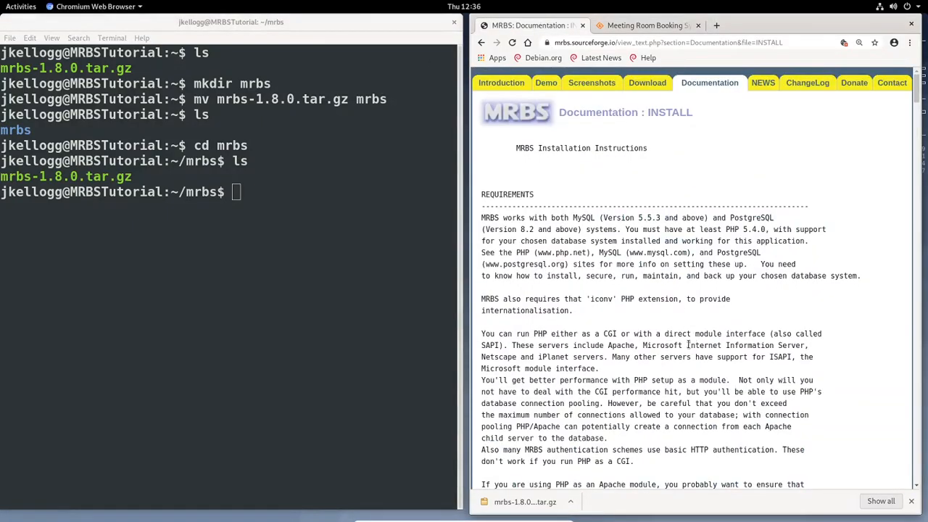
Scroll the INSTALL page to the INSTALLING THE MRBS FILES section
scroll(down, 3)
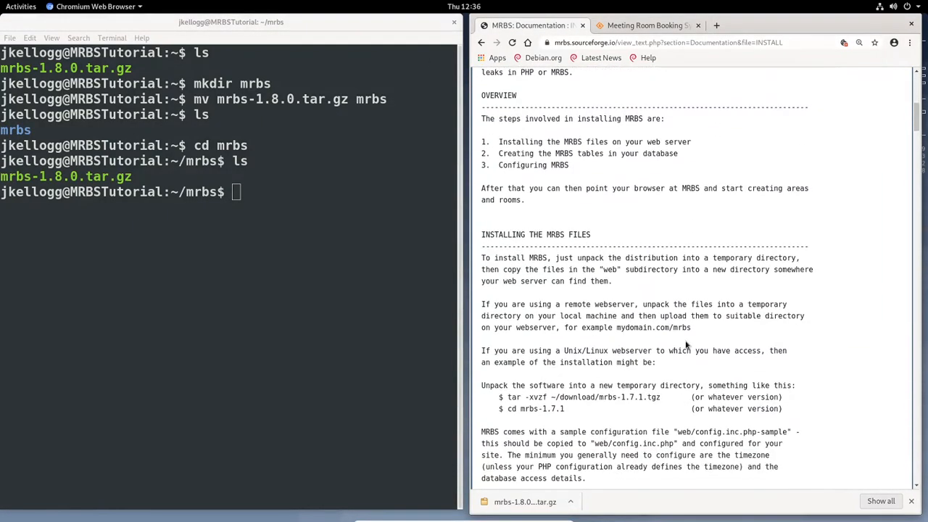
scroll(down, 3)
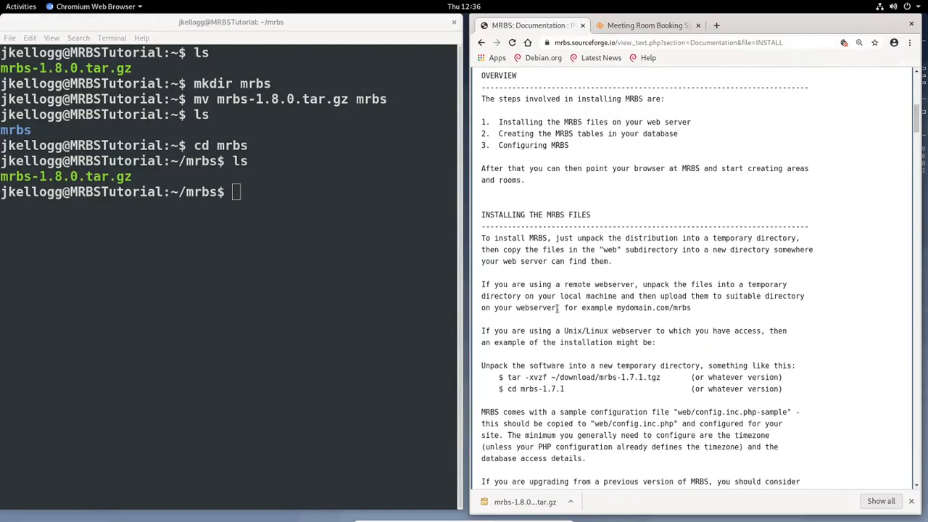
scroll(down, 3)
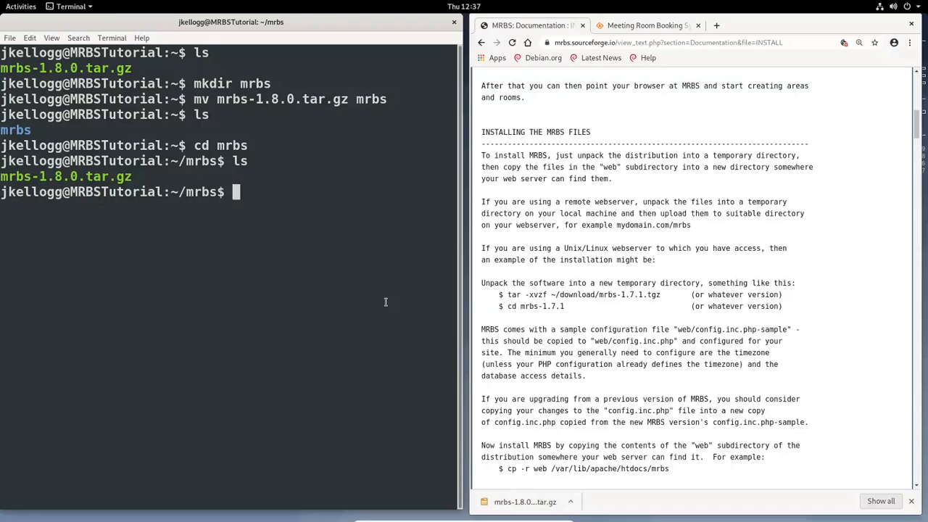
Extract mrbs-1.8.0.tar.gz with tar -xvzf
text(tar)
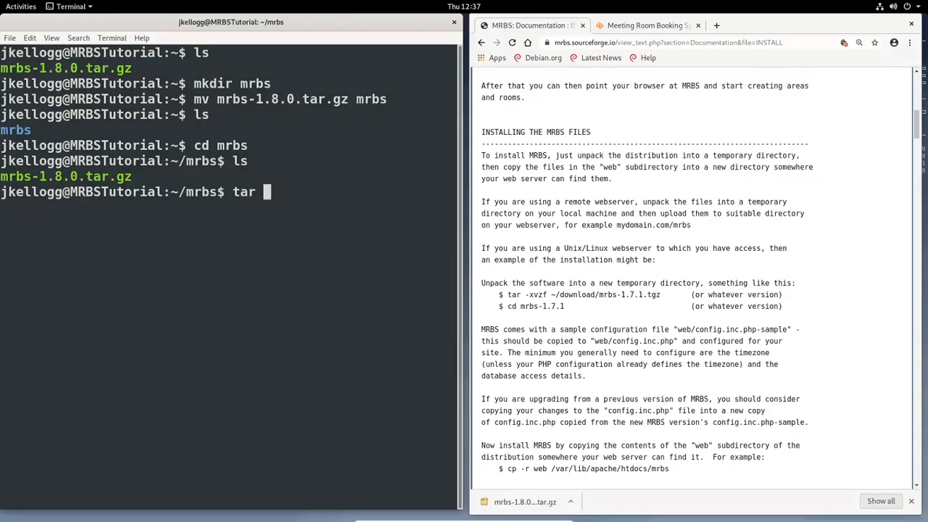
text(-x)
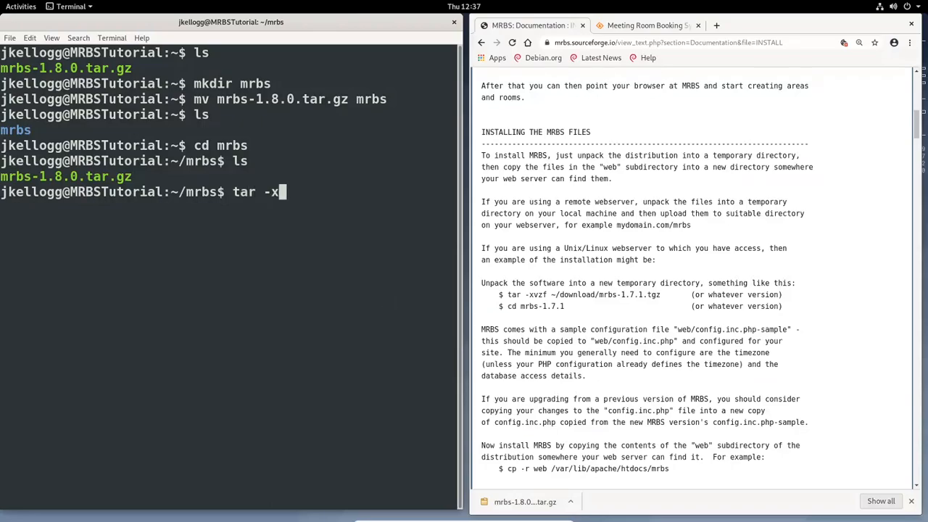
text(vz)
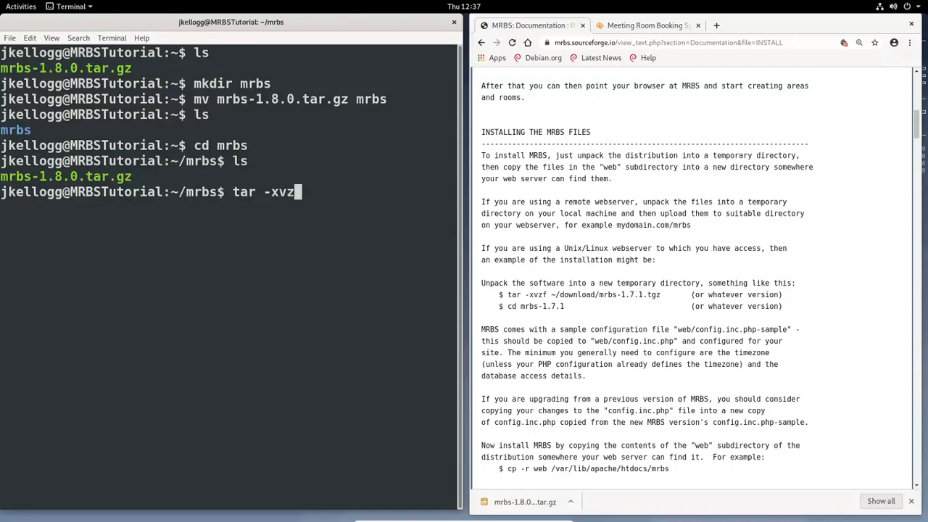
text(f)
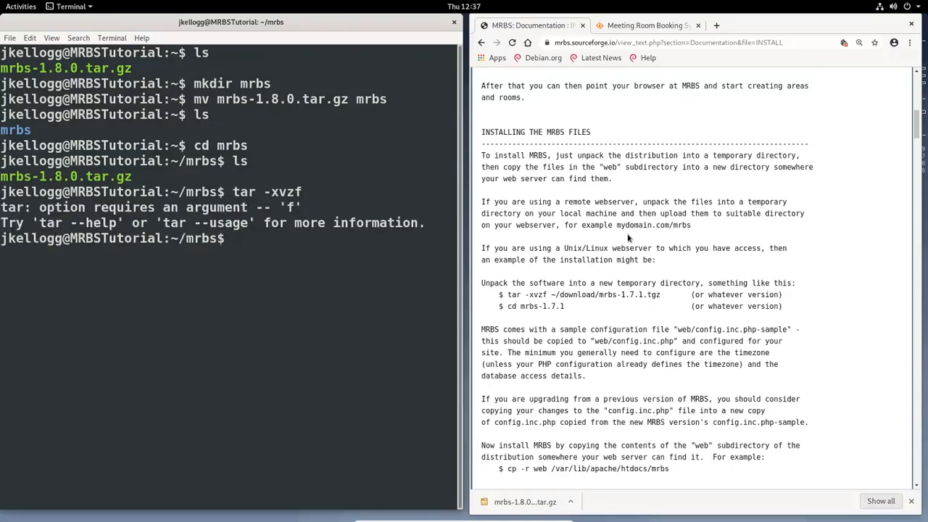
text(tar -xvzf)
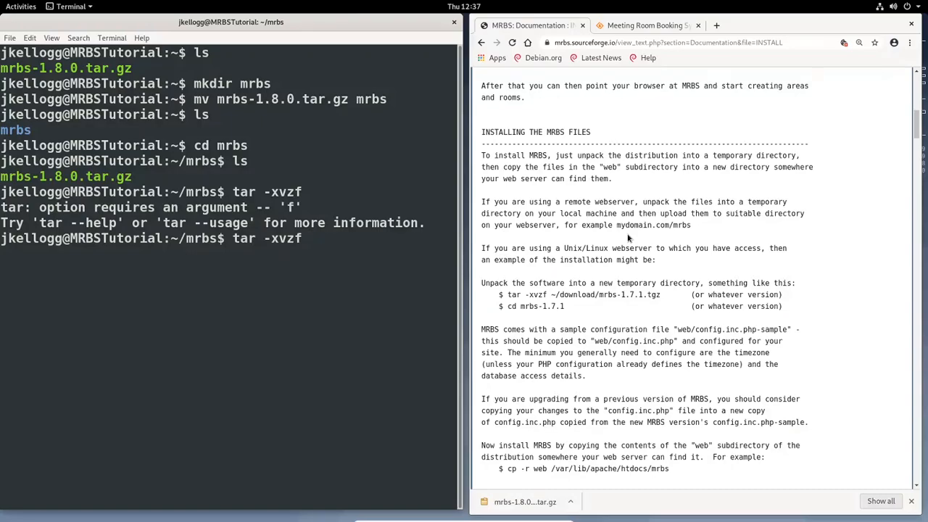
text(mrbs-1.8.0.tar.gz)
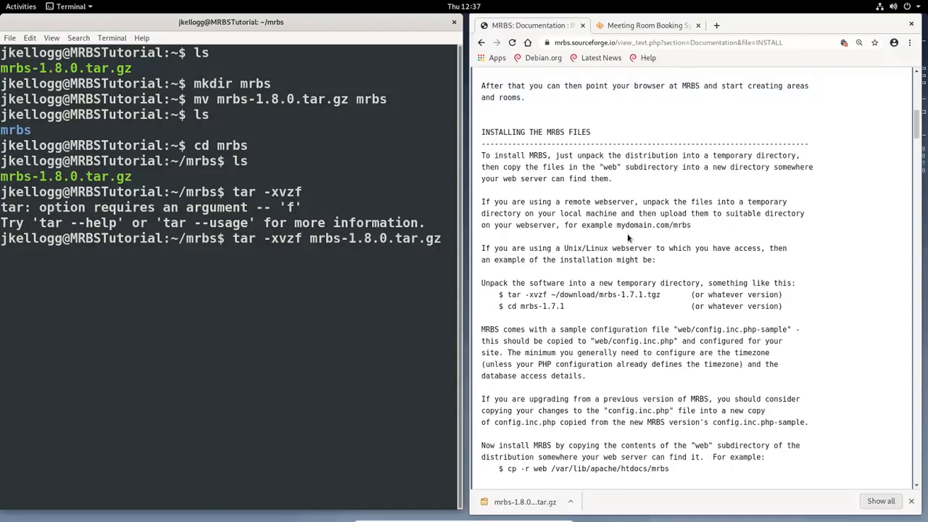
key(Return)
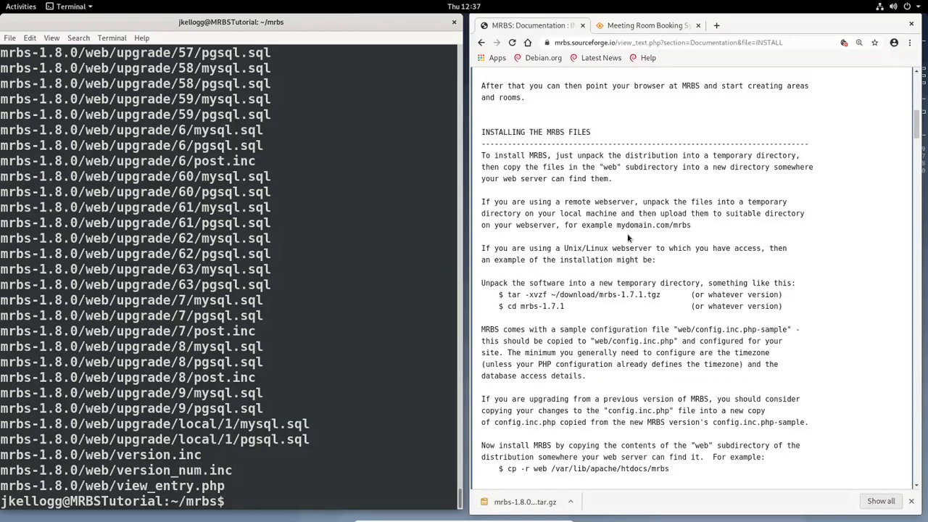
List the folder and change into the extracted mrbs-1.8.0 directory
text(ls)
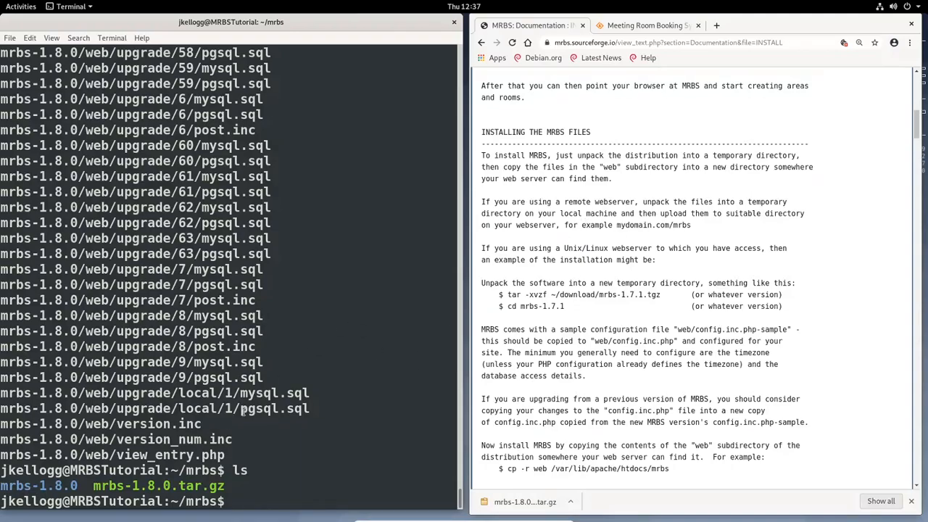
text(cd)
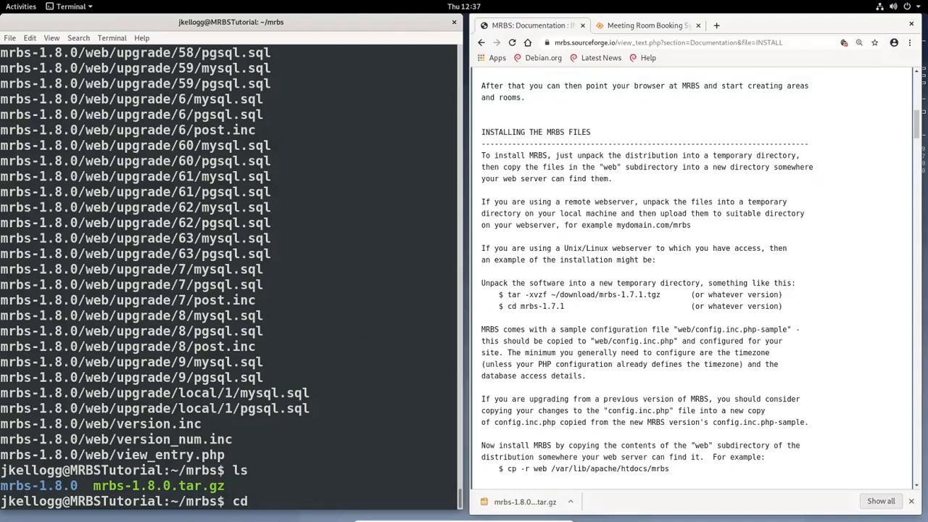
text(rmb)
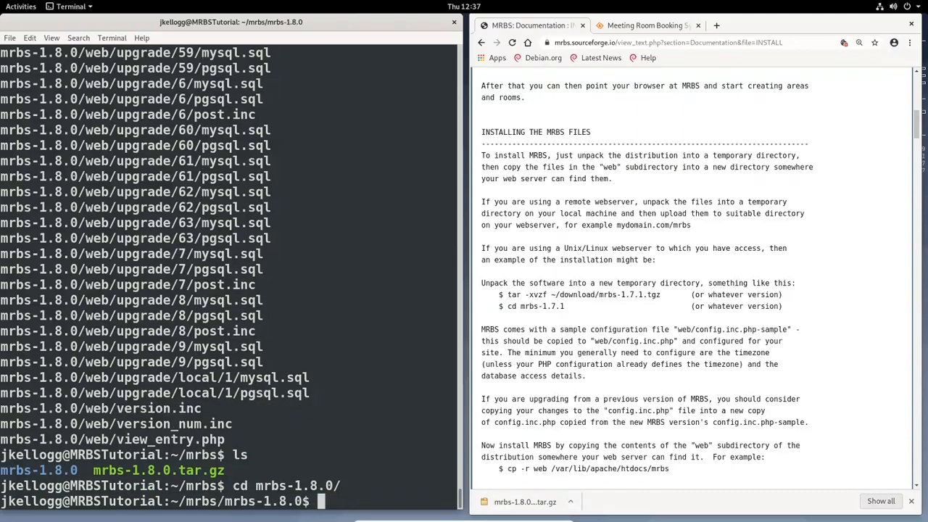
List the mrbs-1.8.0 folder contents, showing INSTALL, README and web
text(ls)
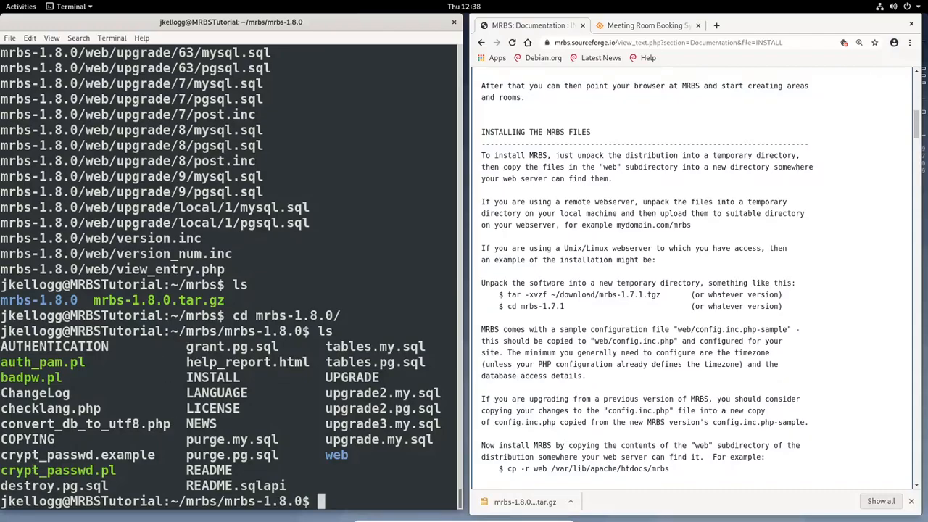
mouse_move(534, 327)
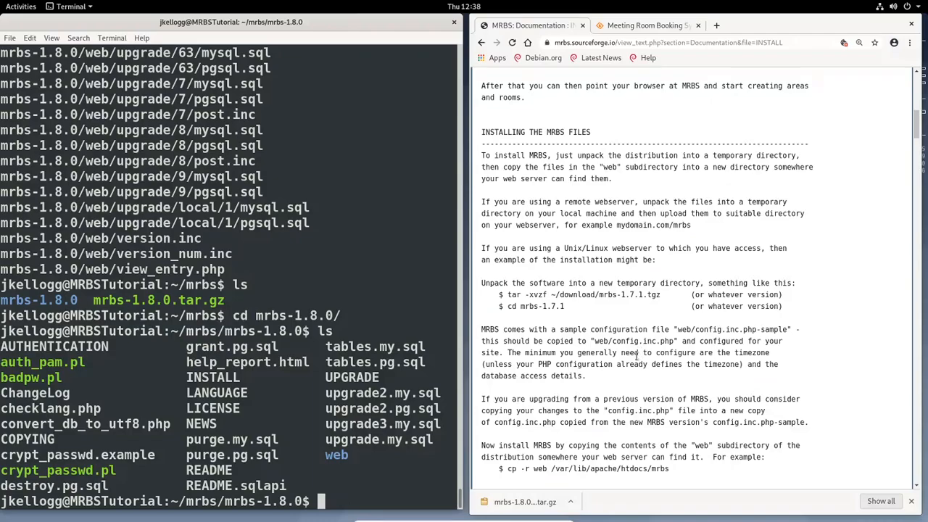
mouse_move(569, 364)
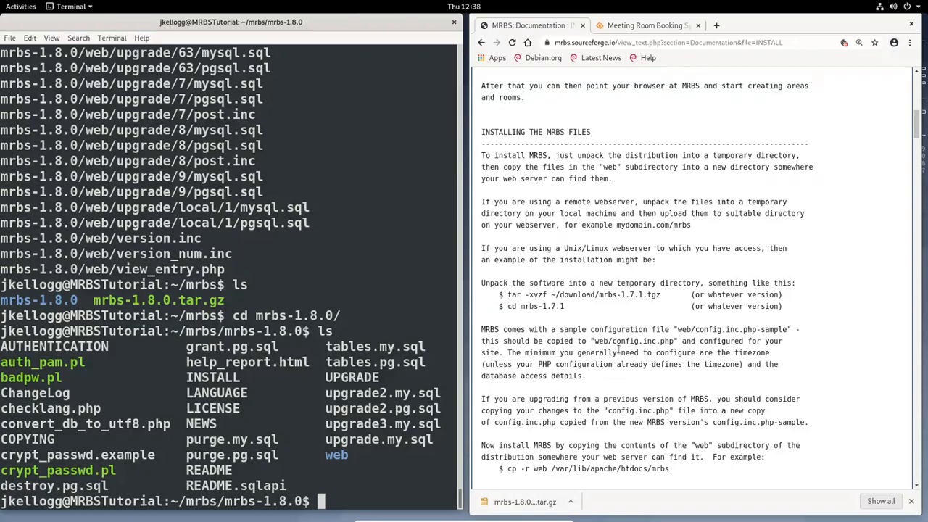
mouse_move(654, 365)
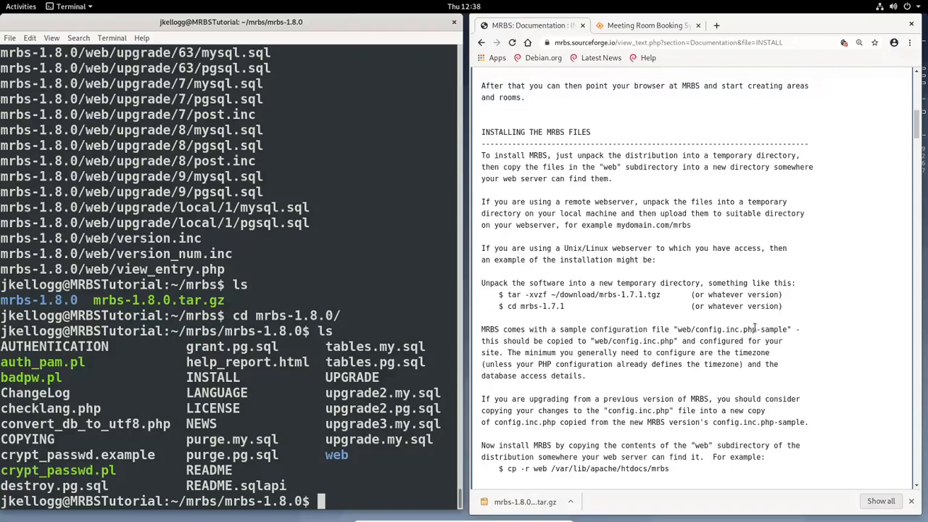
mouse_move(688, 352)
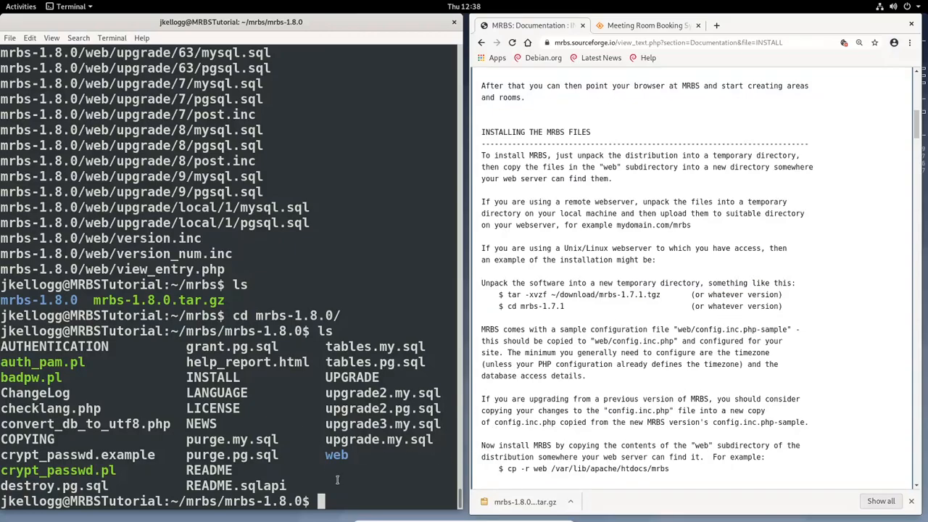
mouse_move(324, 484)
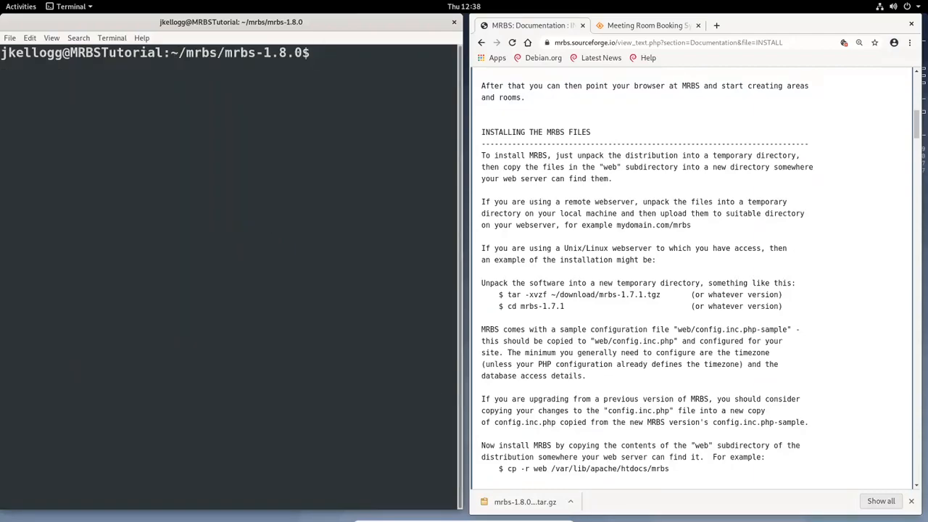
Change into the web folder and clear the terminal
text(cd)
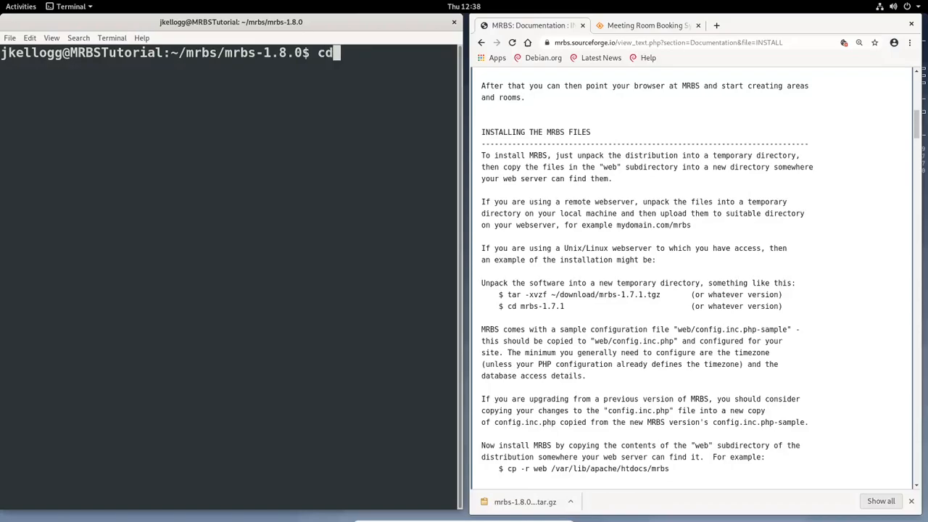
text(web/)
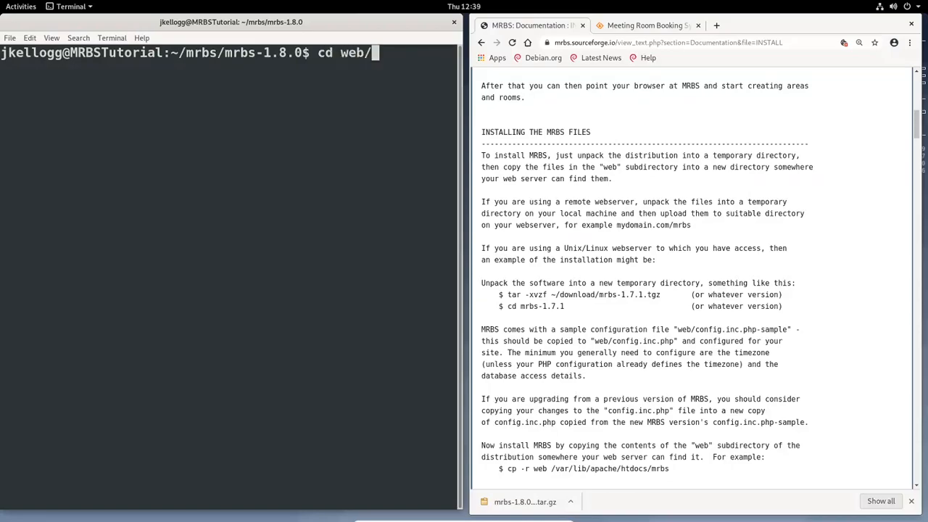
key(Return)
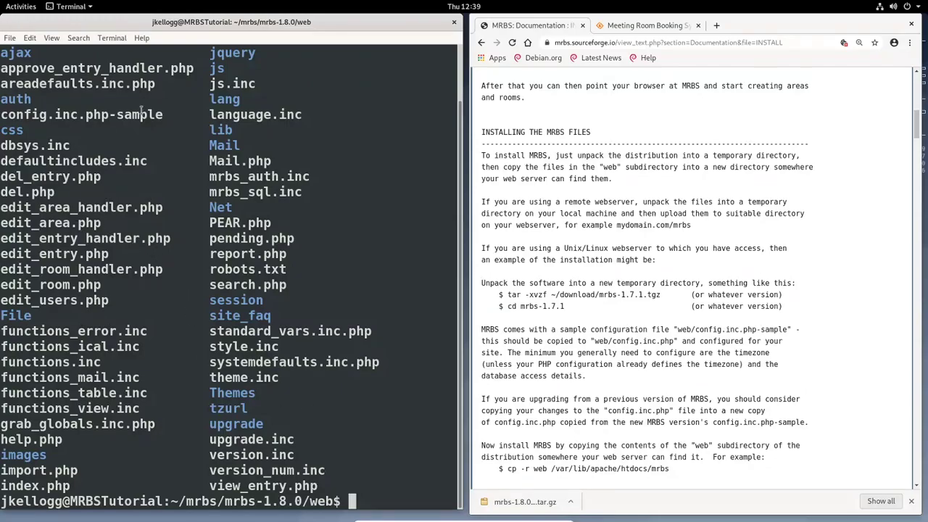
double_click(81, 114)
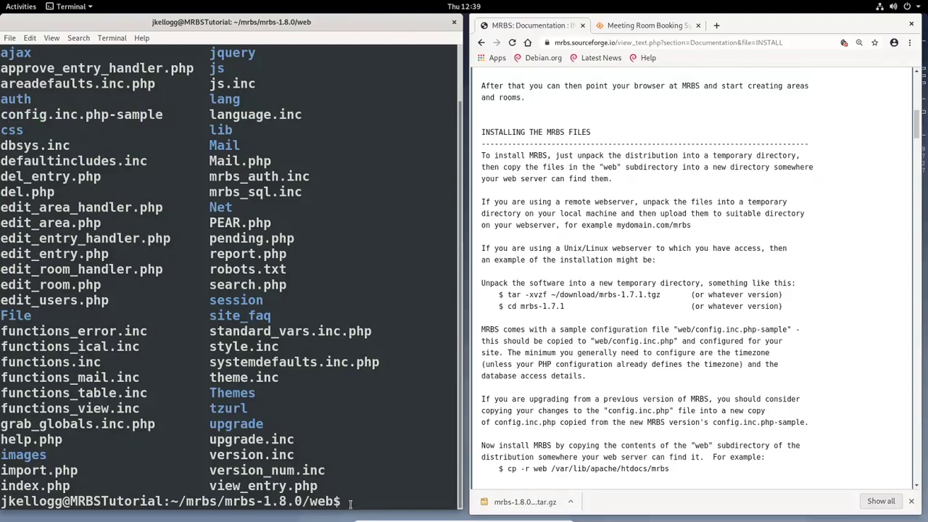
text(clear)
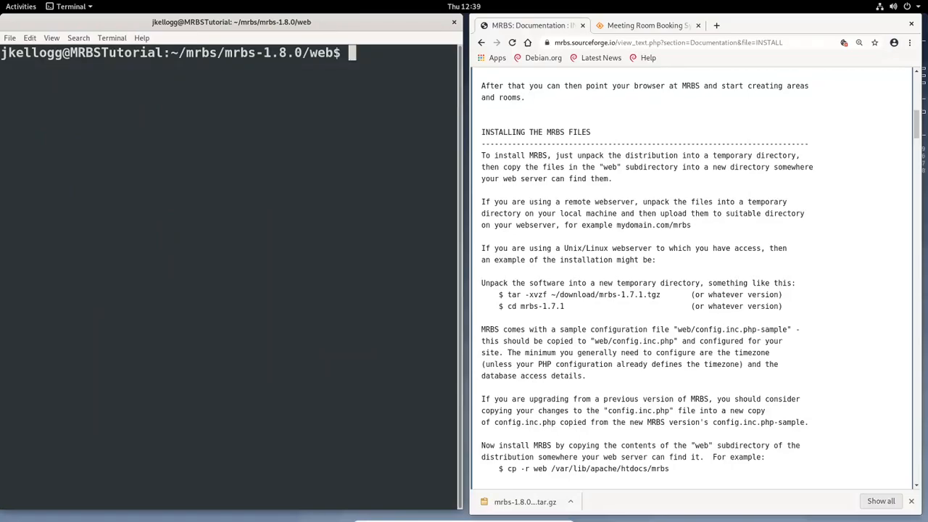
Copy config.inc.php-sample to a new config.inc.php and confirm it in the listing
text(c)
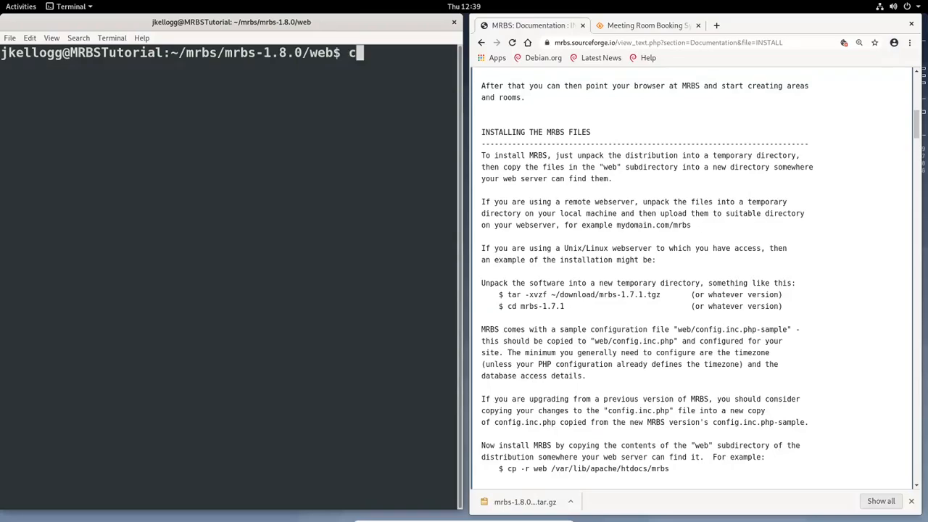
text(p)
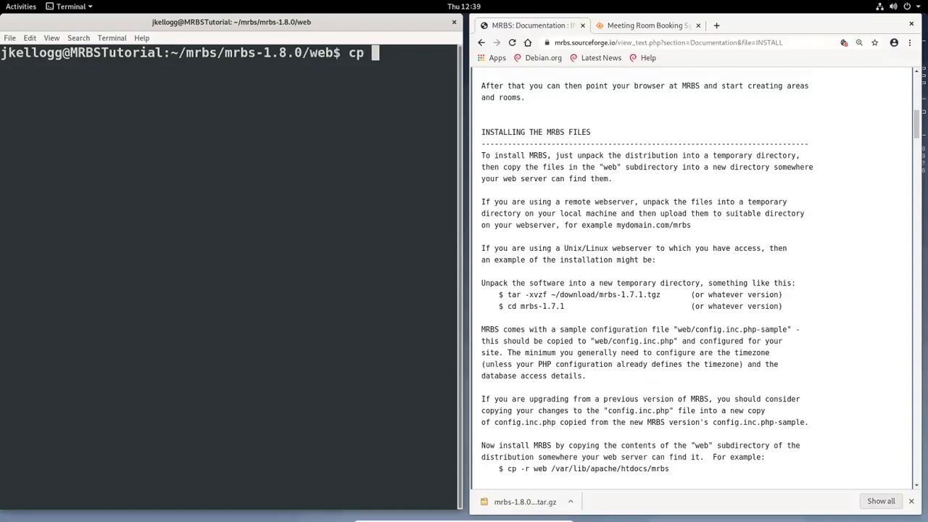
text(c)
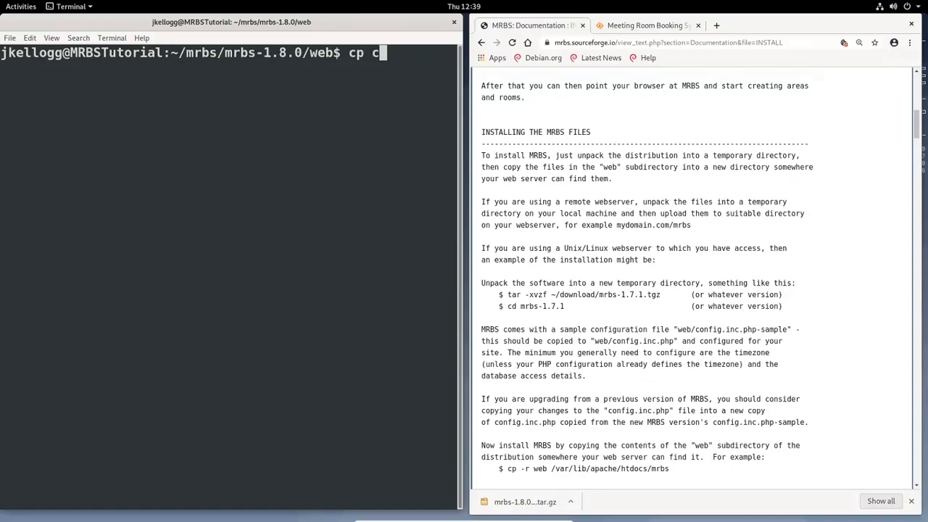
text(onfig.inc.php-sample)
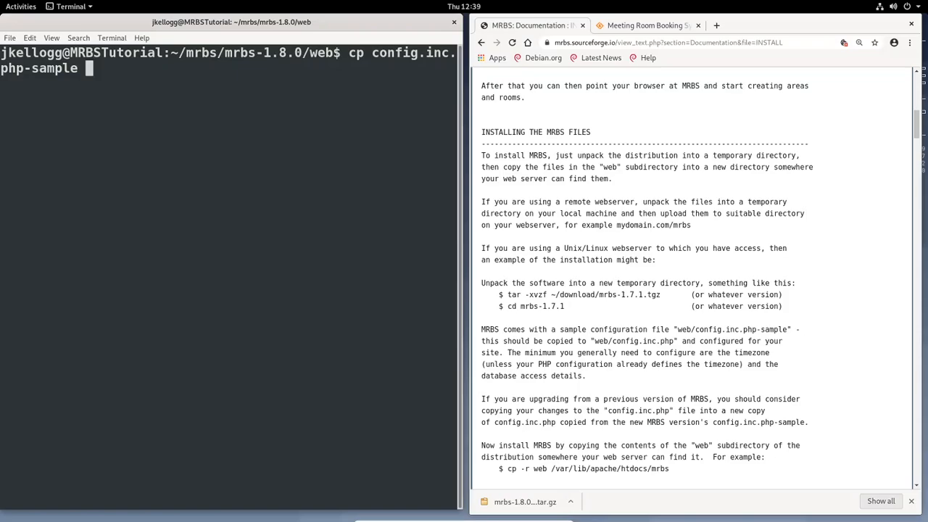
text(config.inc.php-sample)
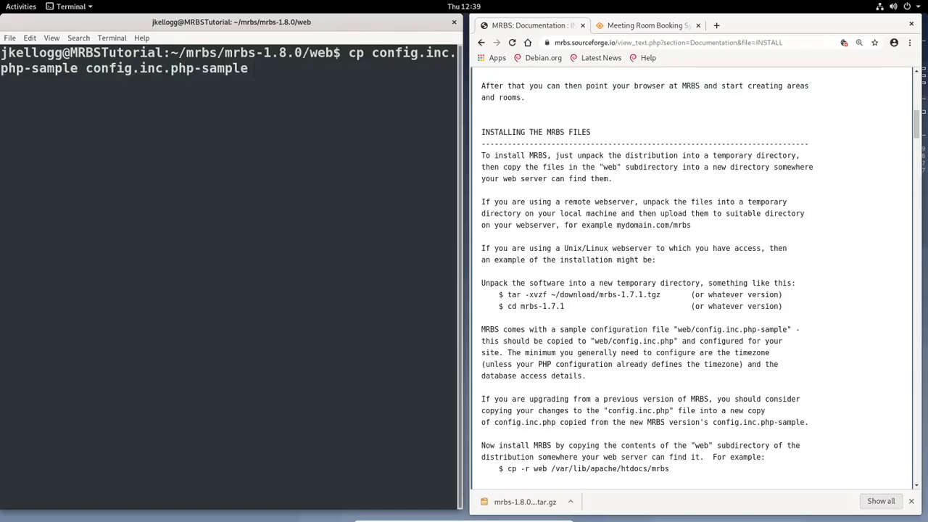
key(BackSpace)
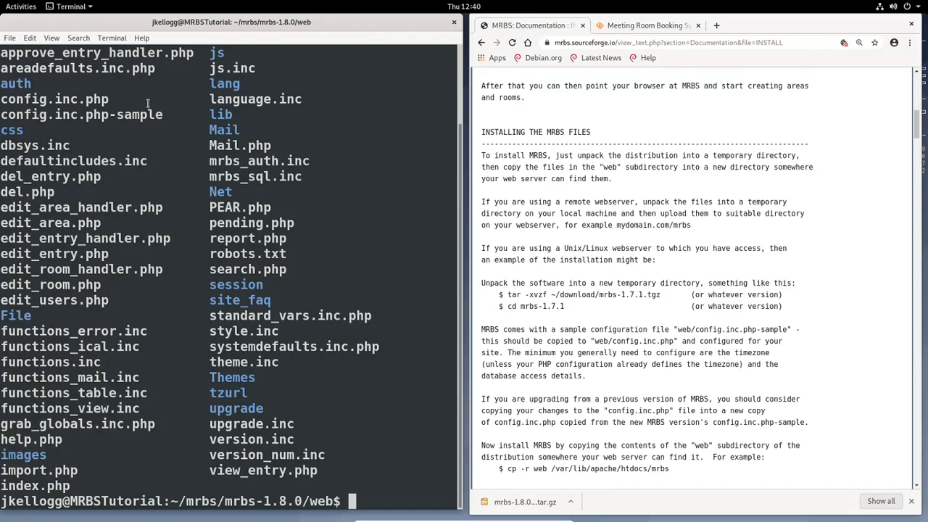
double_click(55, 99)
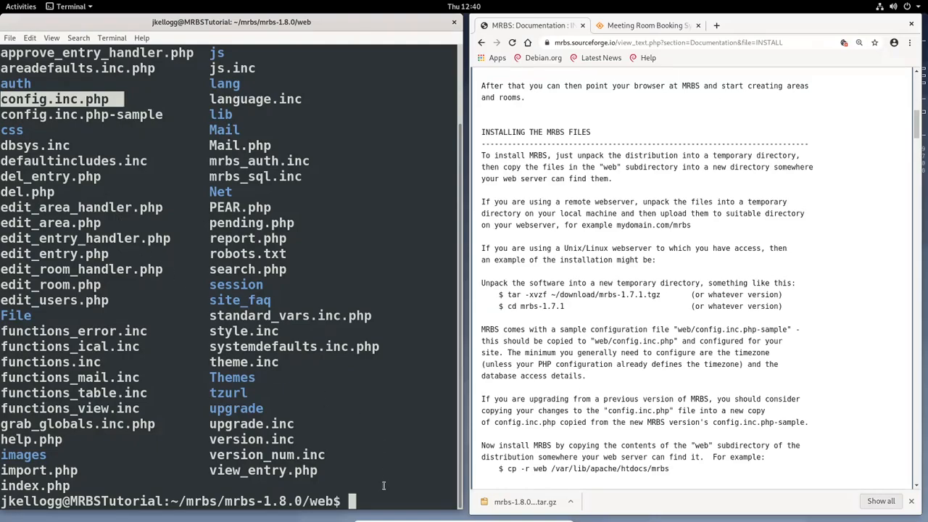
mouse_move(461, 417)
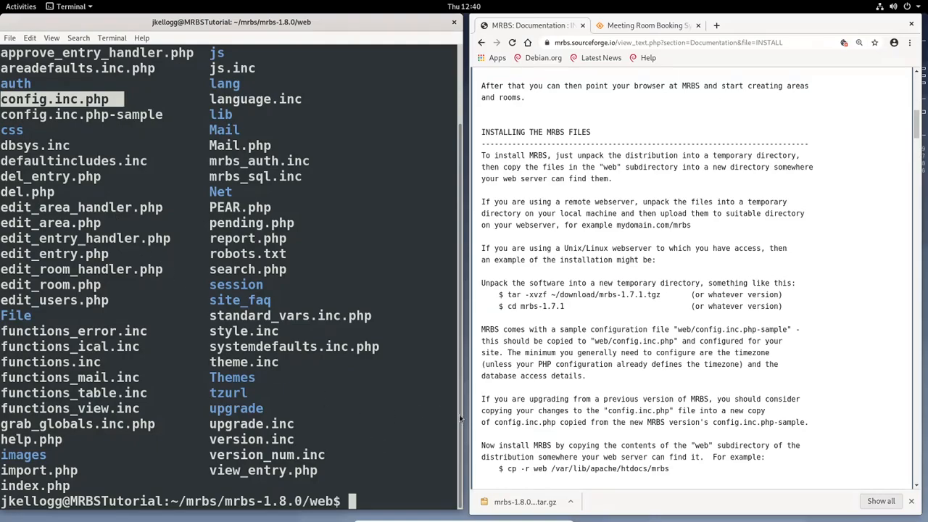
drag(481, 445, 562, 445)
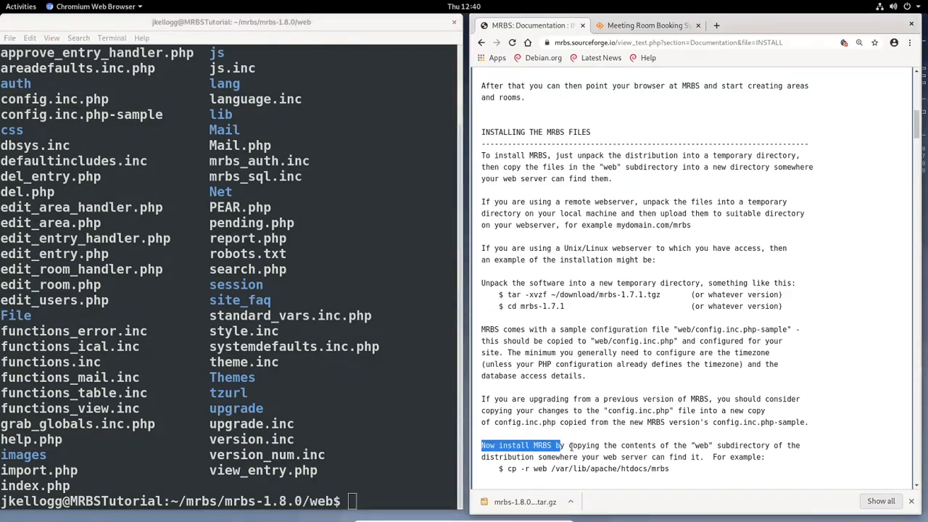
drag(558, 445, 713, 445)
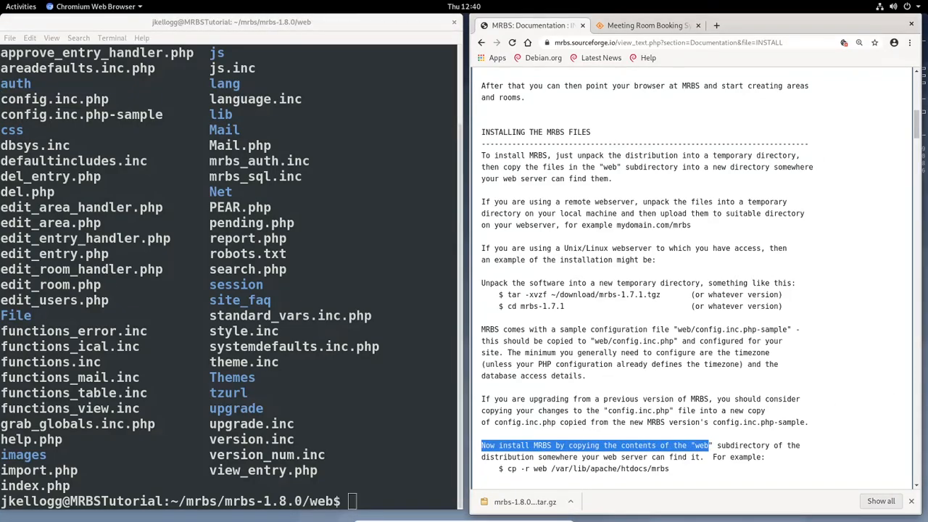
mouse_move(803, 435)
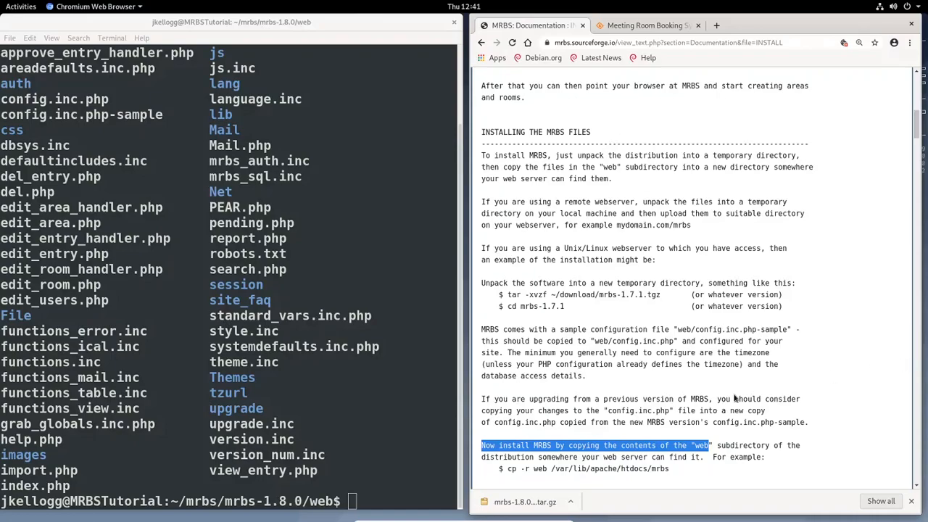
scroll(down, 3)
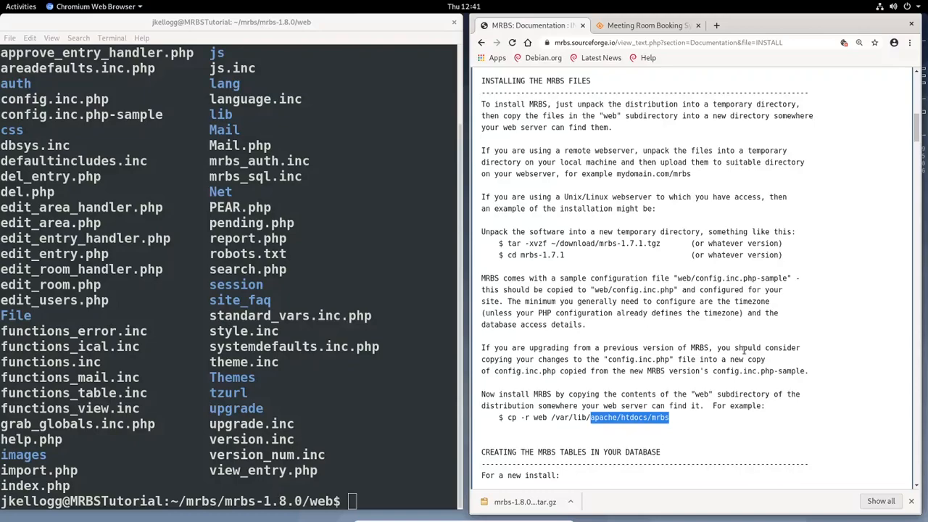
mouse_move(758, 325)
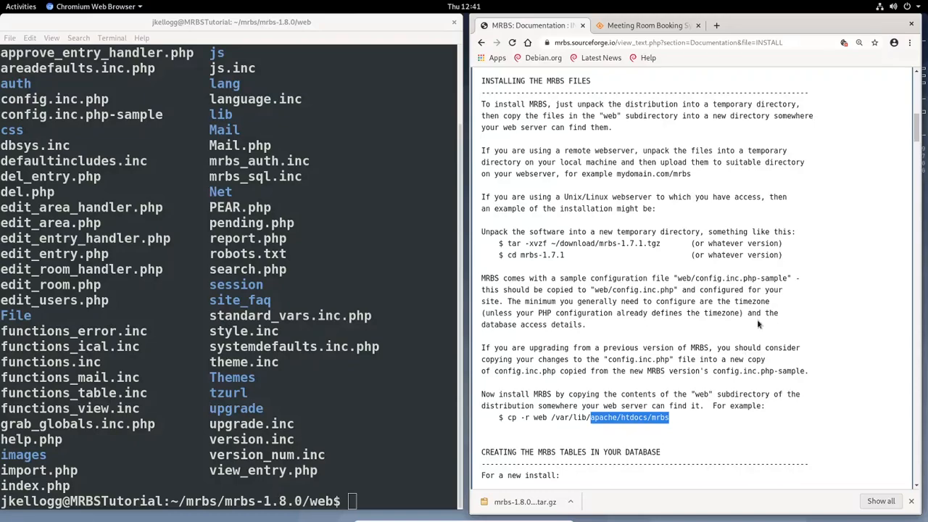
click(675, 421)
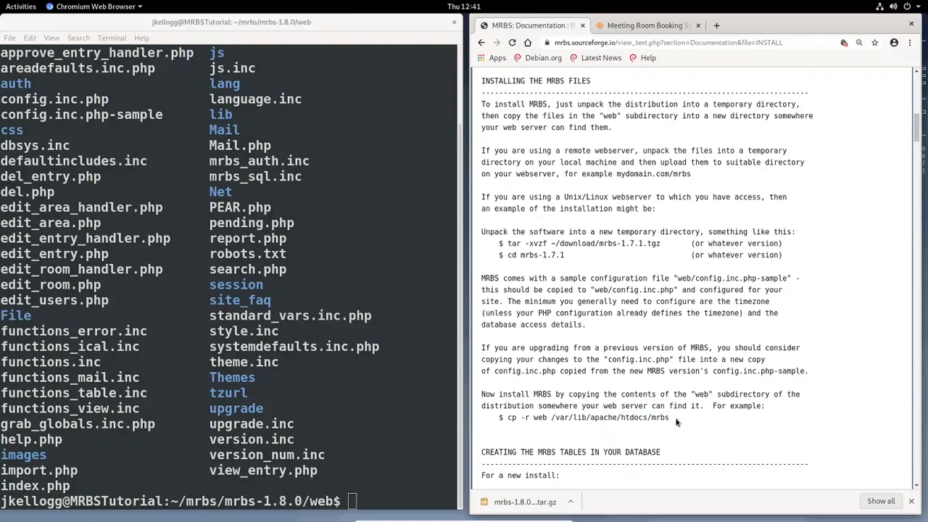
drag(507, 417, 670, 418)
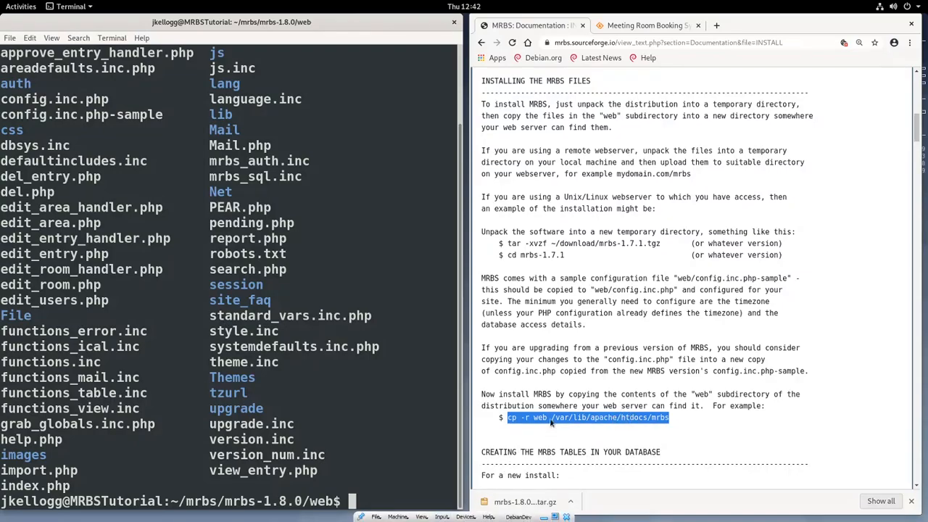
mouse_move(551, 430)
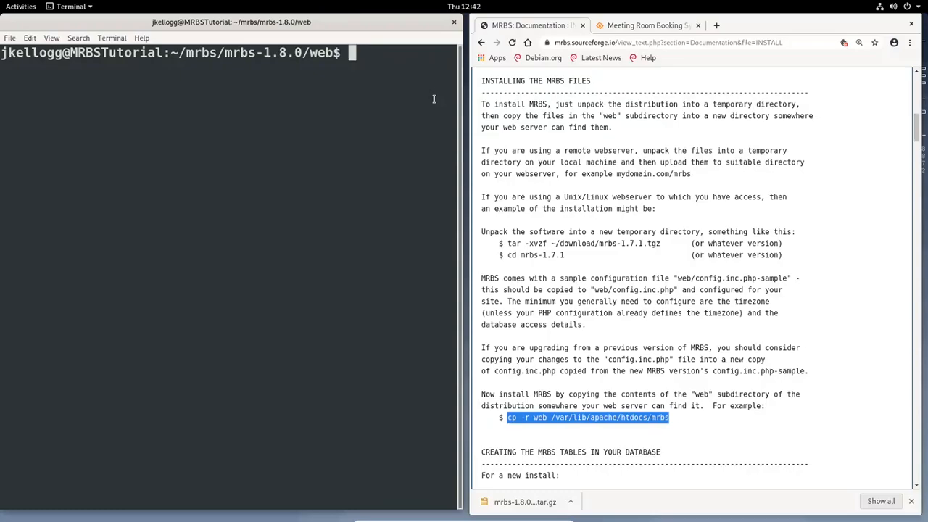
Run sudo cp -r ~/mrbs/mrbs-1.8.0/web/ /var/www/html to copy the MRBS web folder
text(su)
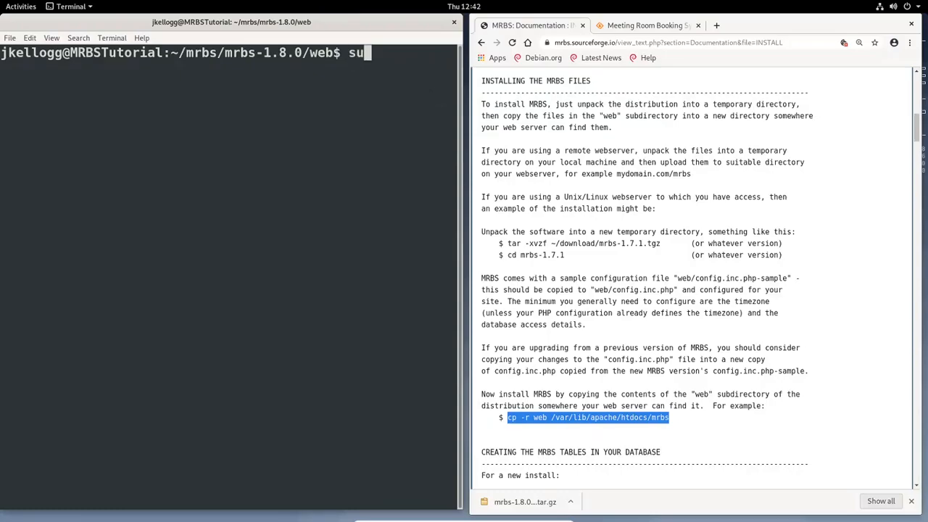
text(do)
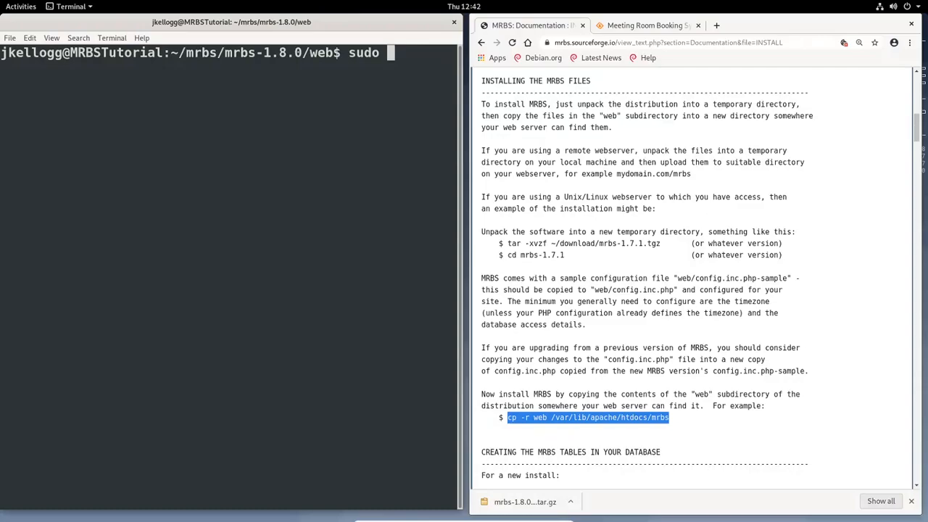
text(cp -r)
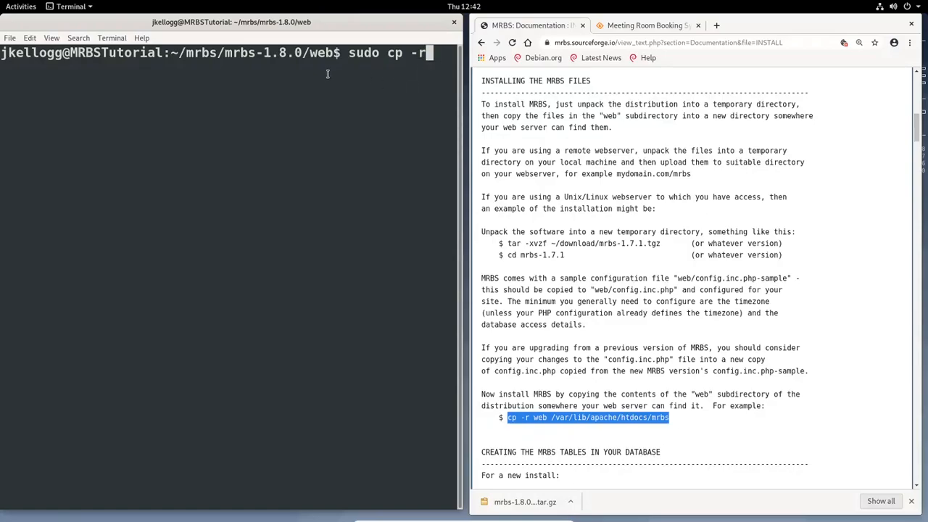
mouse_move(293, 255)
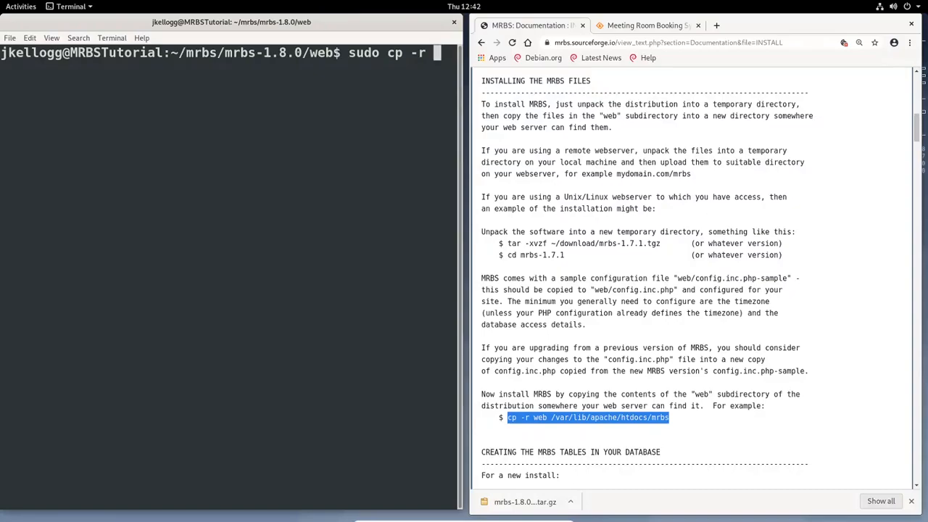
text(~)
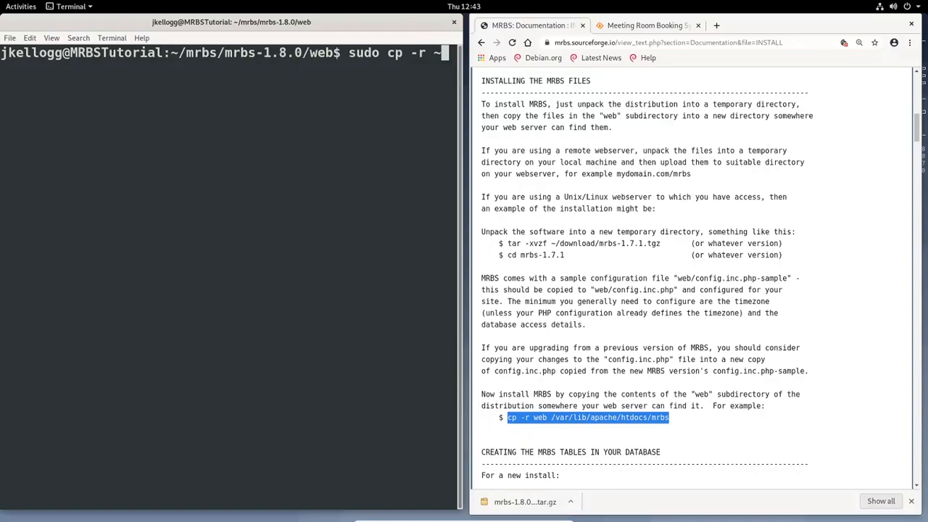
text(/m)
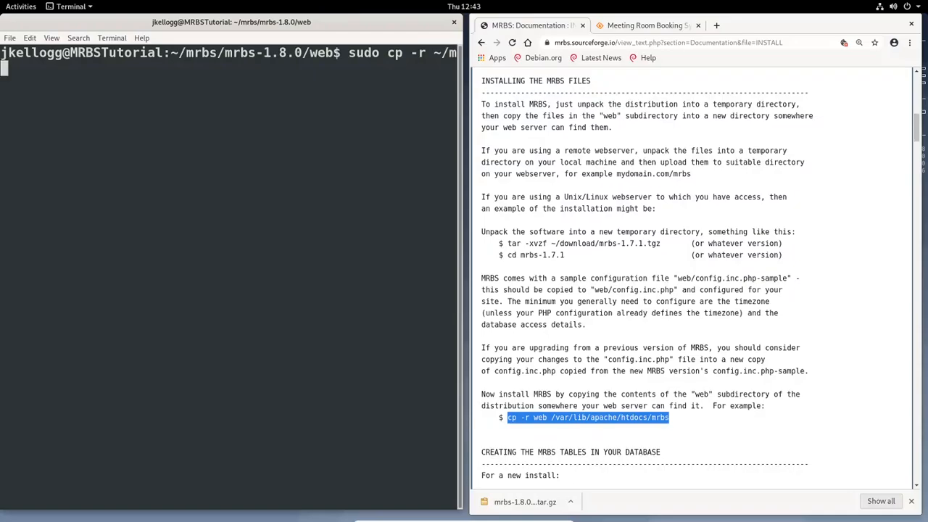
text(rbs/mrbs-1.8.0)
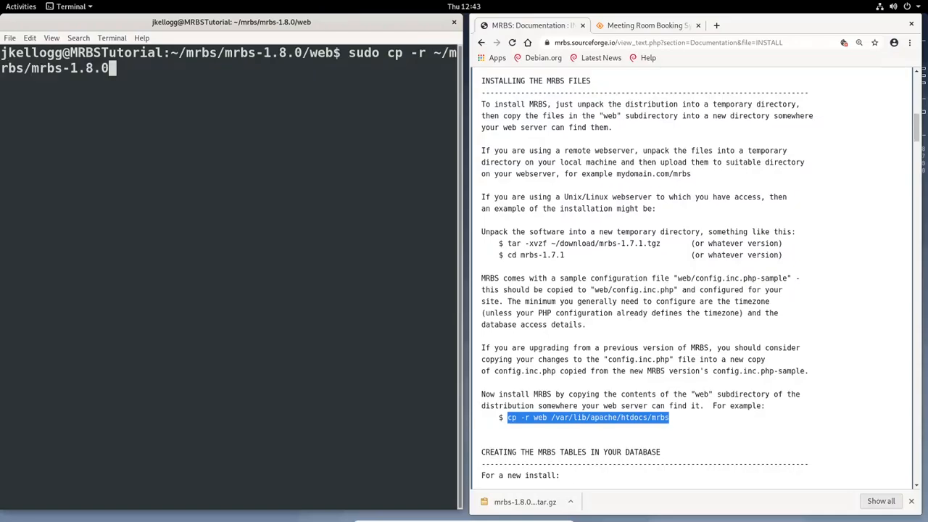
text(web/)
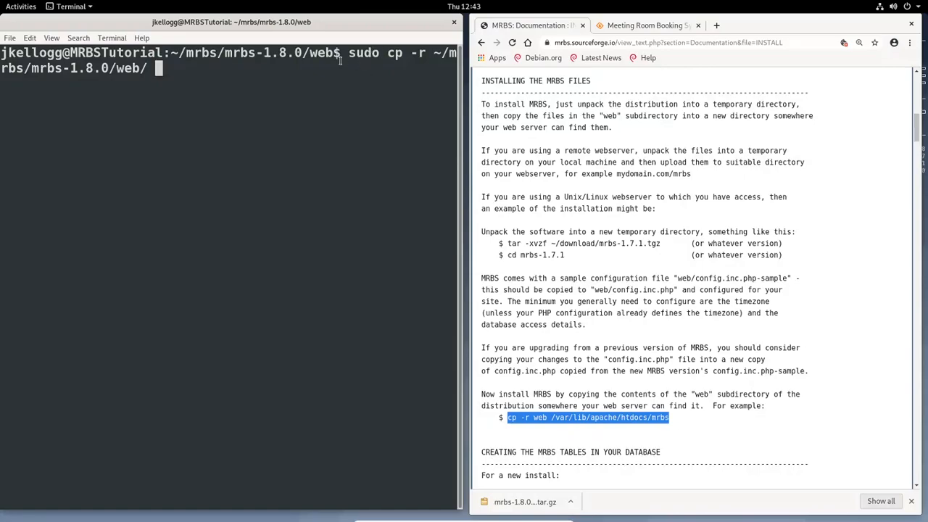
mouse_move(370, 76)
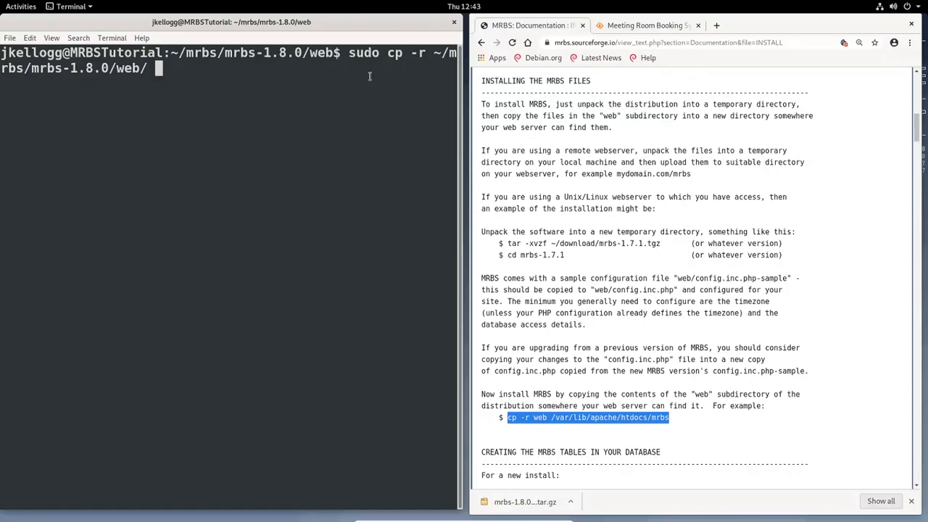
mouse_move(311, 87)
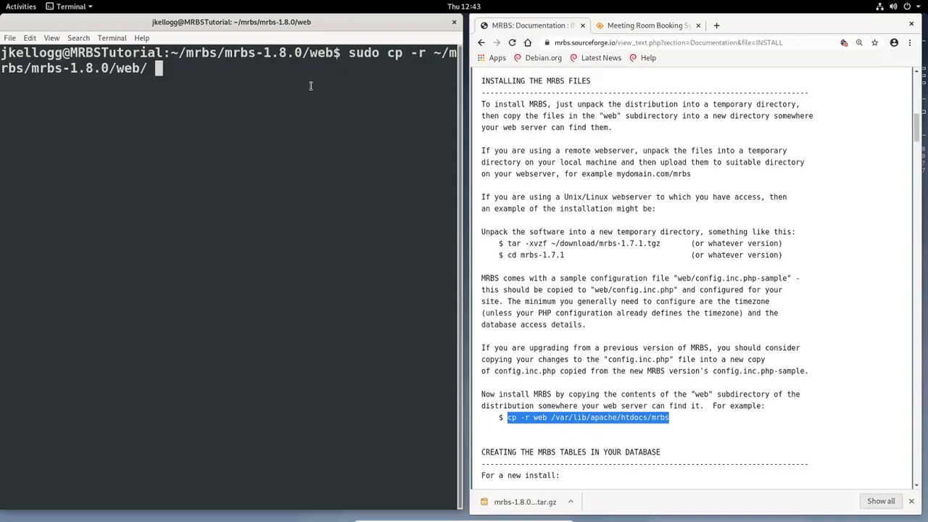
mouse_move(361, 53)
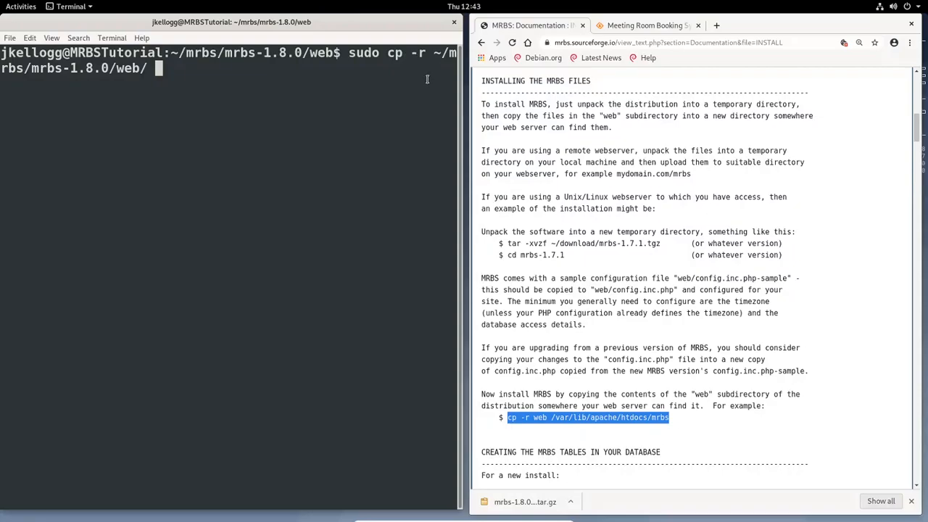
mouse_move(420, 67)
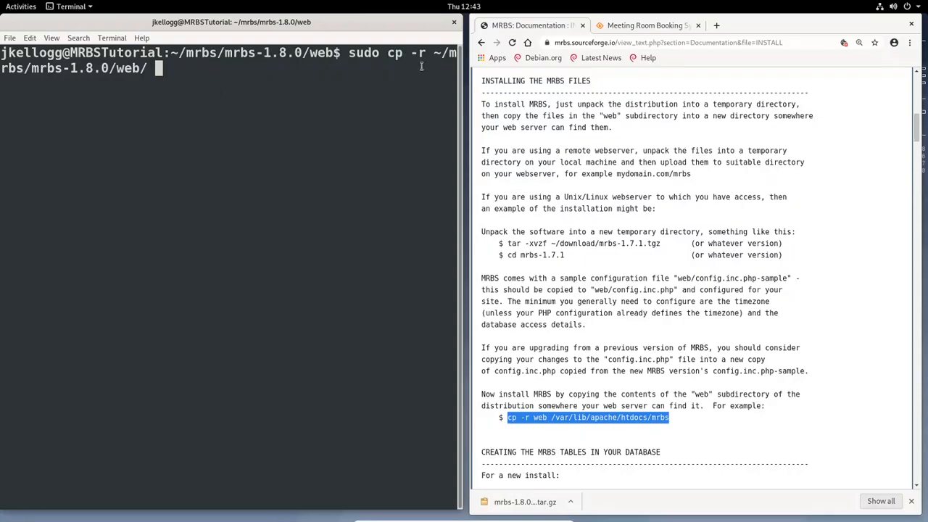
mouse_move(75, 81)
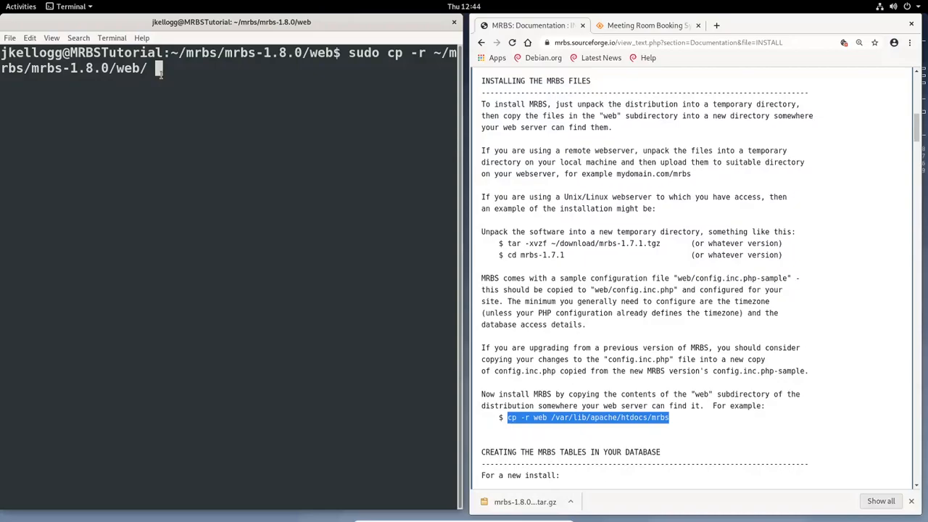
text(/var/www)
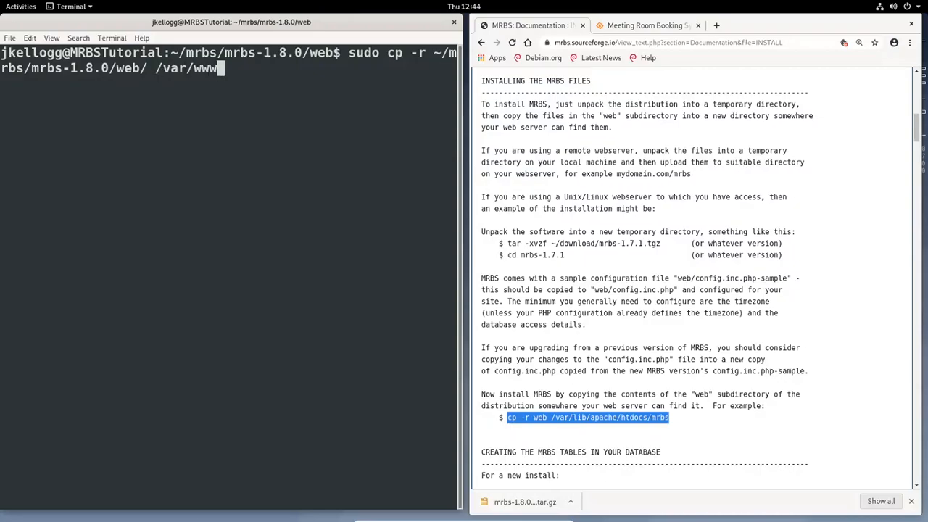
text(/html)
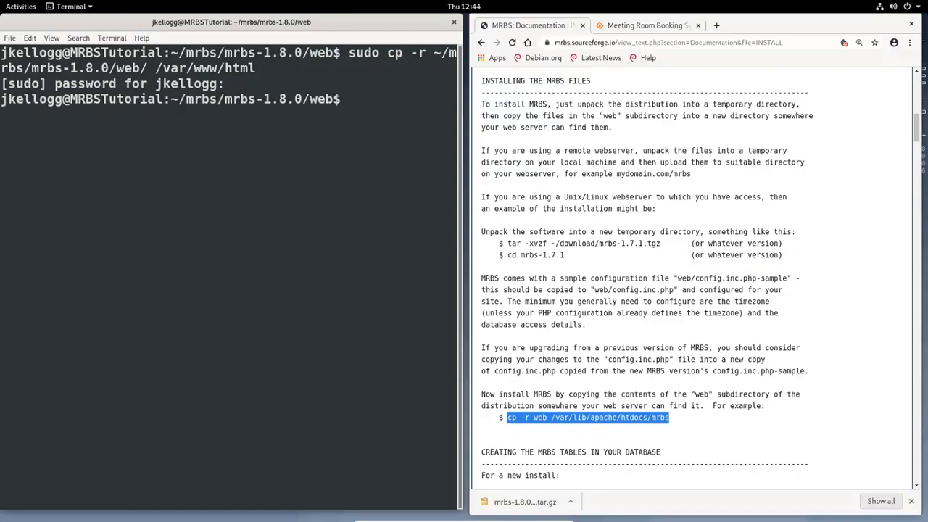
Change to /var/www/html and list it to see index.html beside the web folder
text(cd)
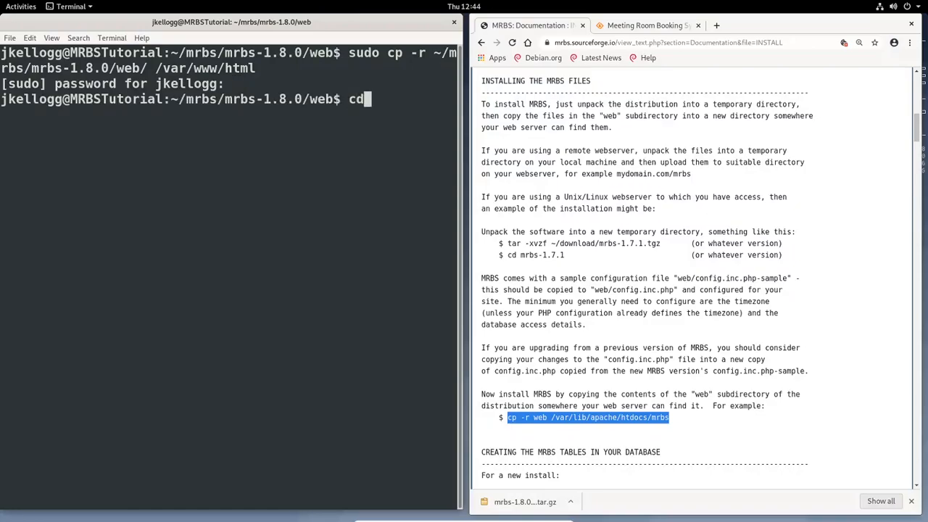
text(/var/)
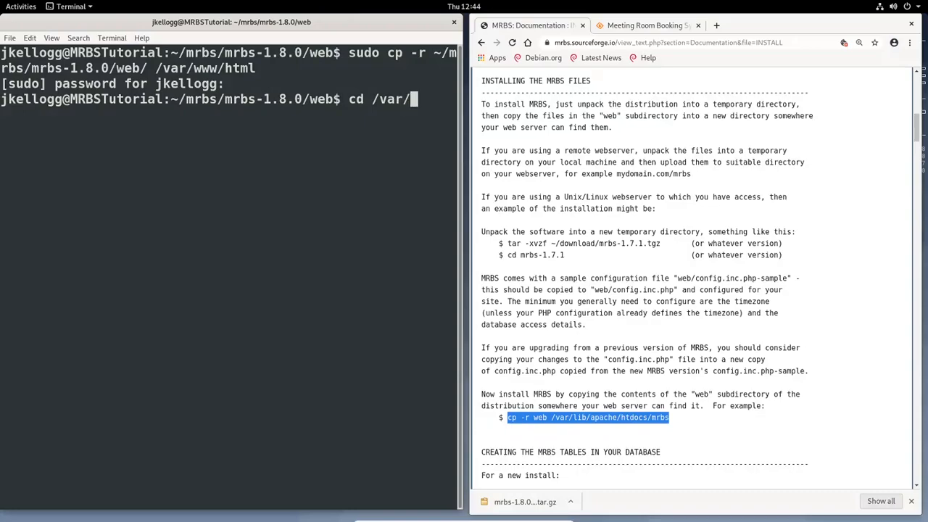
text(www/htm)
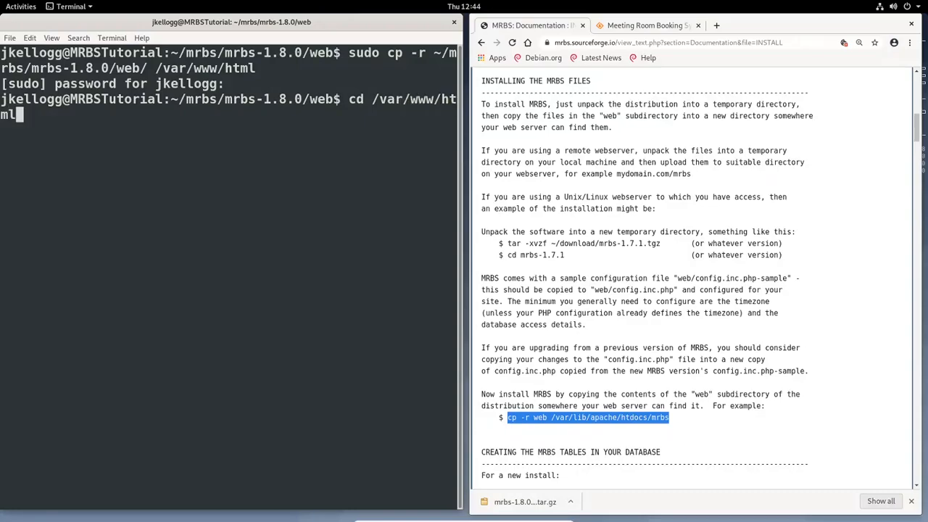
text(ls)
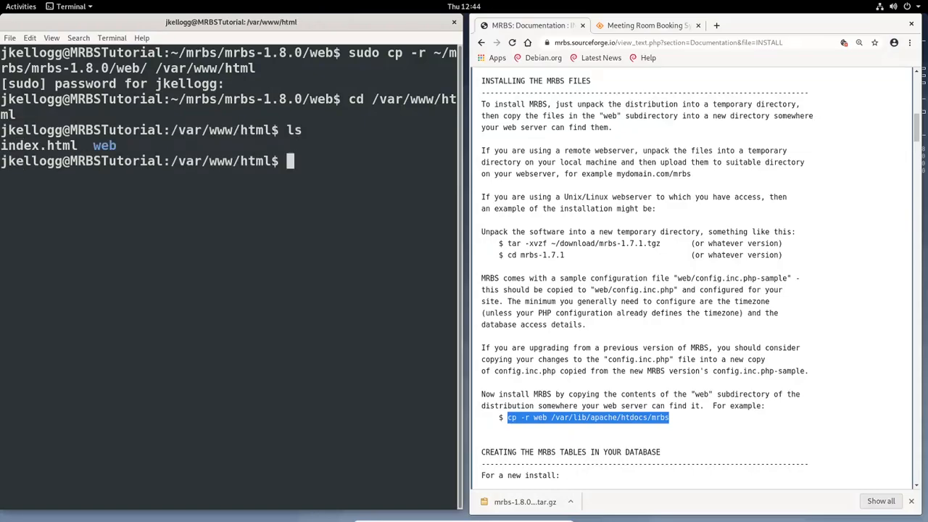
double_click(104, 145)
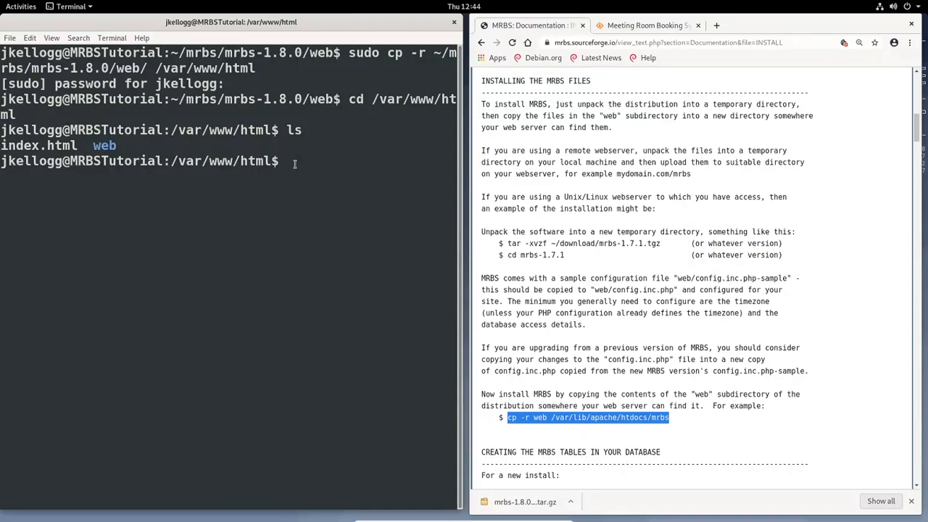
Enter the copied web folder inside /var/www/html
text(cd)
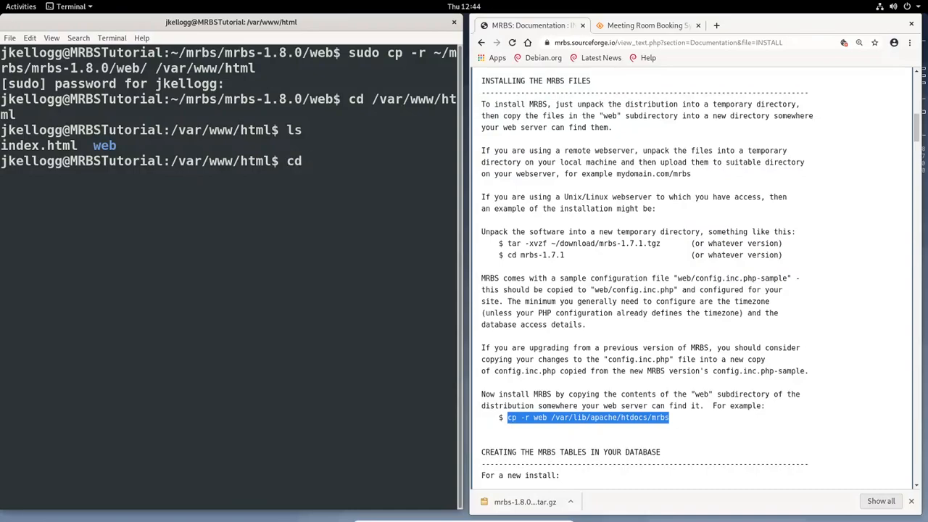
text(web/)
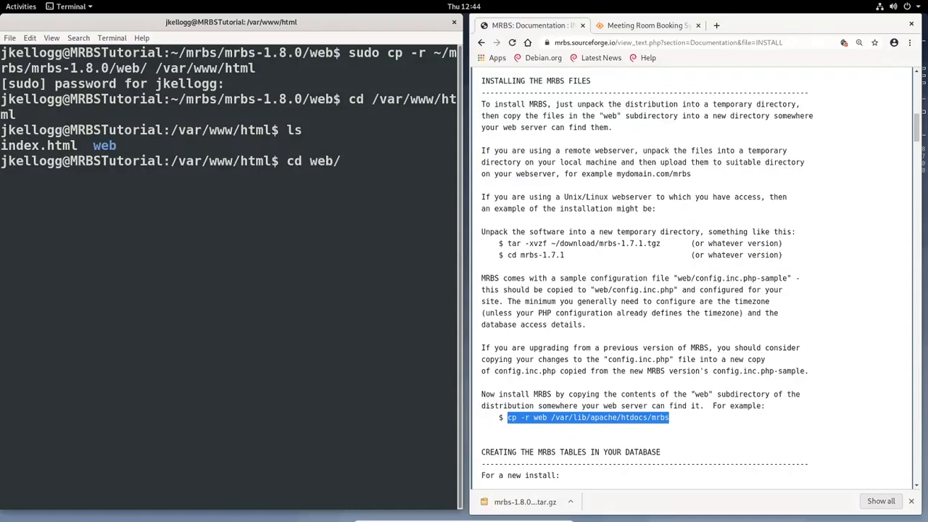
key(Return)
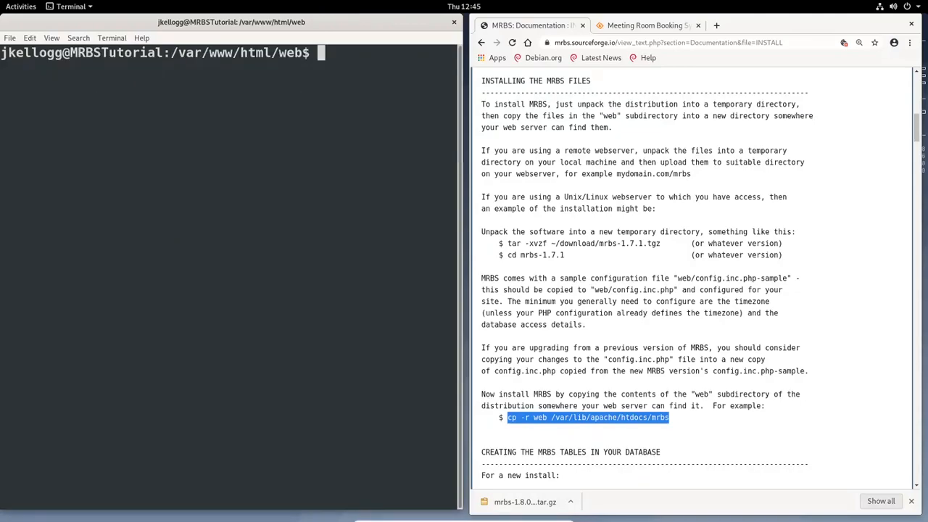
Change to /etc/ and list its contents
text(cd)
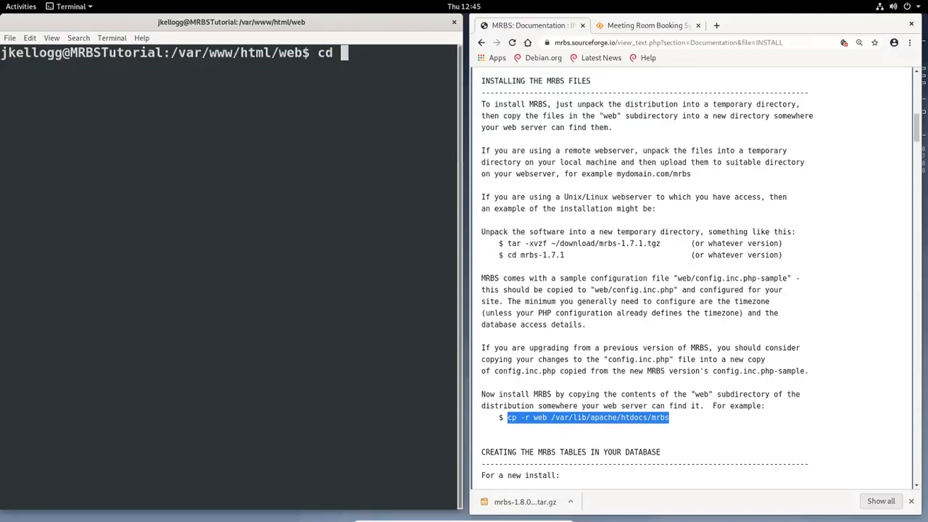
text(/etc)
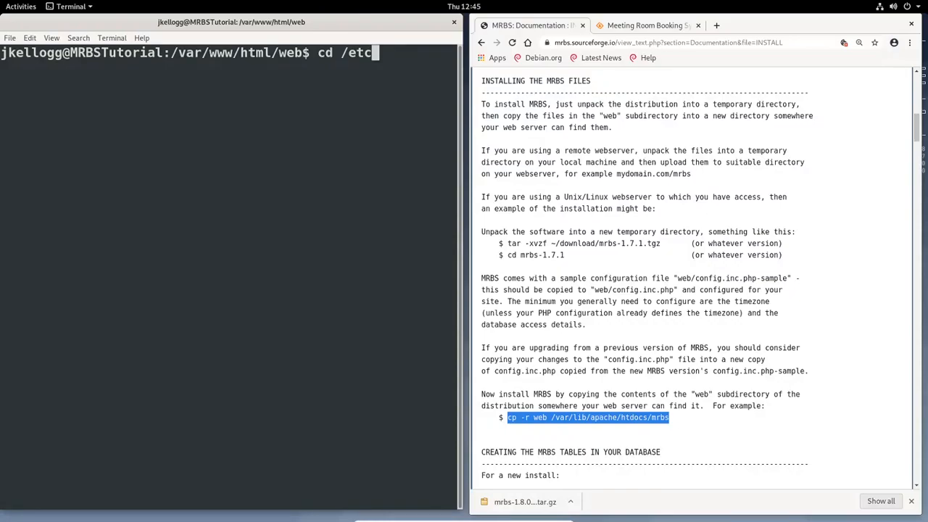
text(/)
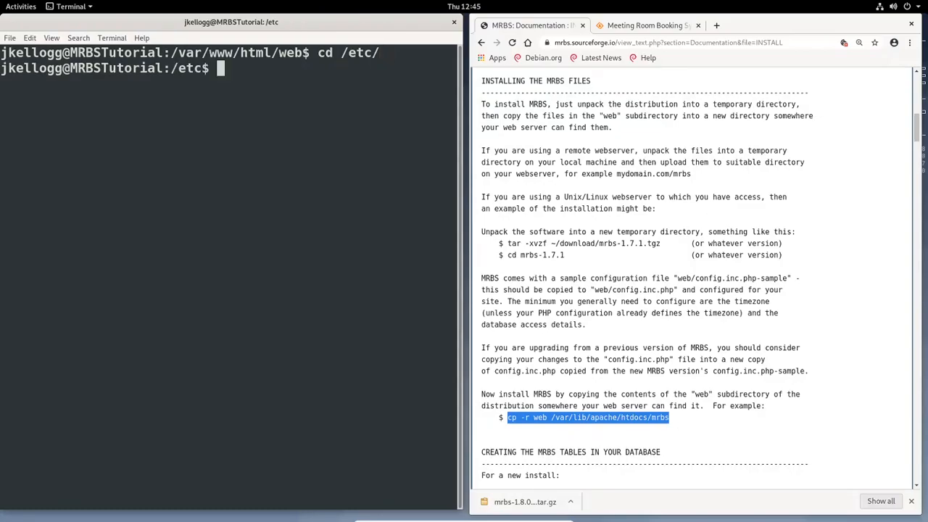
text(ls)
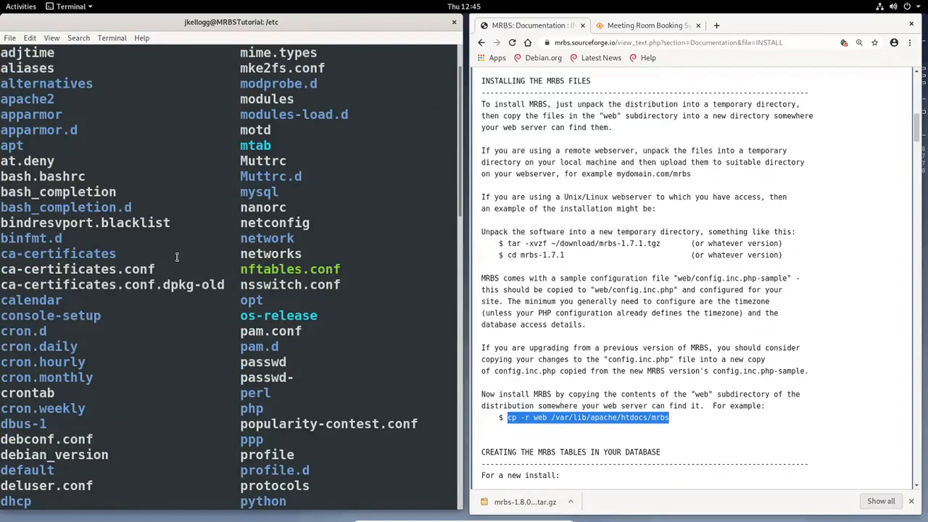
scroll(down, 3)
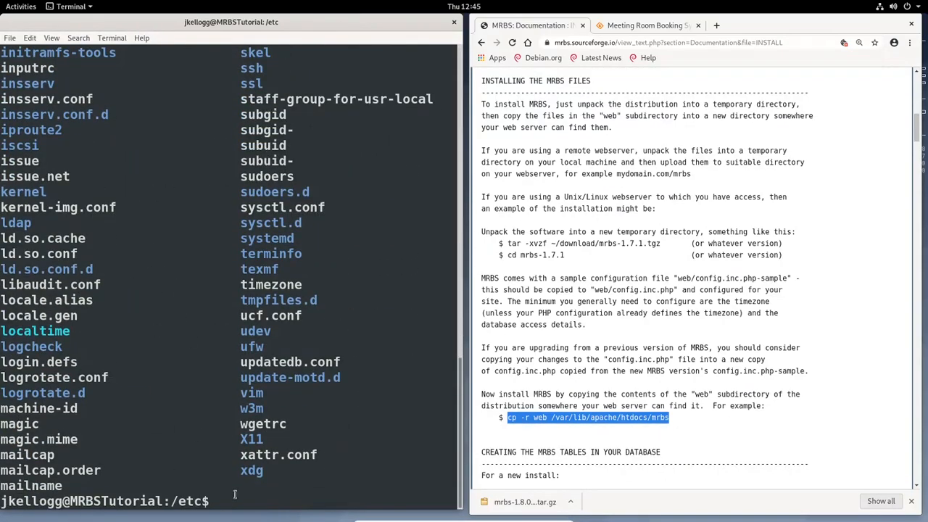
Enter the apache2 folder, list it, and pick out the sites-available folder name
text(cd apache2/)
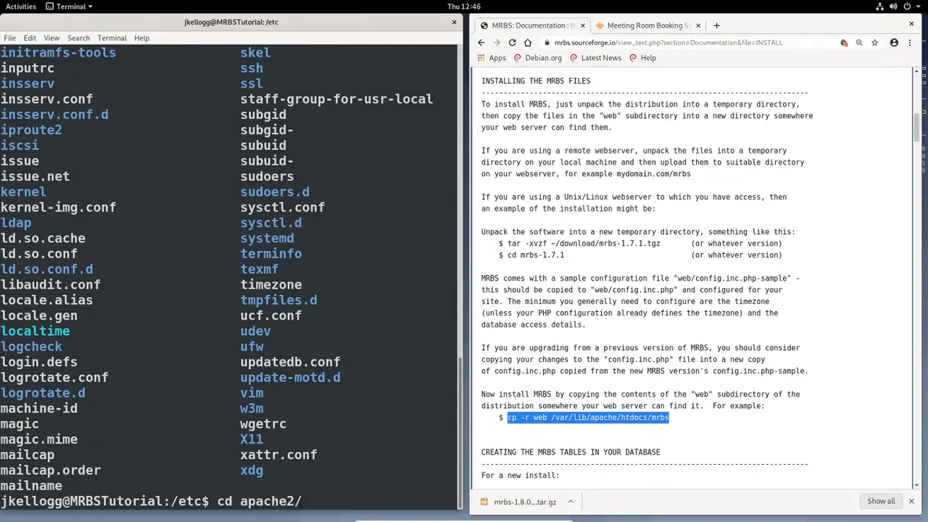
key(Return)
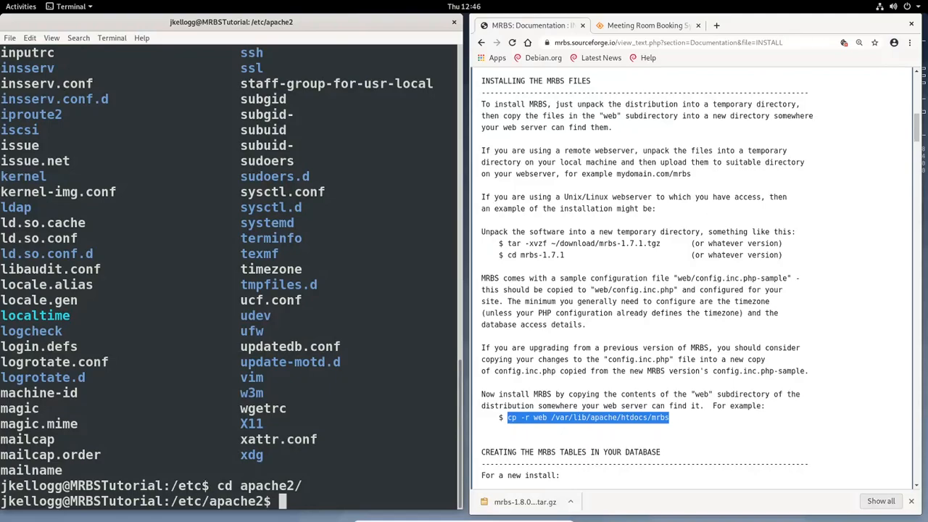
text(ls)
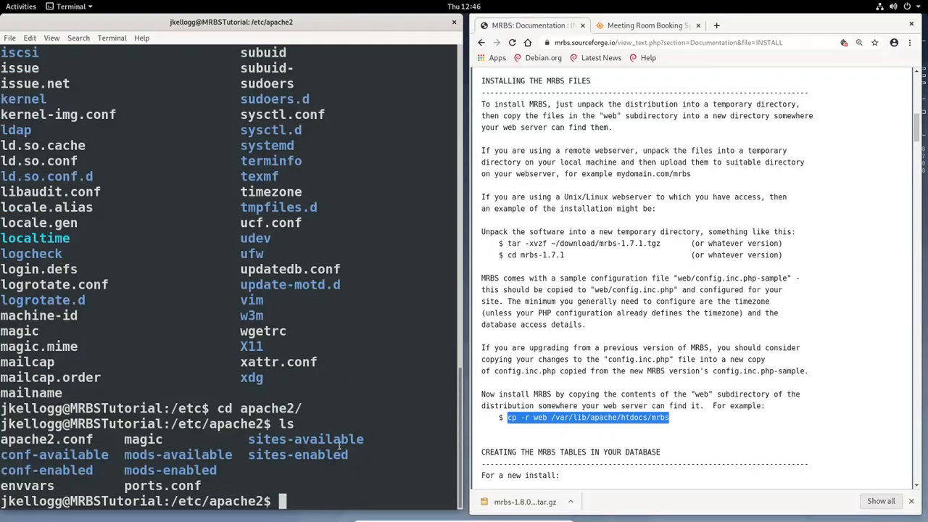
double_click(304, 439)
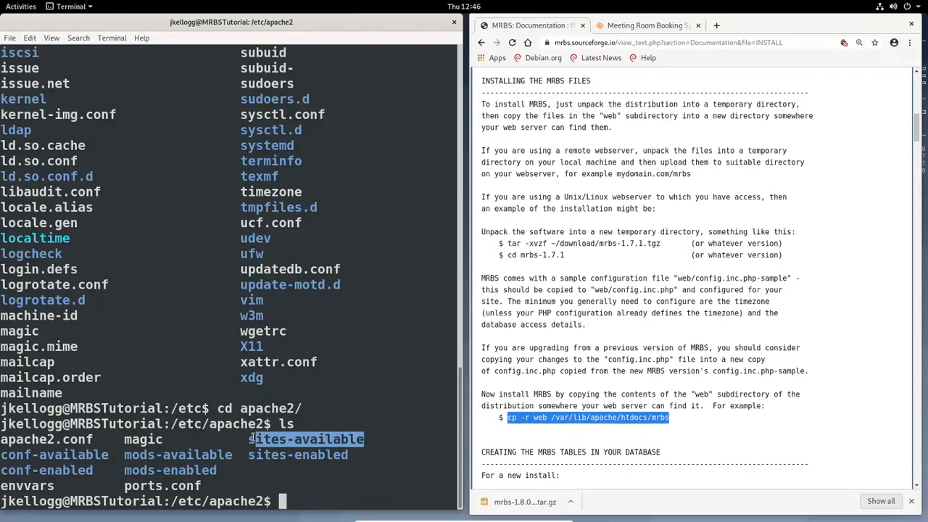
double_click(306, 438)
text(cd sites-available/)
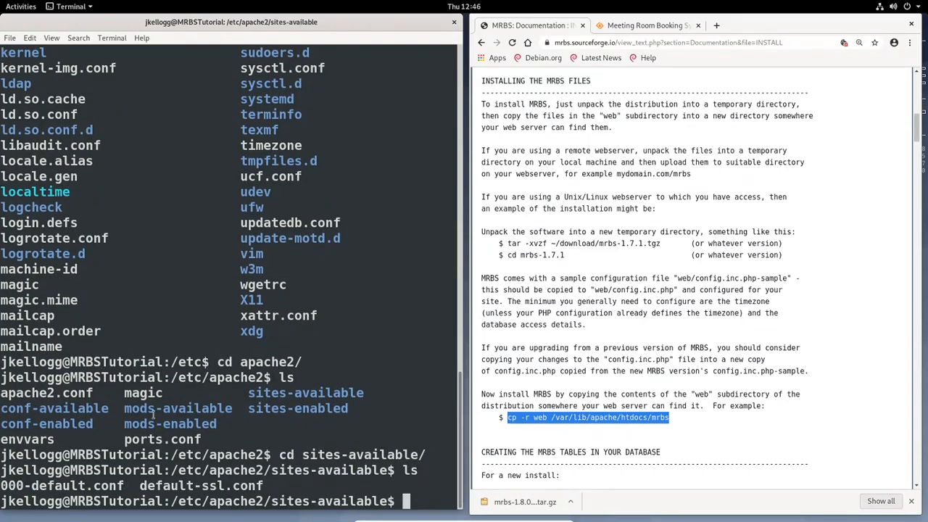
mouse_move(128, 486)
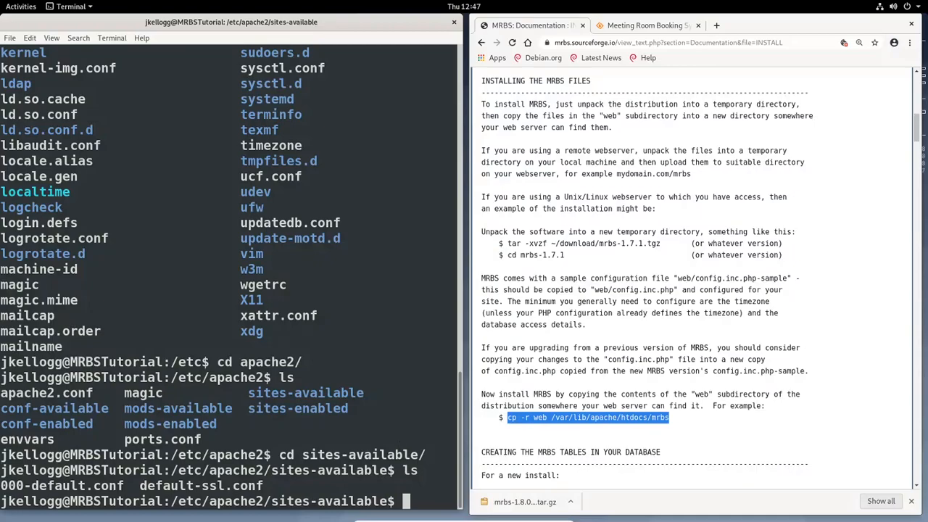
Run ls -la to show 000-default.conf and default-ssl.conf owned by root, then begin a sudo nano command
text(sudo nan)
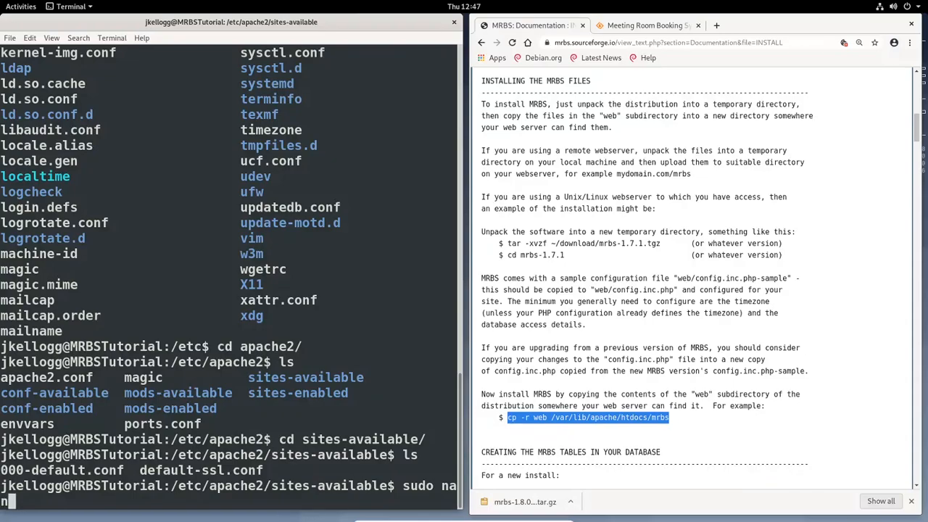
text(o)
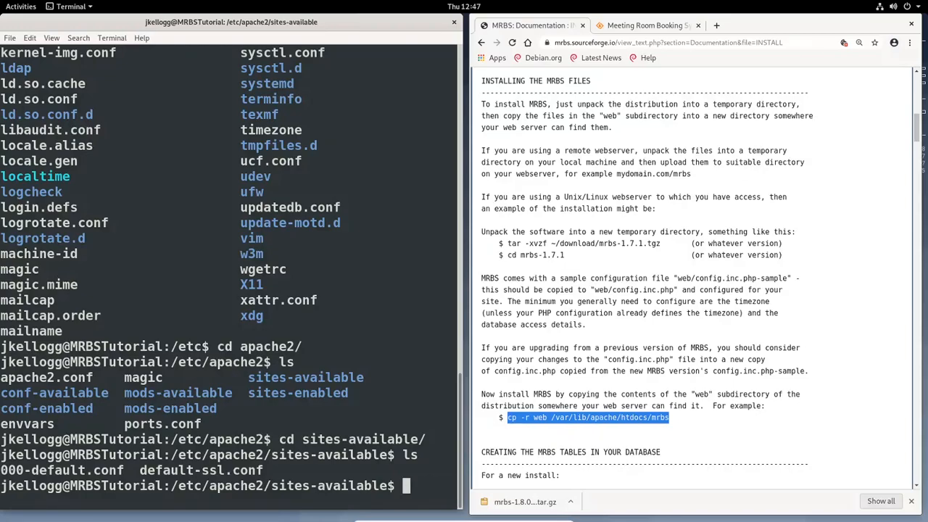
text(ls -la)
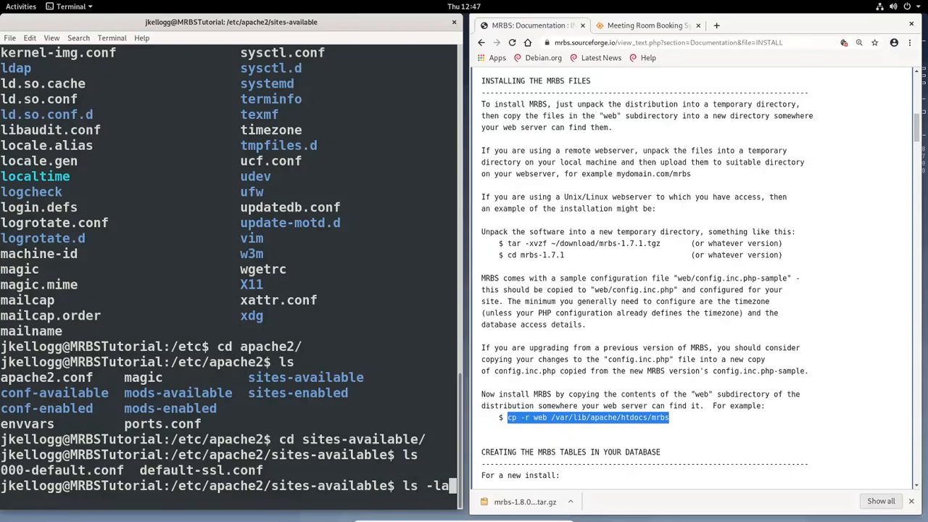
key(Return)
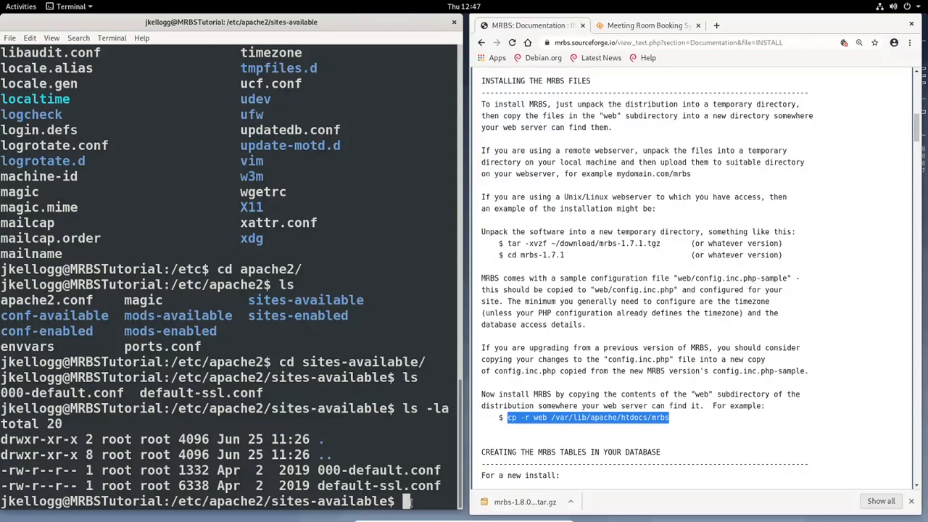
mouse_move(362, 325)
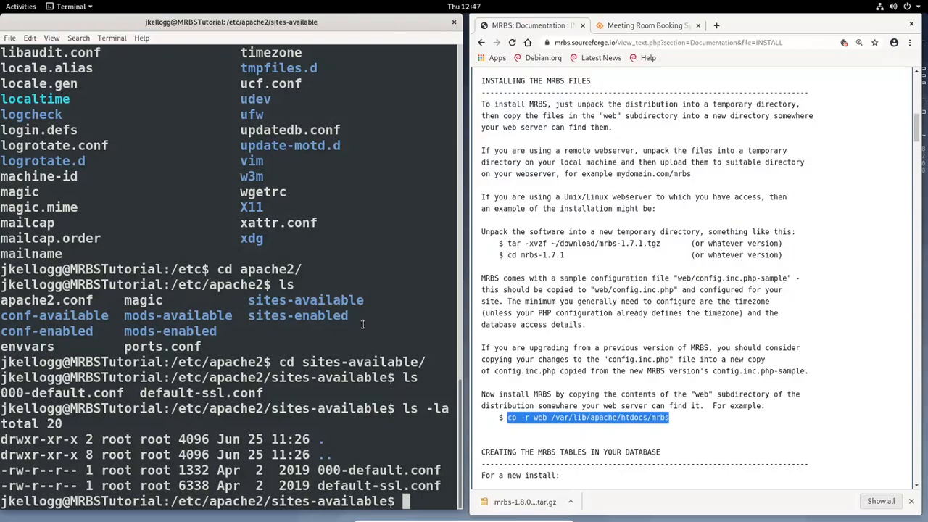
text(sudo)
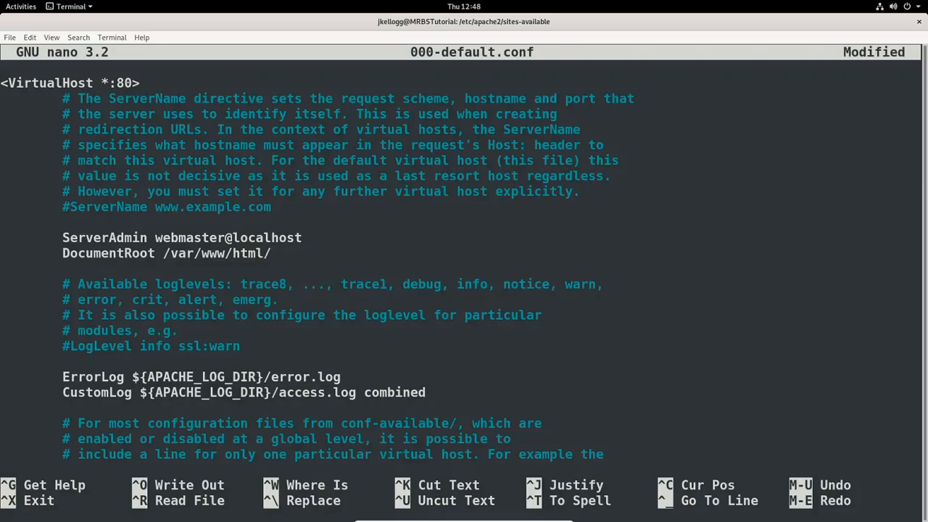
Append web to the DocumentRoot line so it reads /var/www/html/web
text(web)
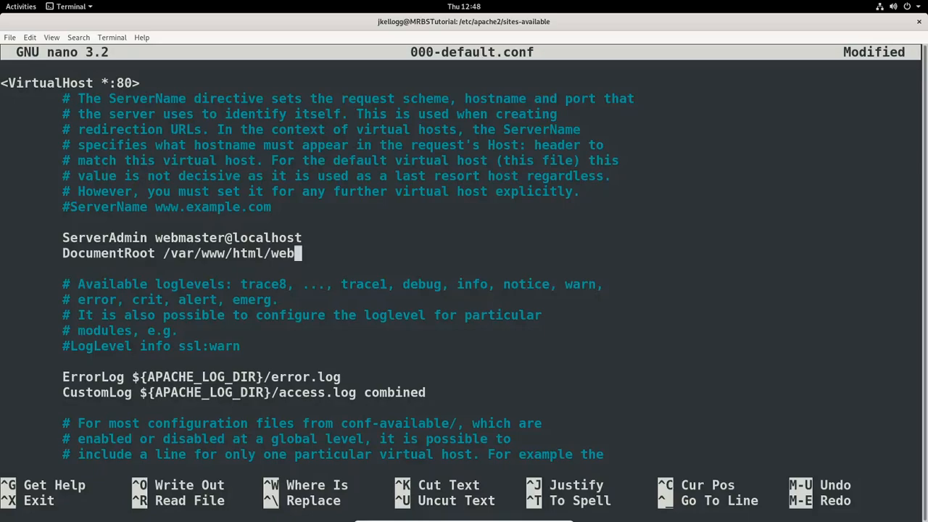
mouse_move(709, 29)
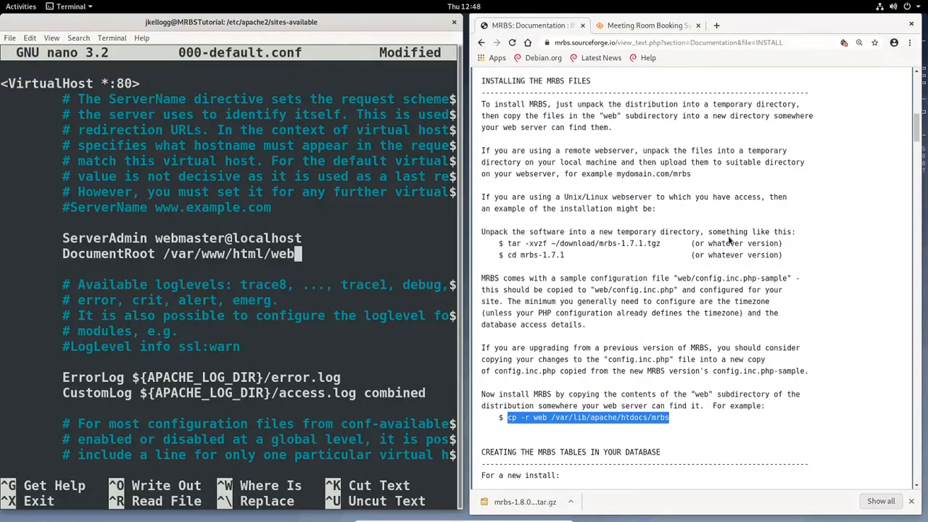
mouse_move(635, 429)
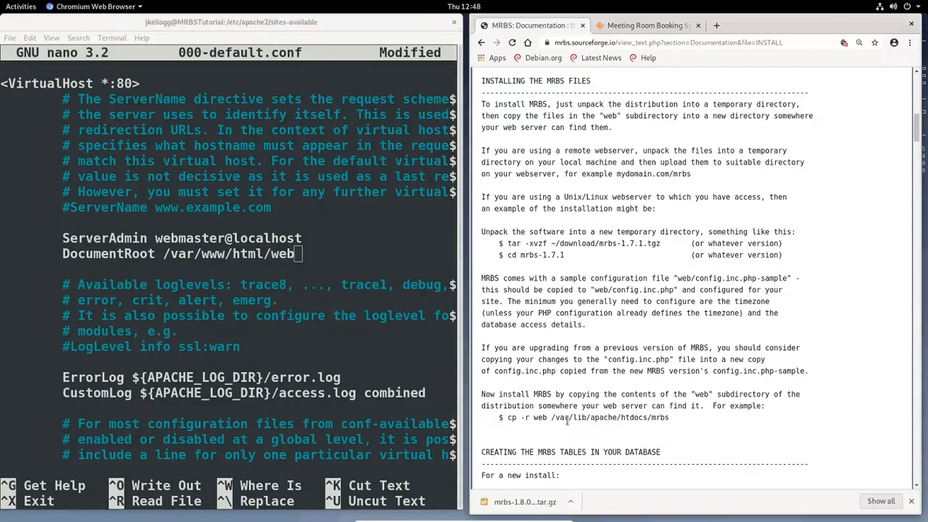
mouse_move(607, 421)
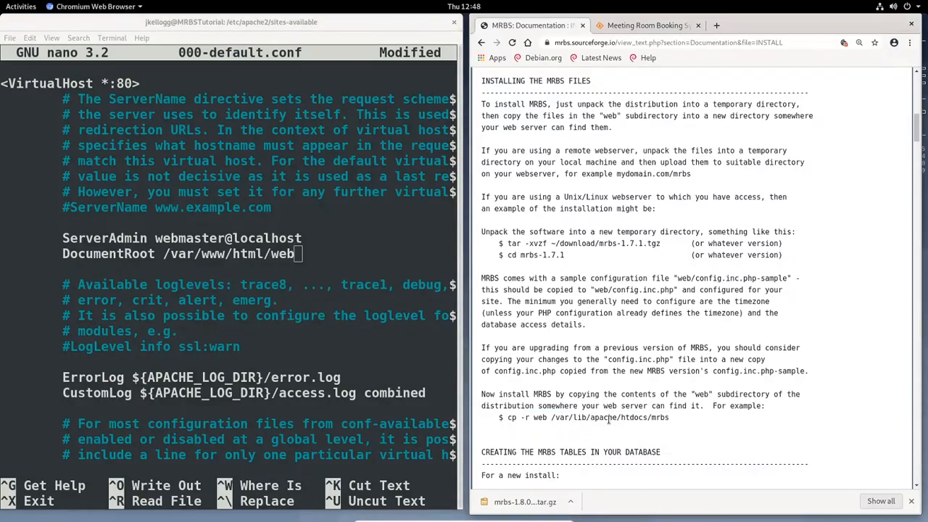
mouse_move(629, 418)
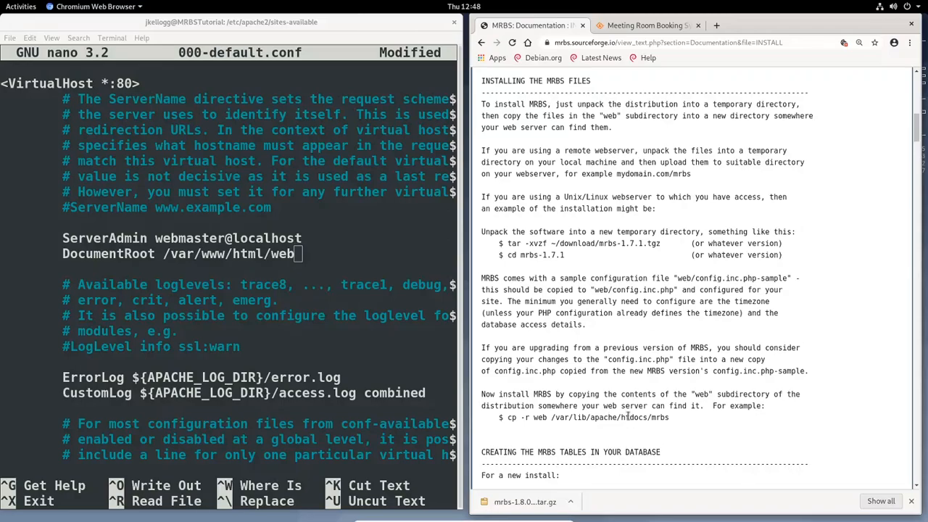
mouse_move(640, 390)
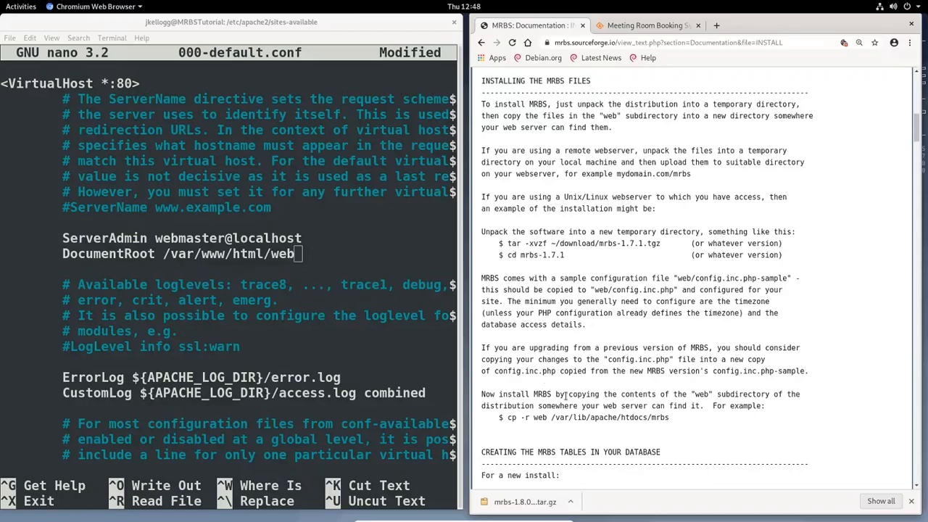
mouse_move(307, 273)
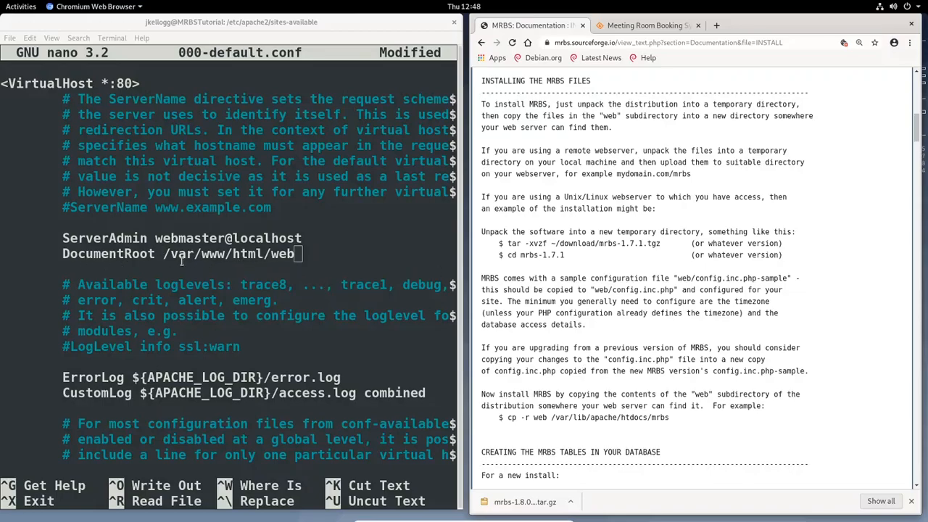
mouse_move(258, 268)
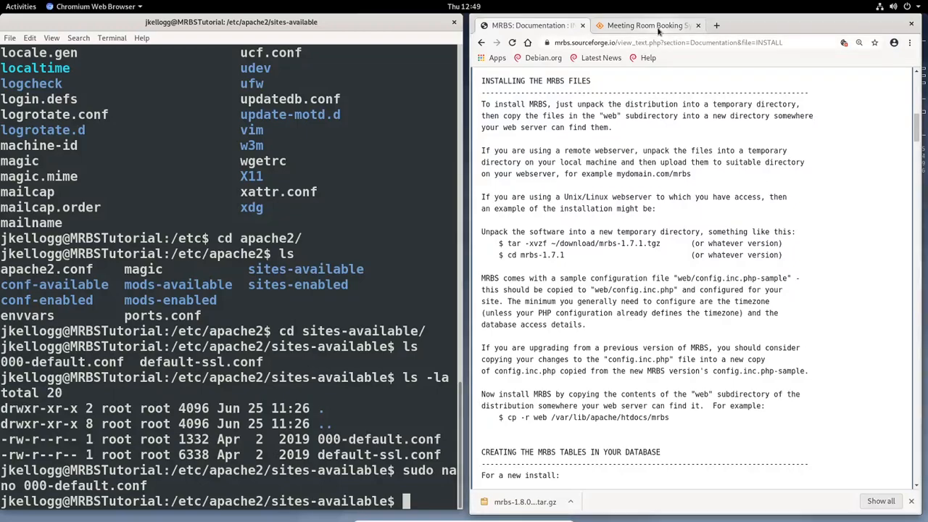
Switch to the 10.3.20.11 browser tab showing the Apache2 Debian Default Page
click(652, 26)
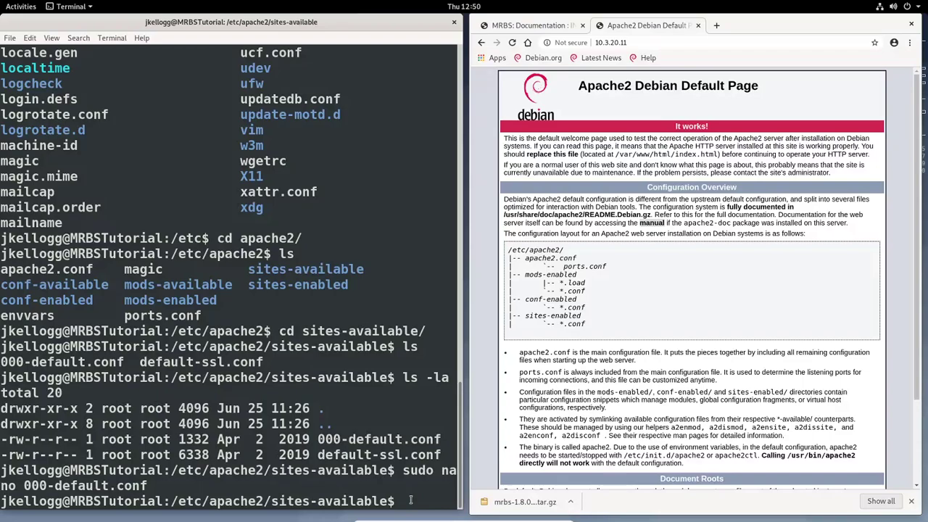
Clear the screen and run sudo systemctl restart apache2
text(sudo)
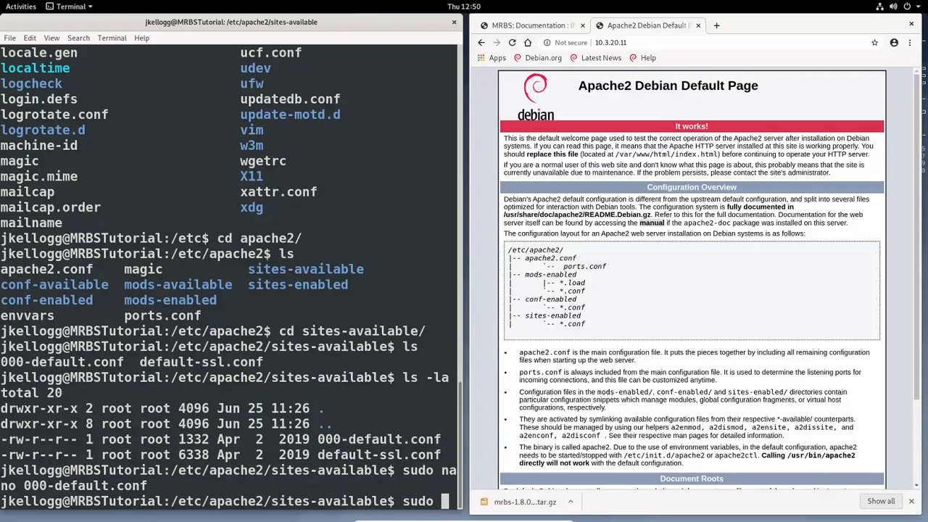
text(cl)
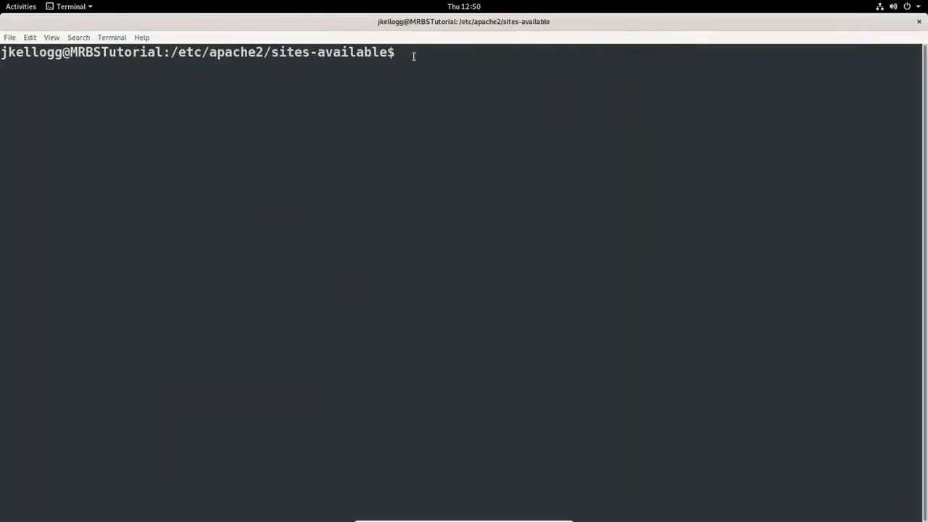
text(sudo)
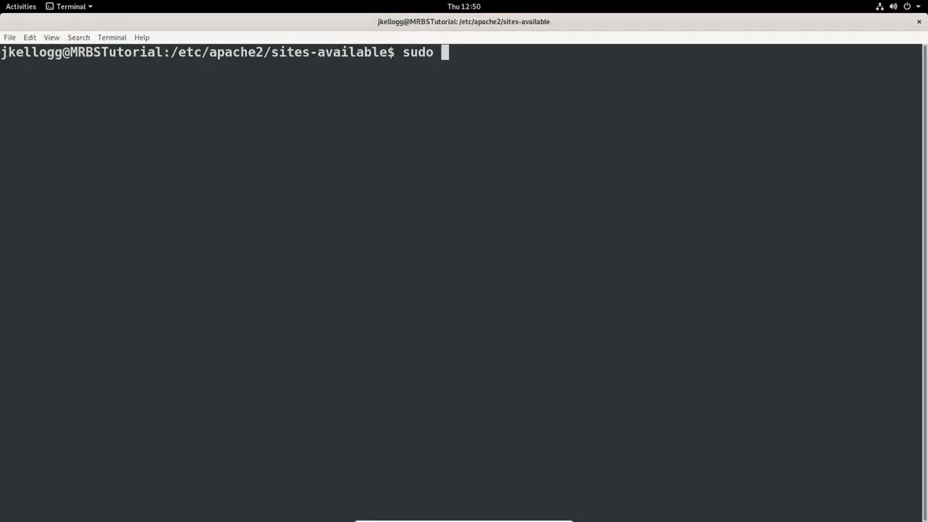
text(a)
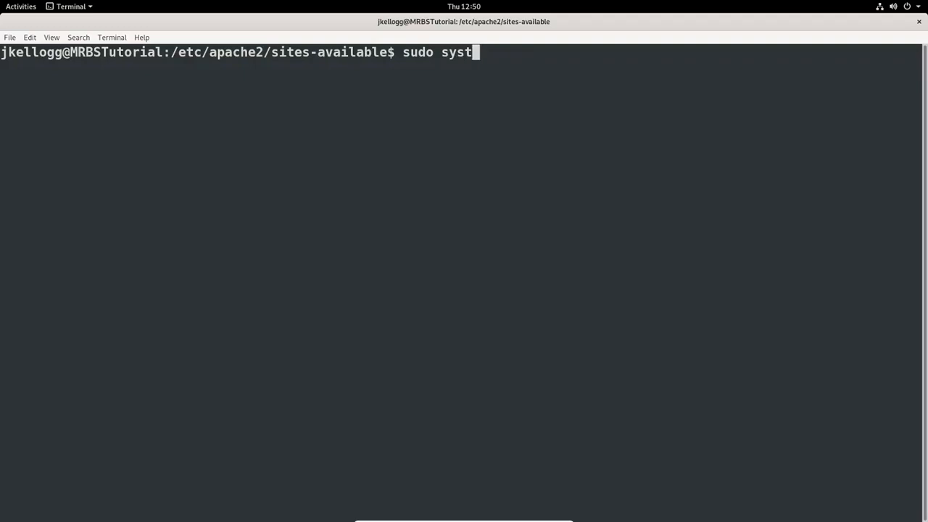
text(emctl)
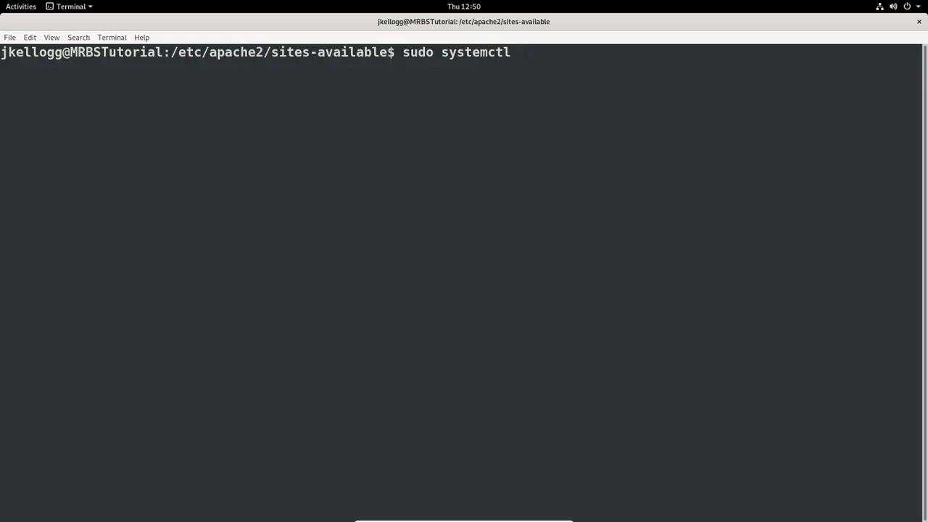
text(restart)
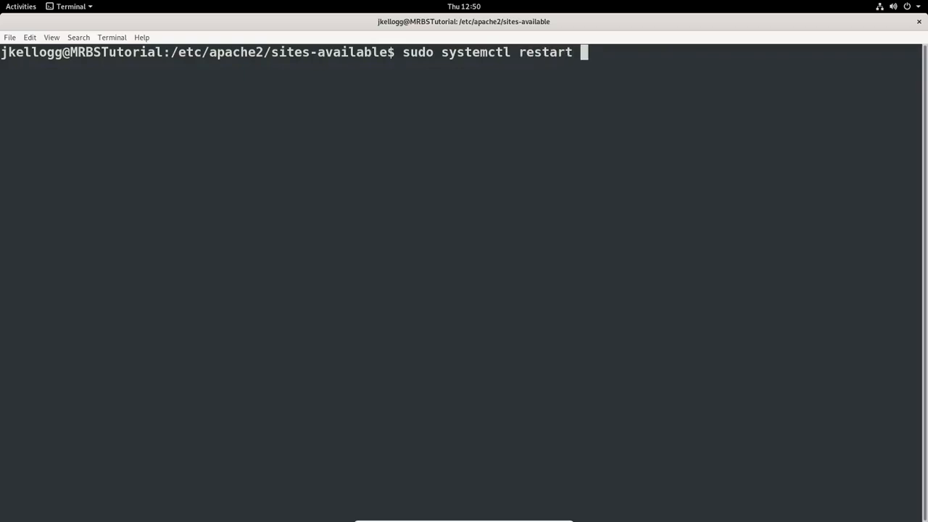
text(apache2)
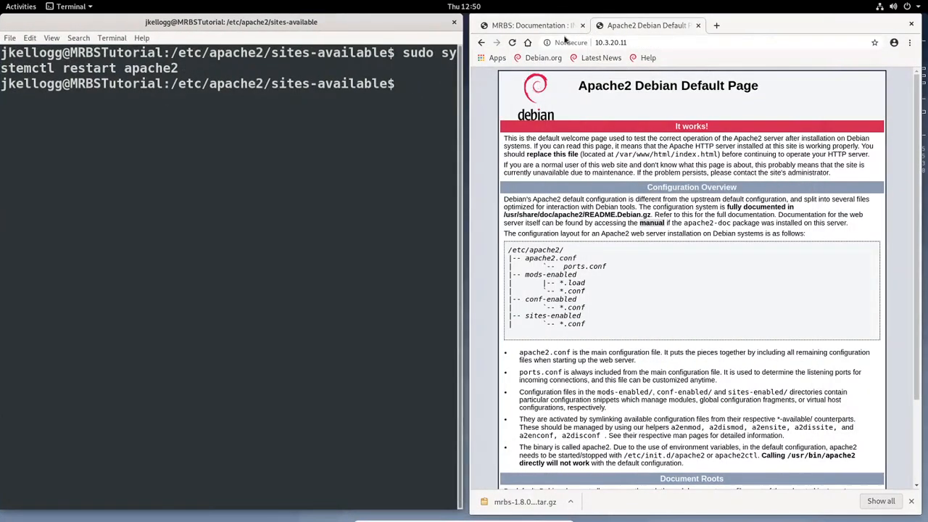
Reload 10.3.20.11 to get the MRBS $timezone-not-set error, then return to the documentation tab
click(513, 42)
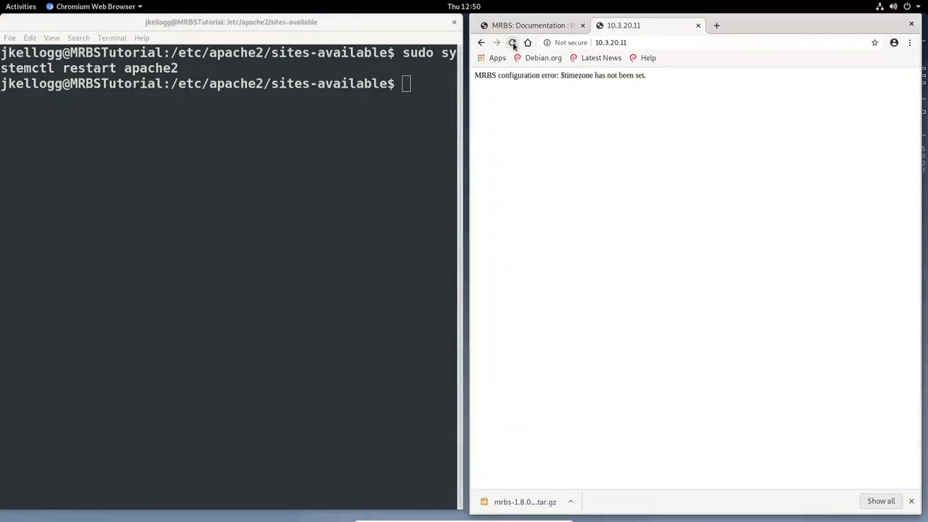
click(512, 42)
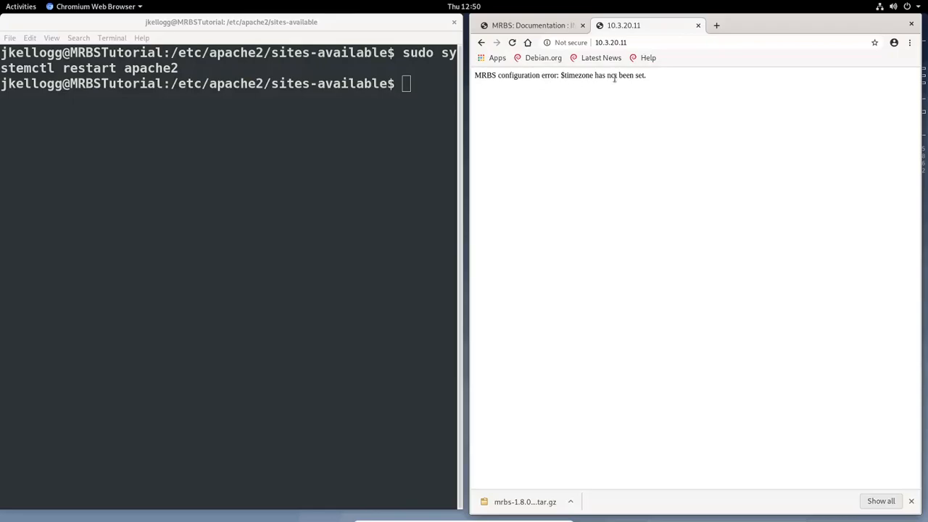
mouse_move(638, 88)
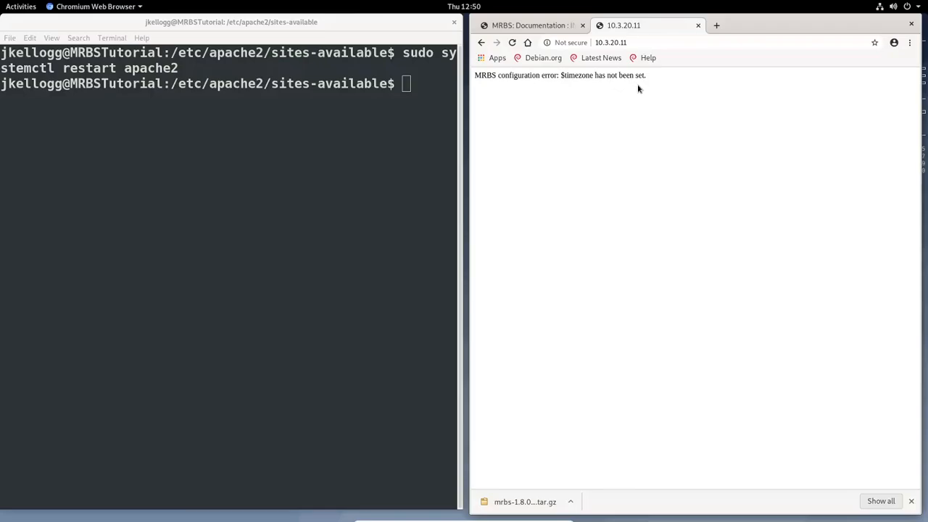
click(529, 26)
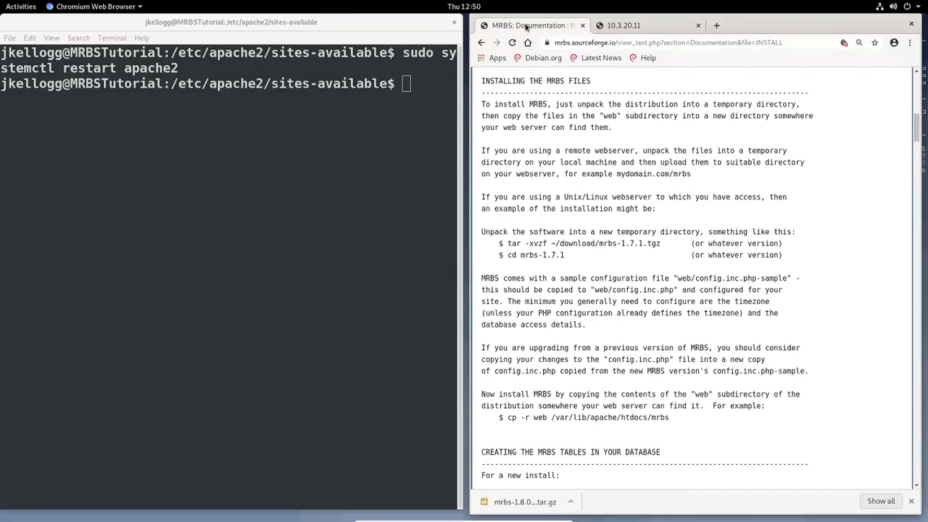
mouse_move(592, 147)
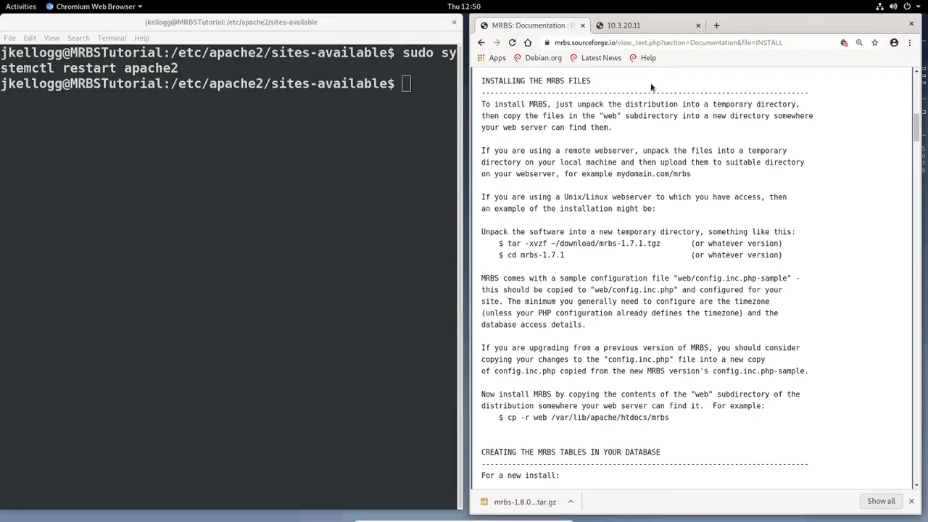
mouse_move(284, 127)
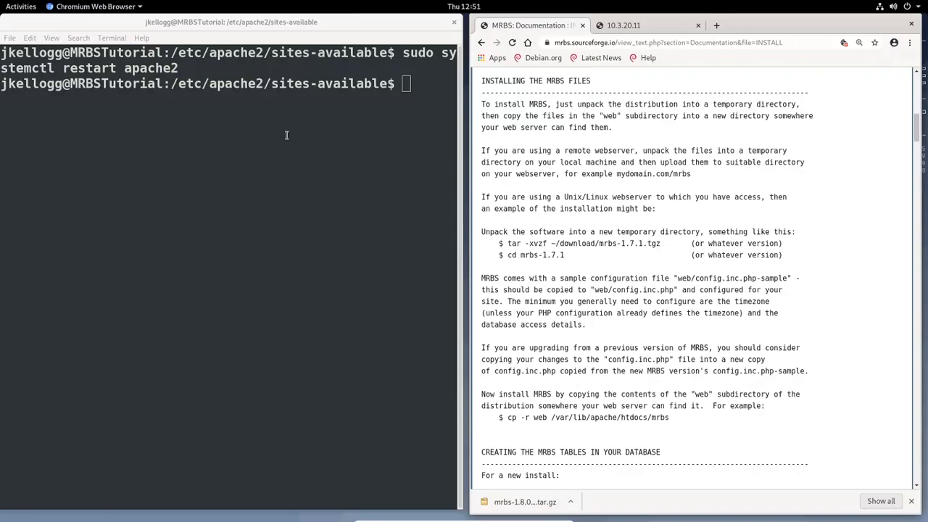
mouse_move(567, 81)
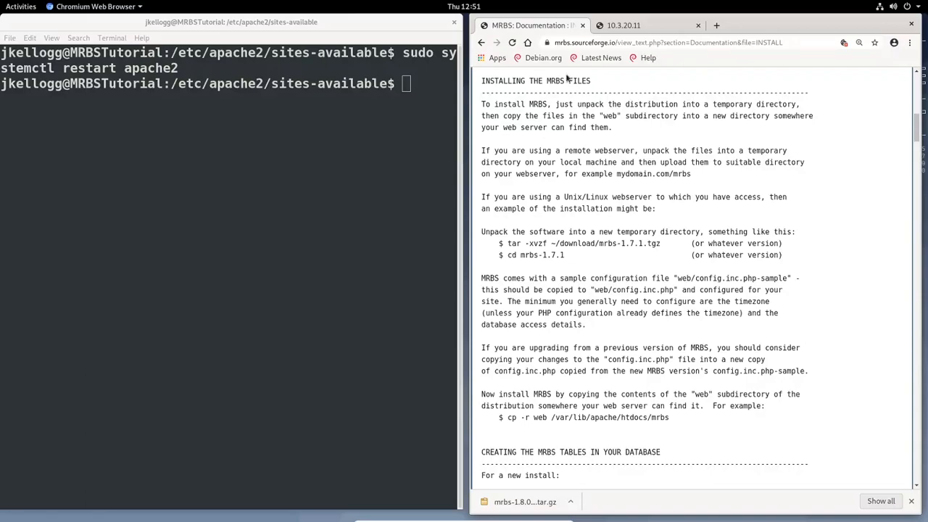
Scroll the INSTALL guide down to the Creating the MRBS Tables section
scroll(down, 3)
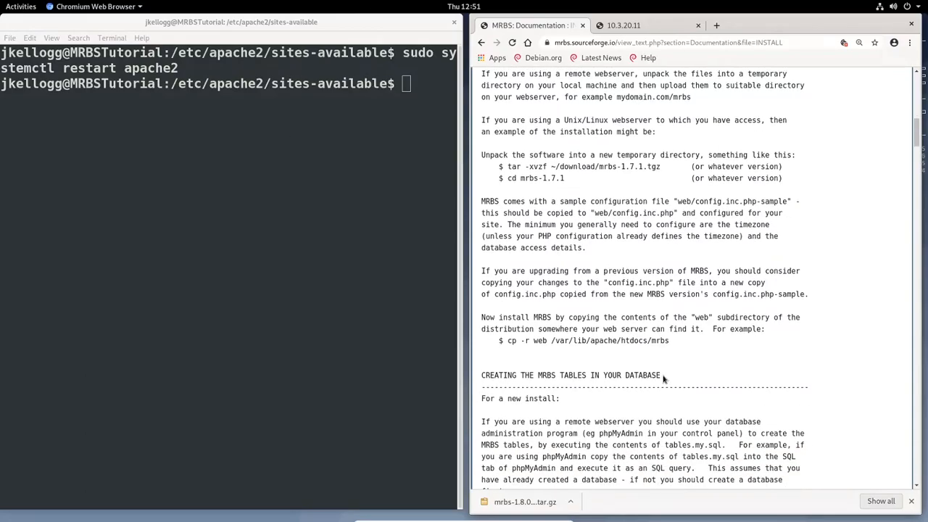